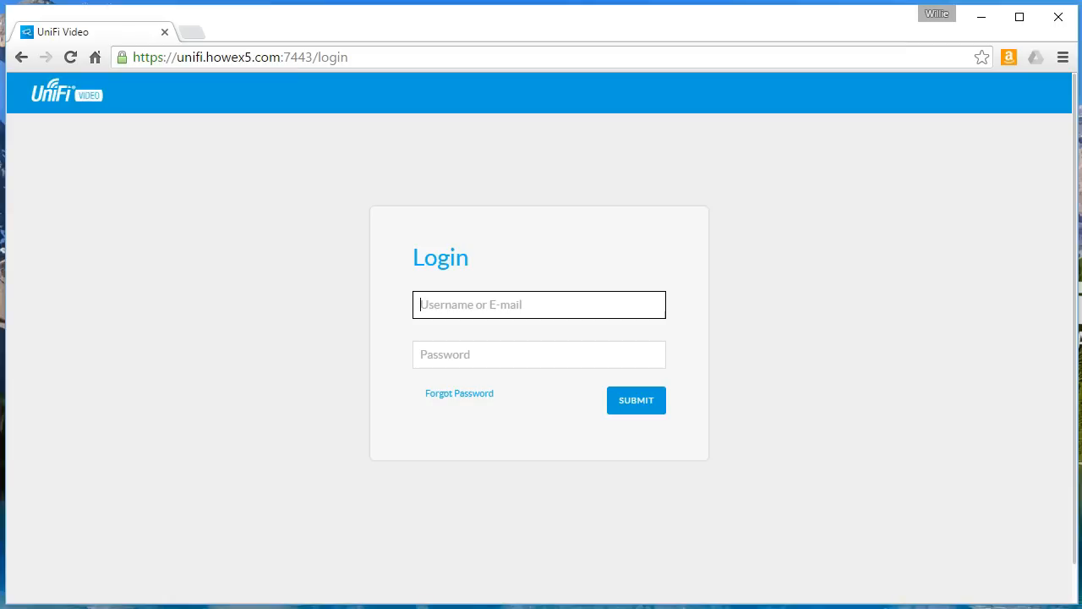
- Sign in to the UniFi Video NVR web interface via Submit
{"action": "left_click", "coordinate": [538, 304]}
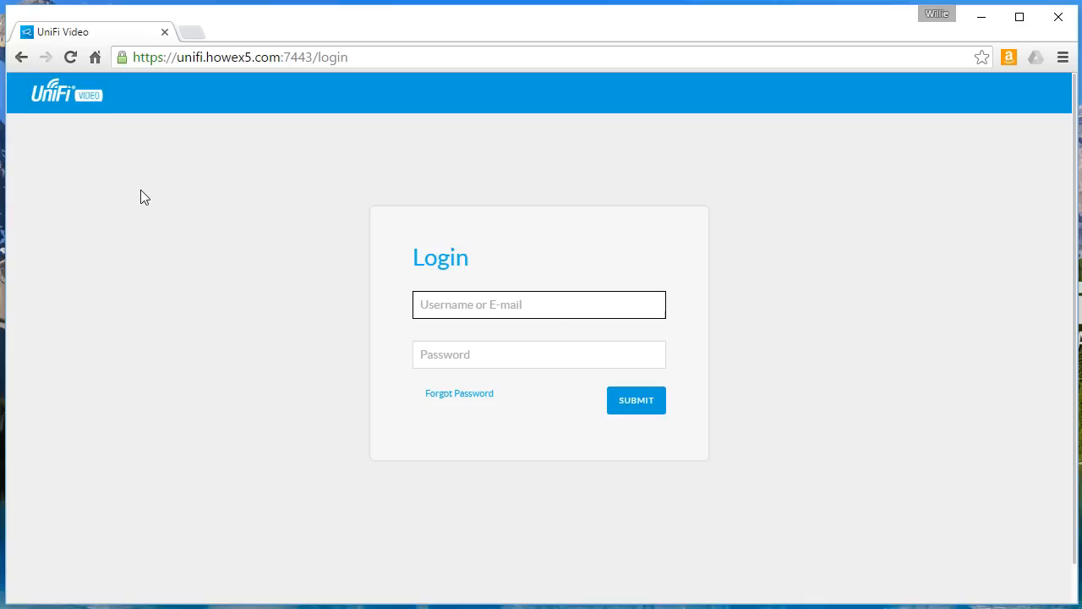
{"action": "left_click", "coordinate": [537, 304]}
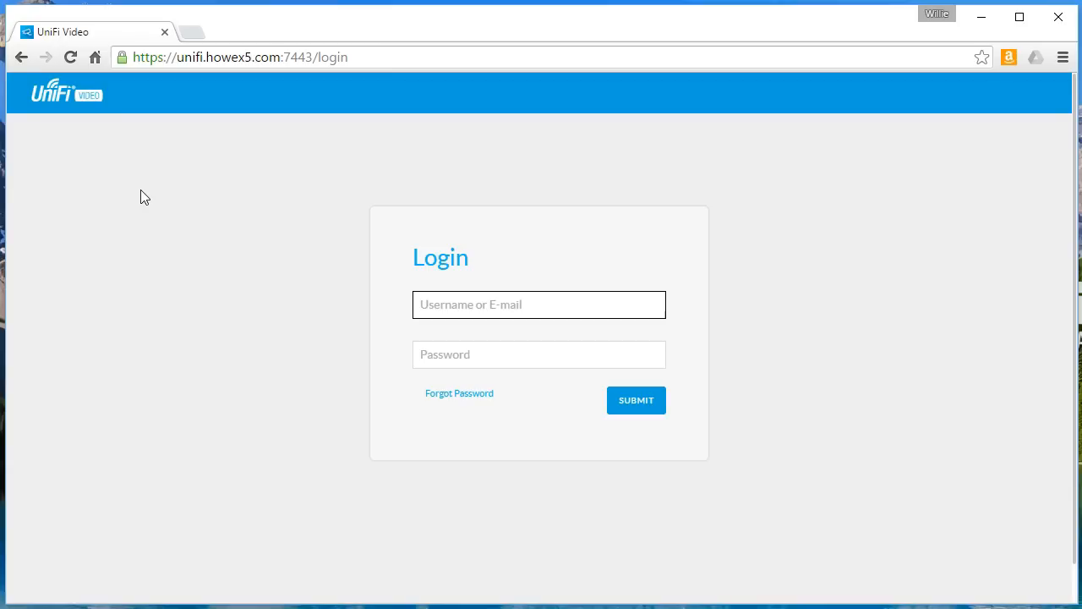
{"action": "left_click", "coordinate": [537, 305]}
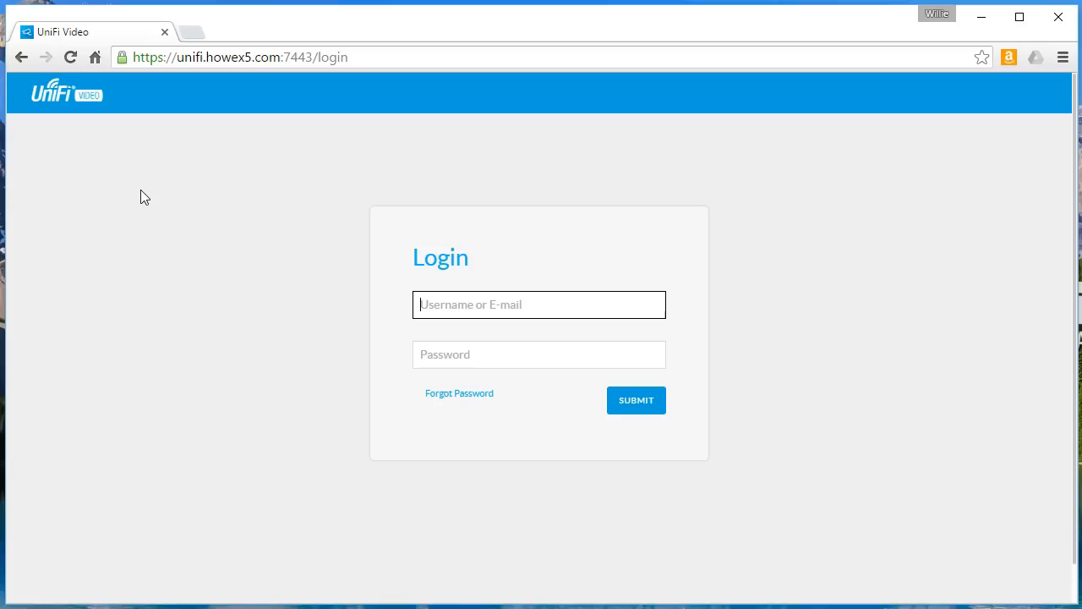
{"action": "left_click", "coordinate": [538, 304]}
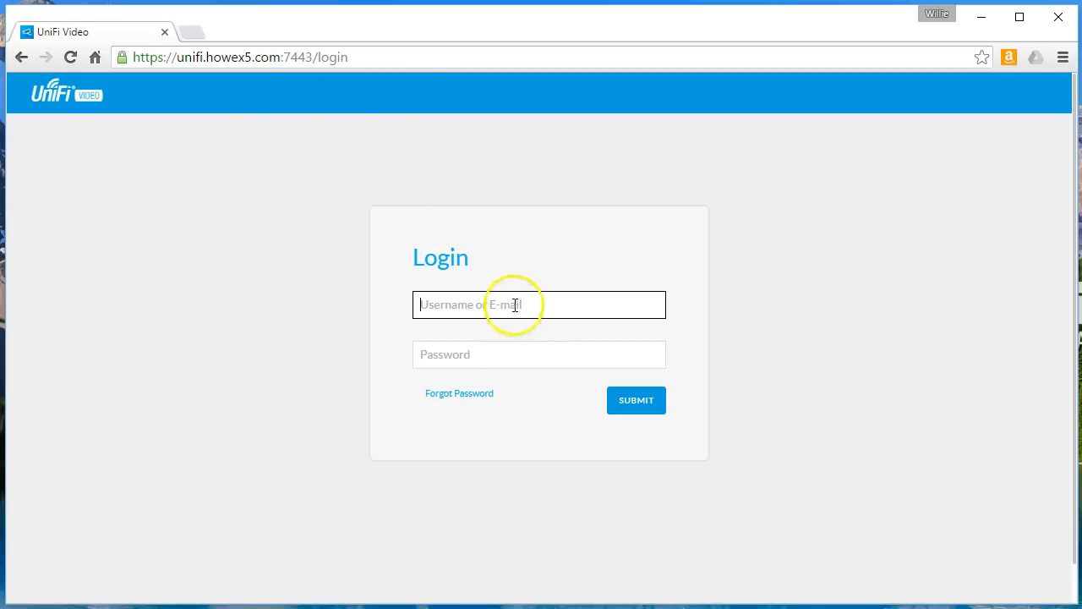
{"action": "left_click", "coordinate": [636, 399]}
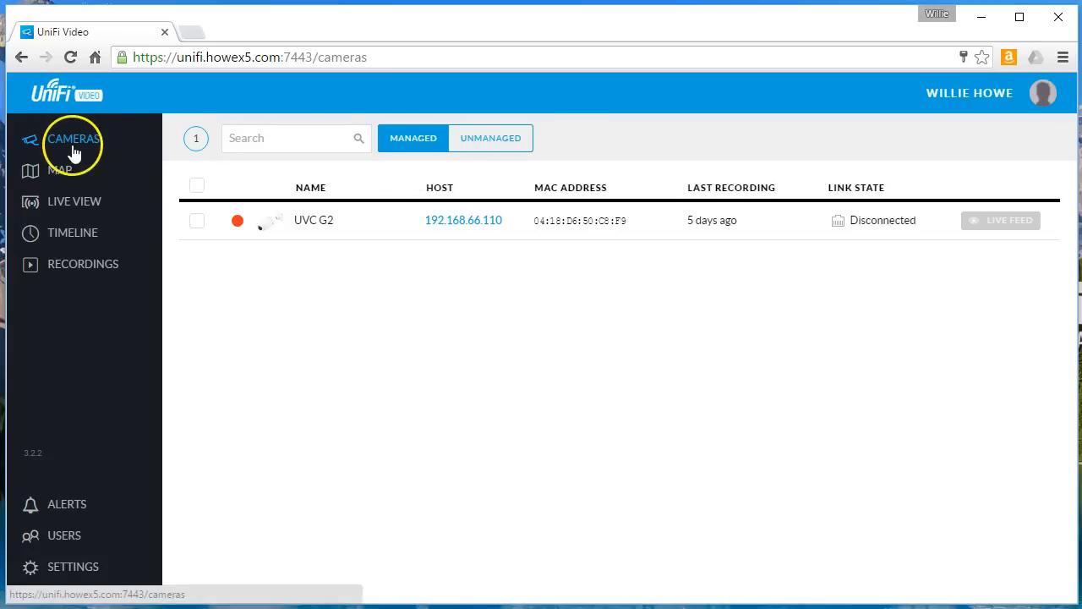
{"action": "mouse_move", "coordinate": [252, 228]}
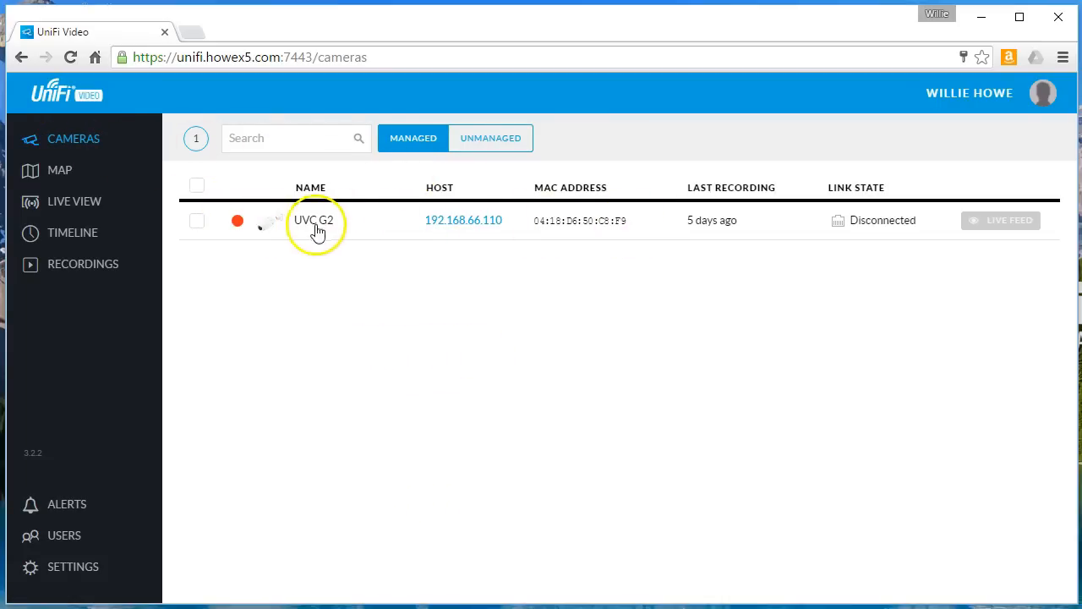
{"action": "mouse_move", "coordinate": [287, 233]}
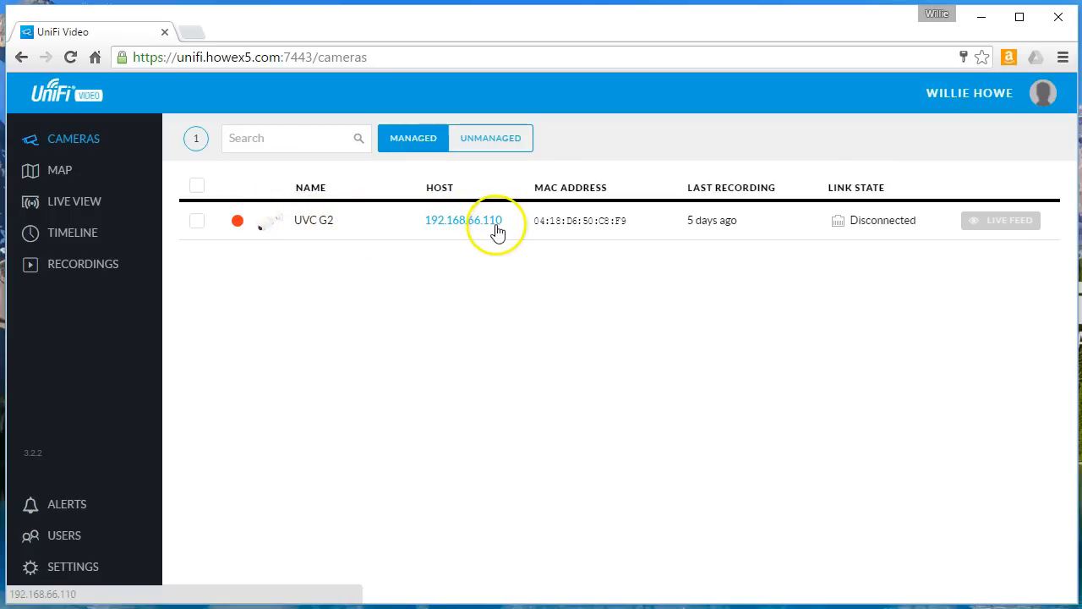
{"action": "mouse_move", "coordinate": [558, 226]}
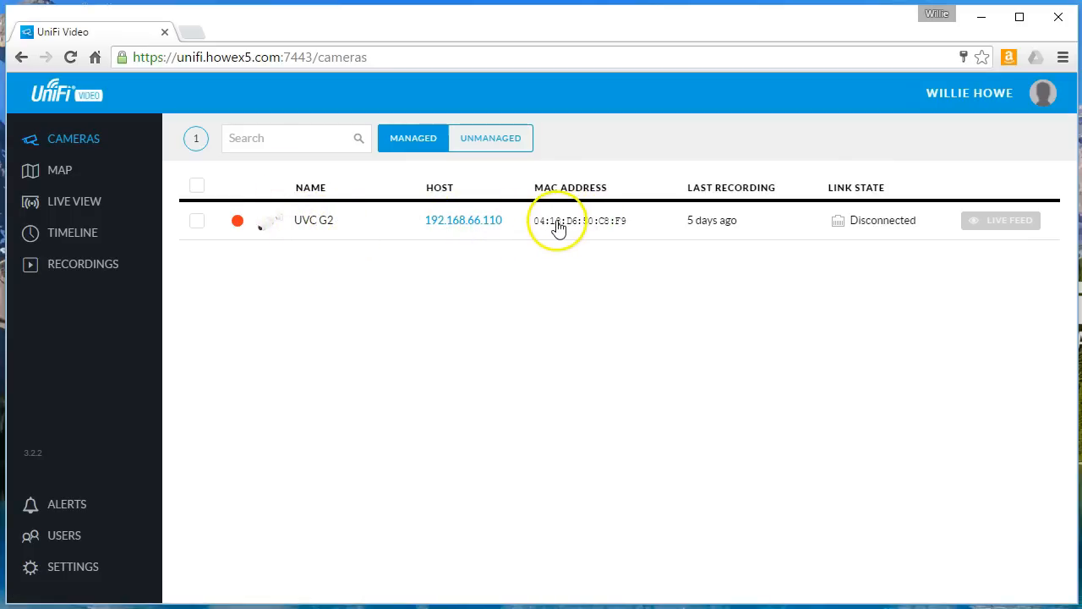
{"action": "mouse_move", "coordinate": [774, 257]}
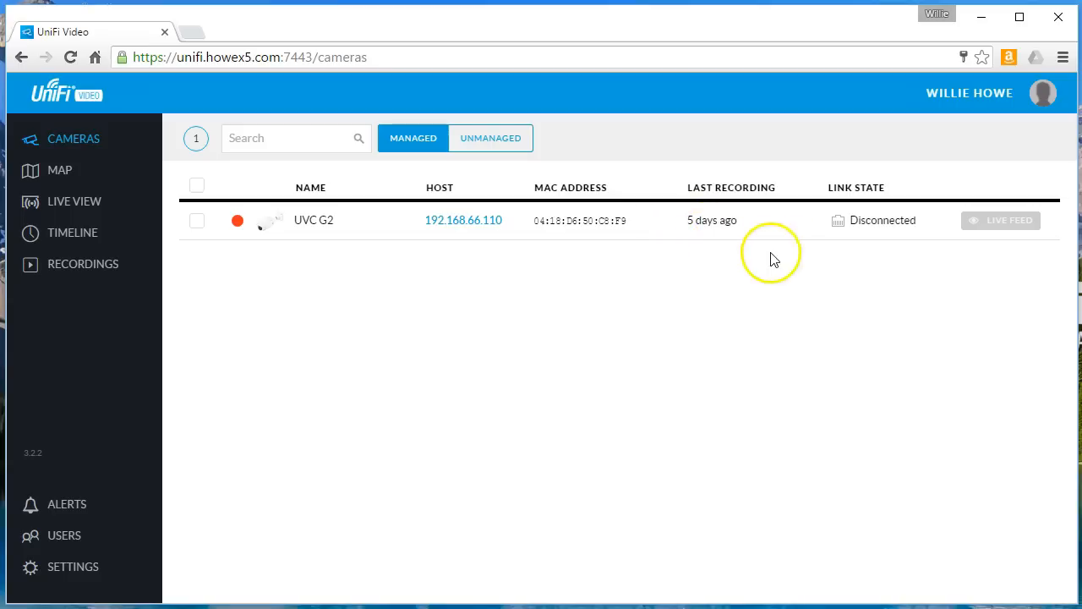
{"action": "mouse_move", "coordinate": [928, 274]}
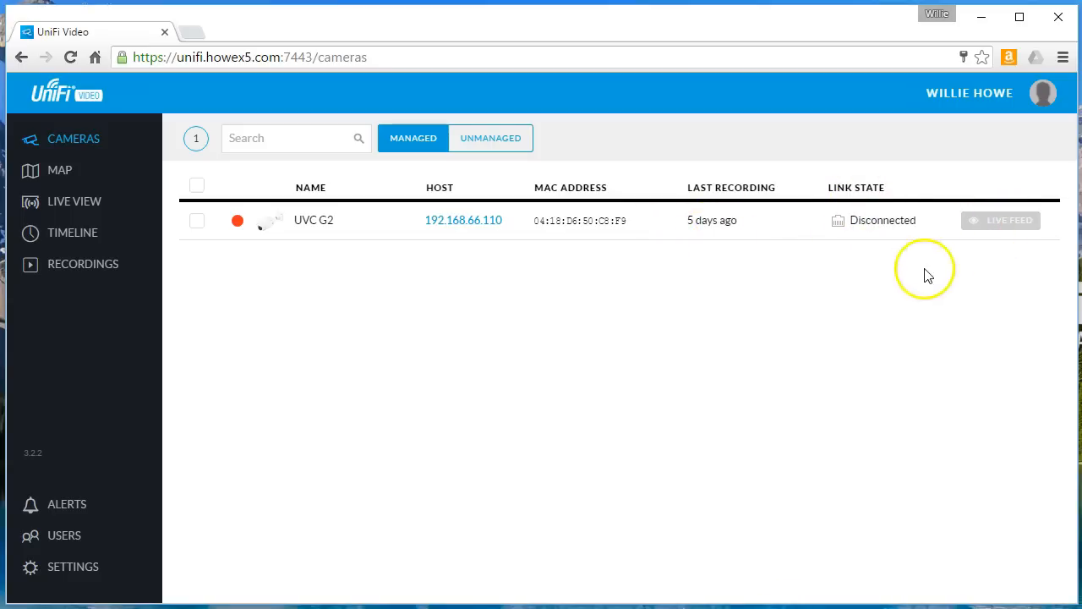
{"action": "mouse_move", "coordinate": [741, 312]}
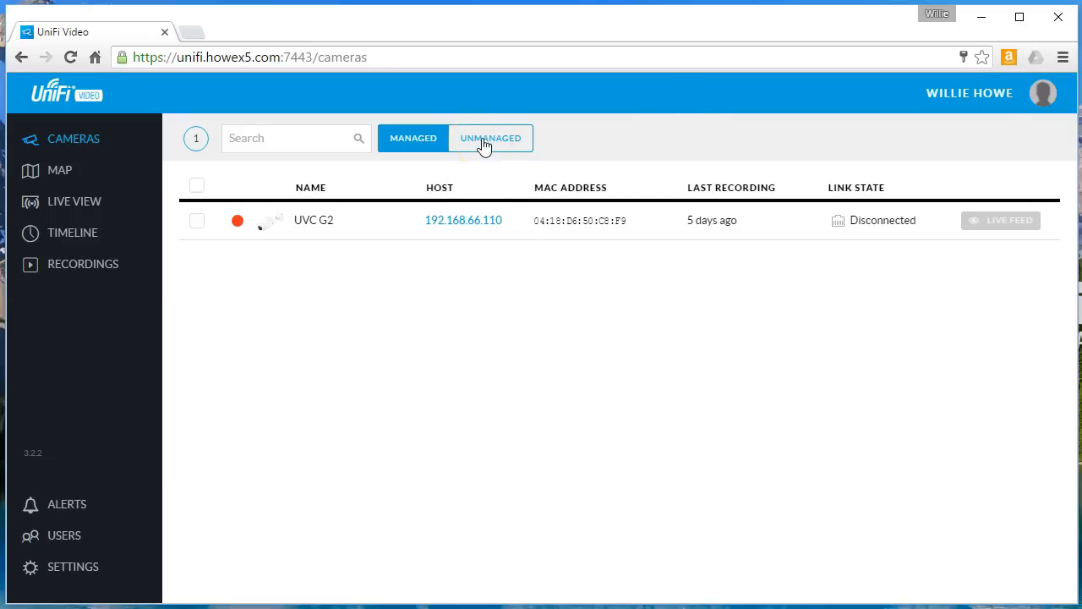
- Check the empty Unmanaged cameras list, return to Managed, and peek at the account menu
{"action": "left_click", "coordinate": [490, 138]}
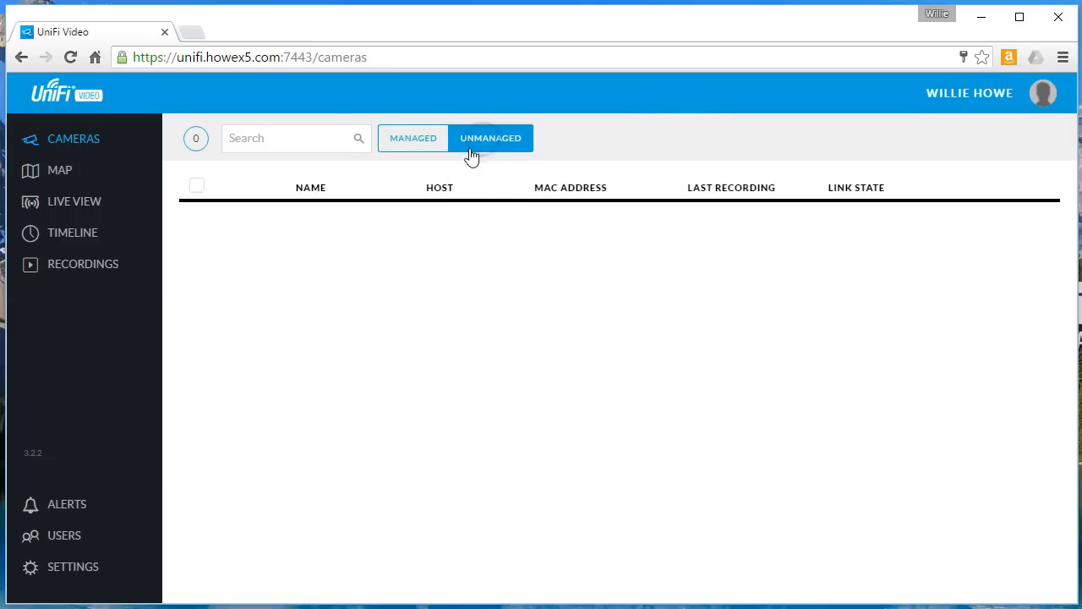
{"action": "left_click", "coordinate": [413, 139]}
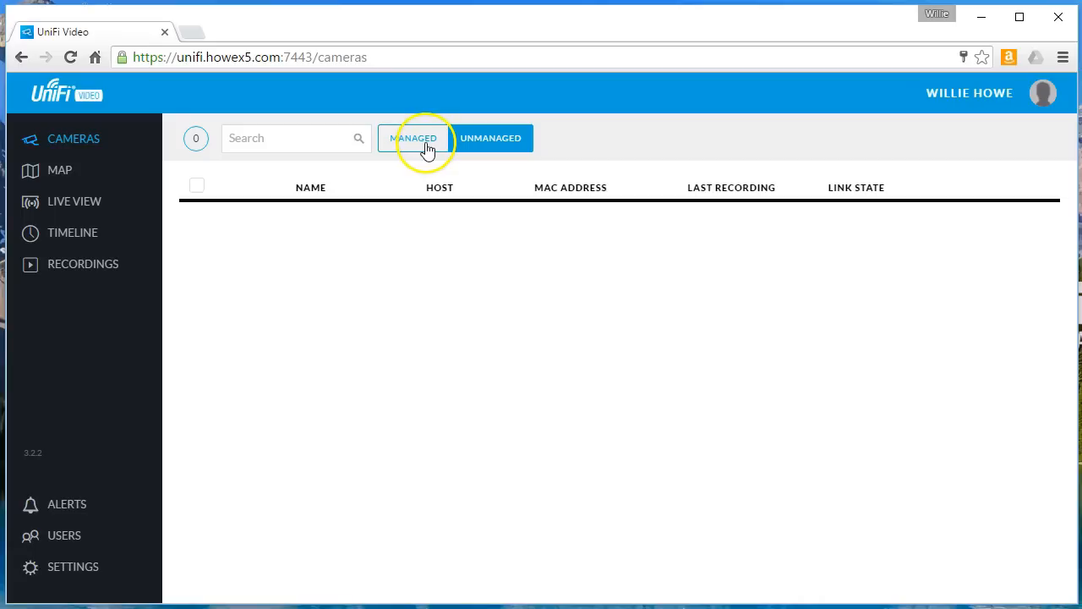
{"action": "left_click", "coordinate": [413, 139]}
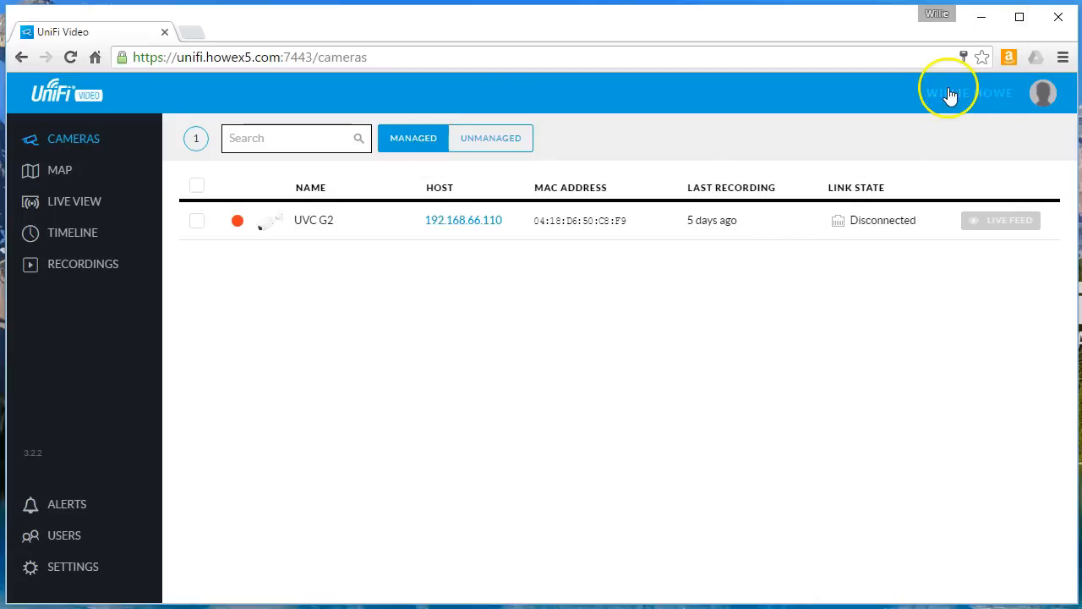
{"action": "left_click", "coordinate": [967, 93]}
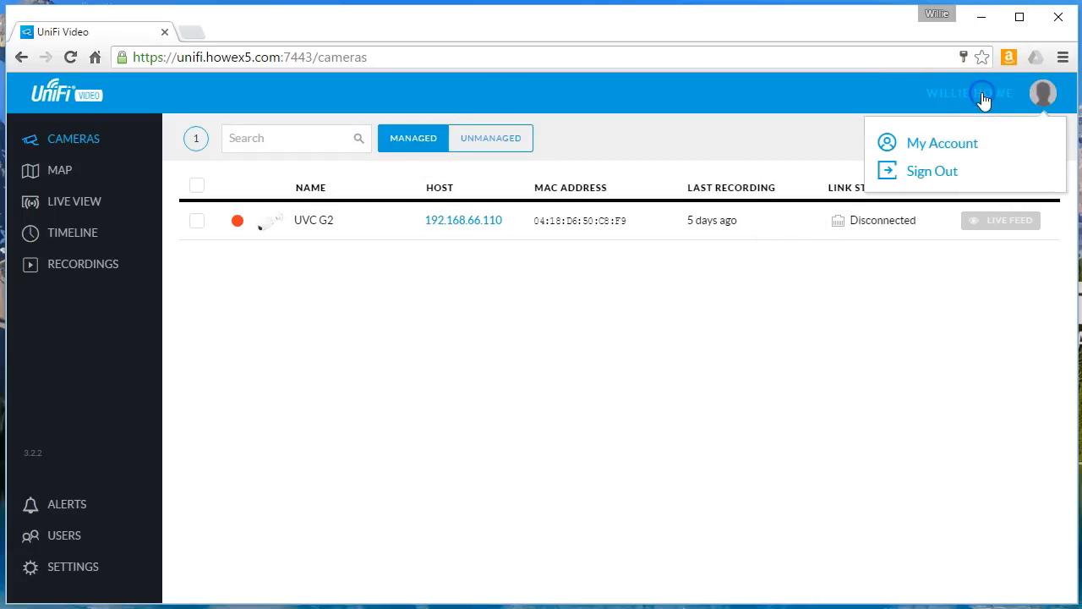
{"action": "left_click", "coordinate": [842, 96]}
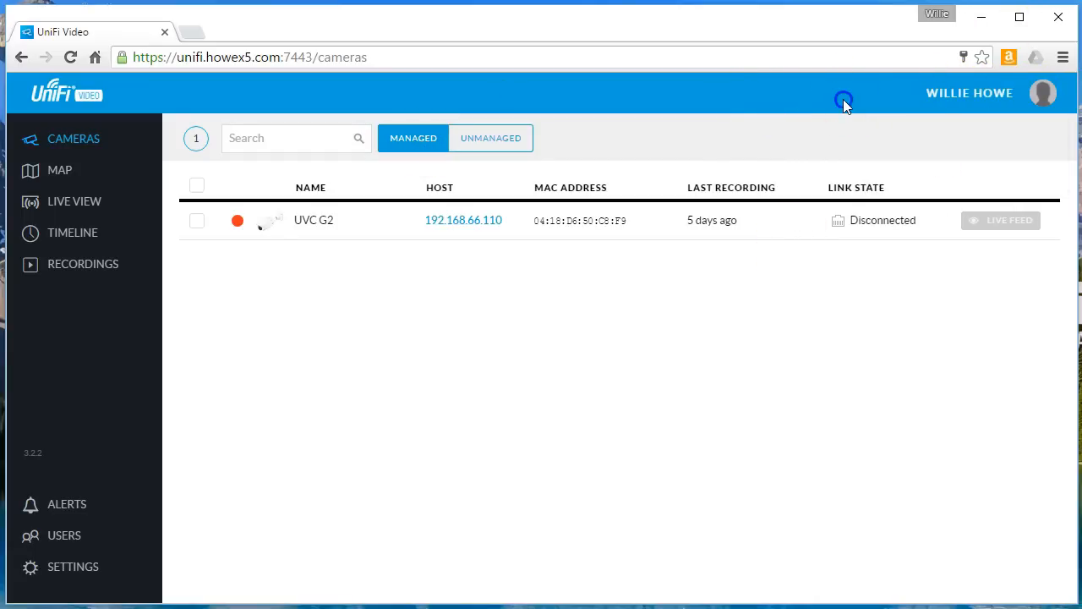
{"action": "mouse_move", "coordinate": [121, 389]}
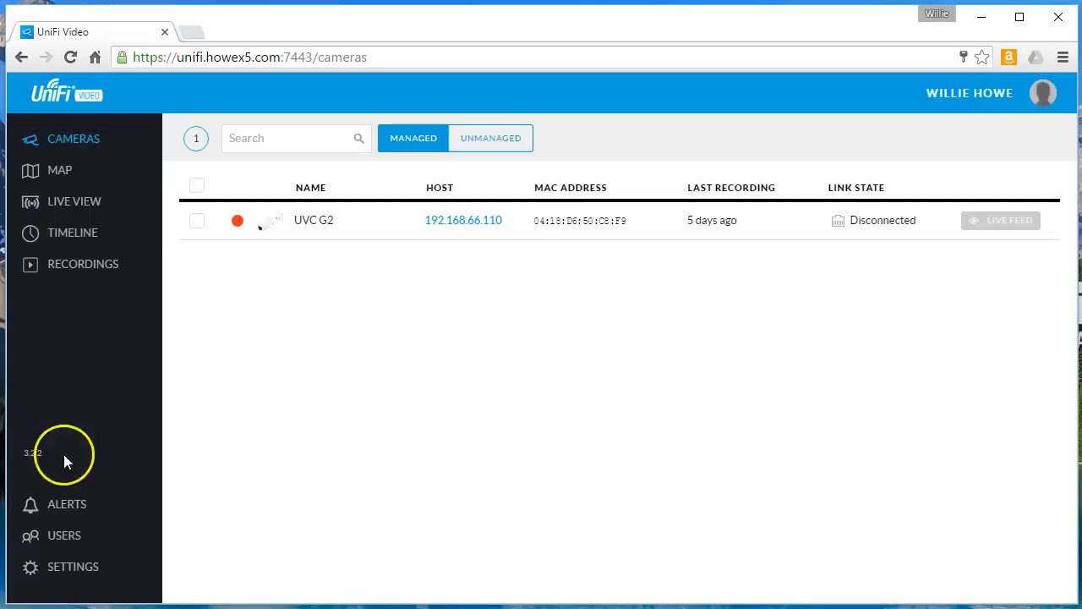
{"action": "mouse_move", "coordinate": [81, 173]}
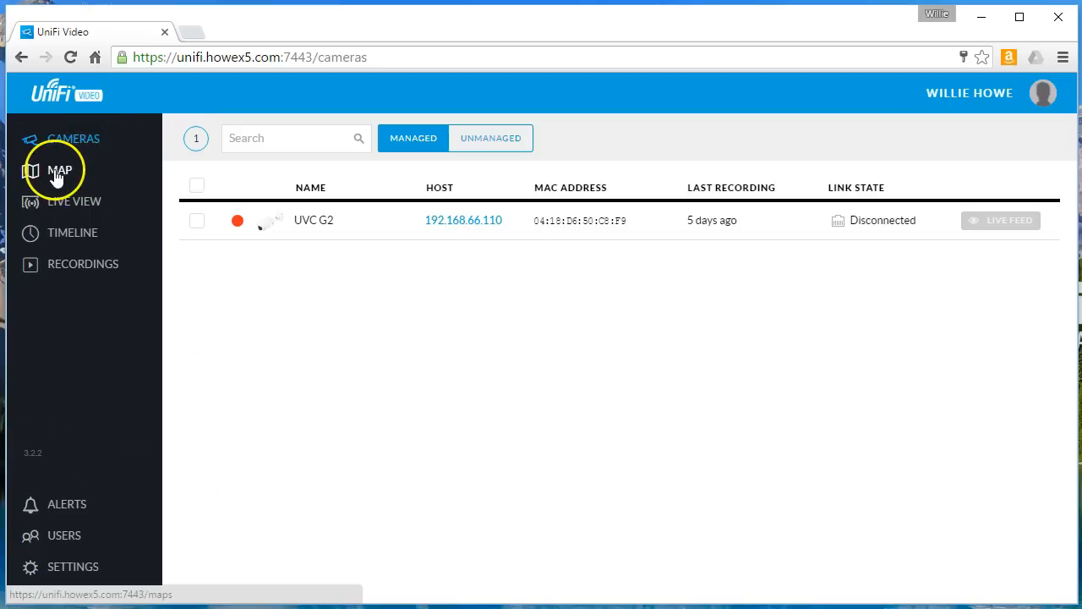
- Place camera UVC G2 from the unplaced devices panel onto the Sample floor plan and move it into a left room
{"action": "left_click", "coordinate": [59, 169]}
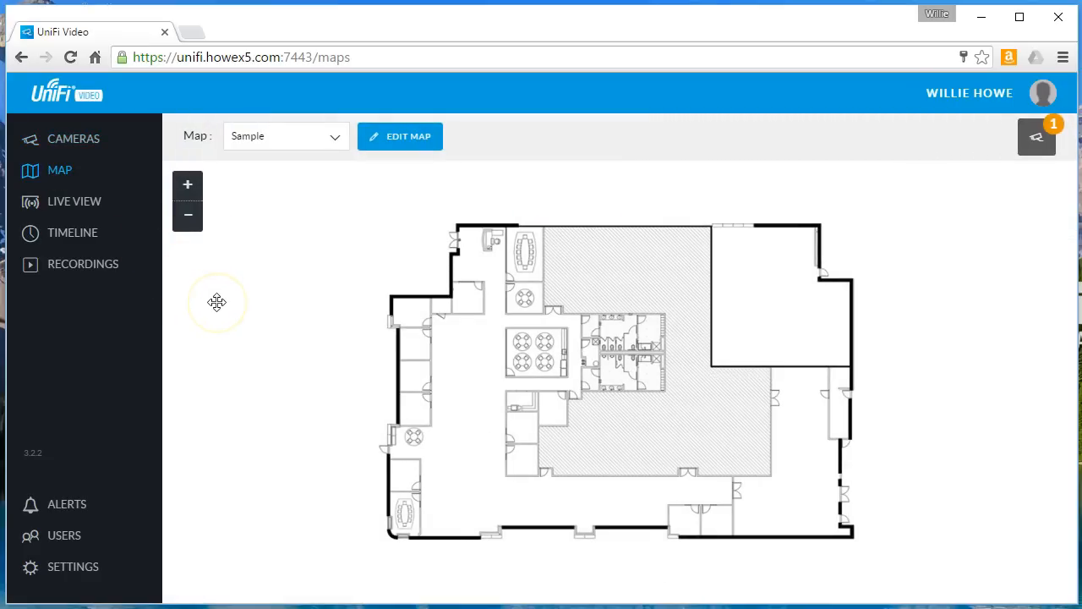
{"action": "mouse_move", "coordinate": [216, 301]}
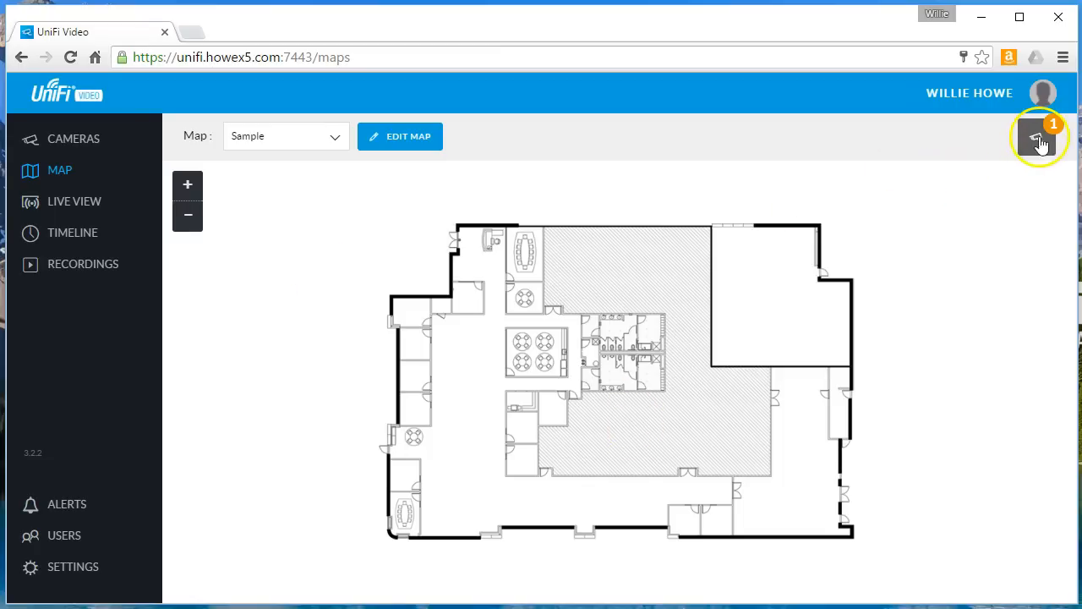
{"action": "mouse_move", "coordinate": [416, 261]}
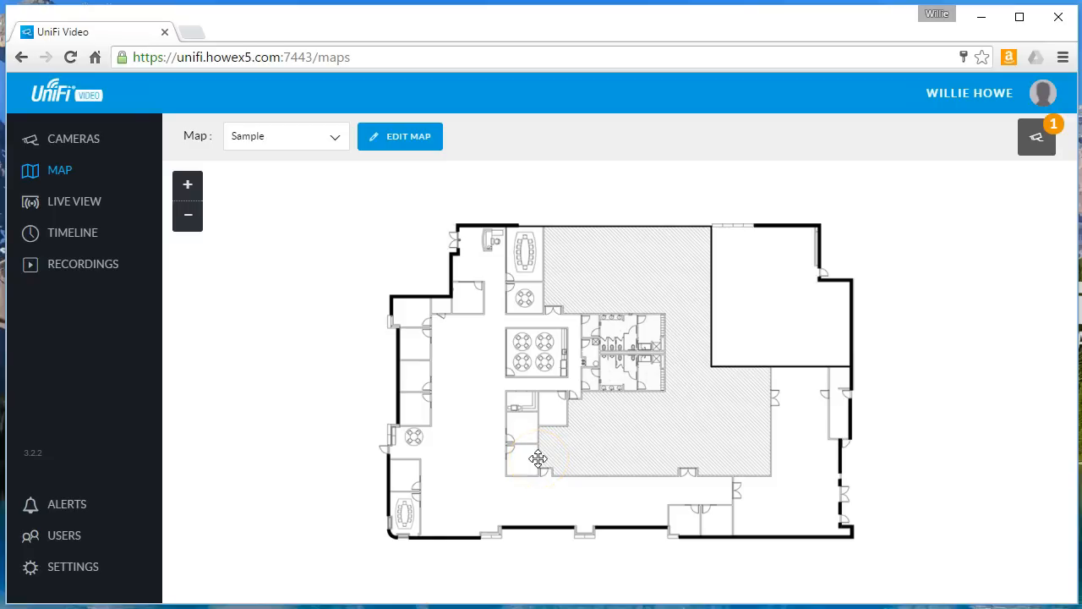
{"action": "mouse_move", "coordinate": [994, 169]}
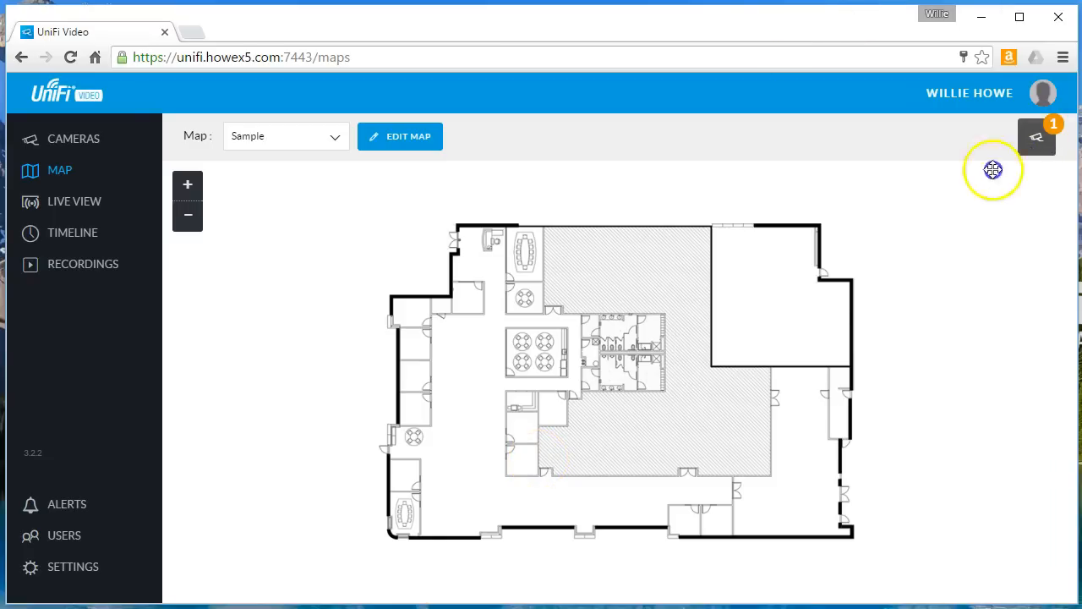
{"action": "left_click", "coordinate": [1035, 135]}
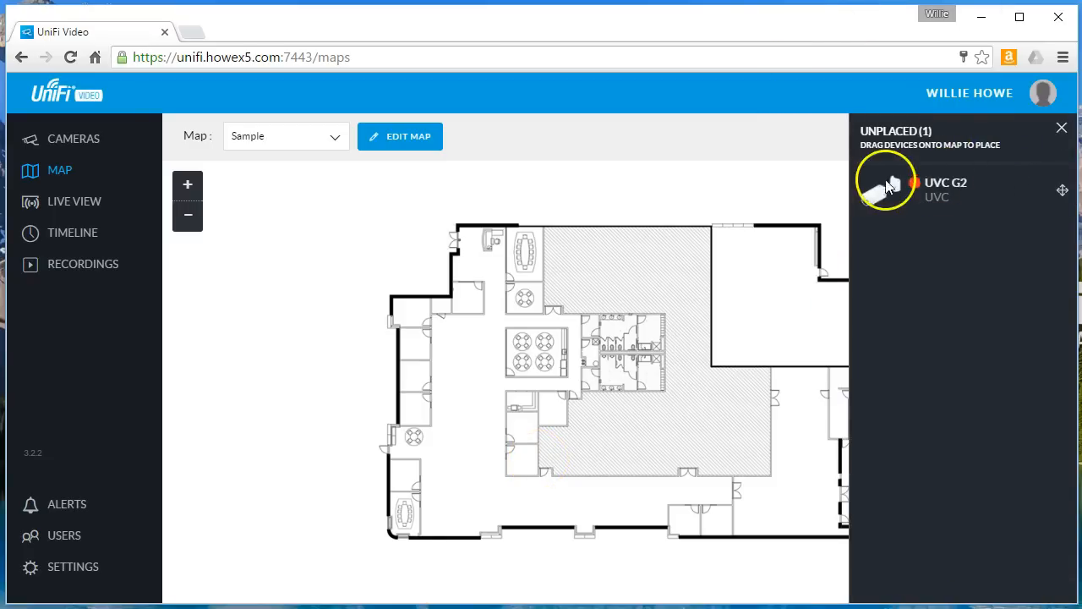
{"action": "left_click_drag", "start_coordinate": [886, 179], "coordinate": [668, 287]}
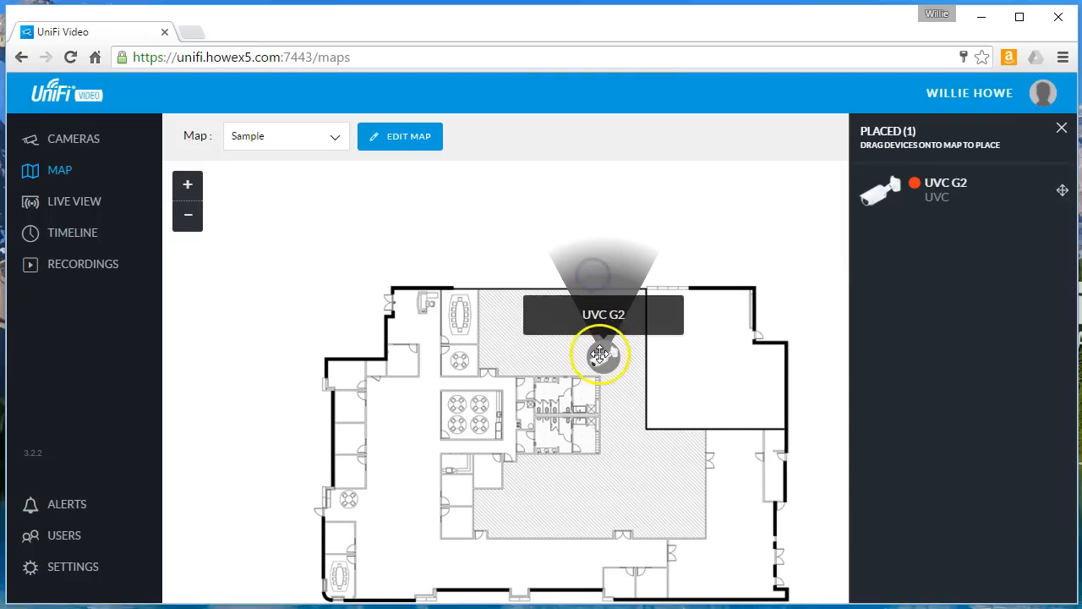
{"action": "left_click_drag", "start_coordinate": [601, 353], "coordinate": [409, 487]}
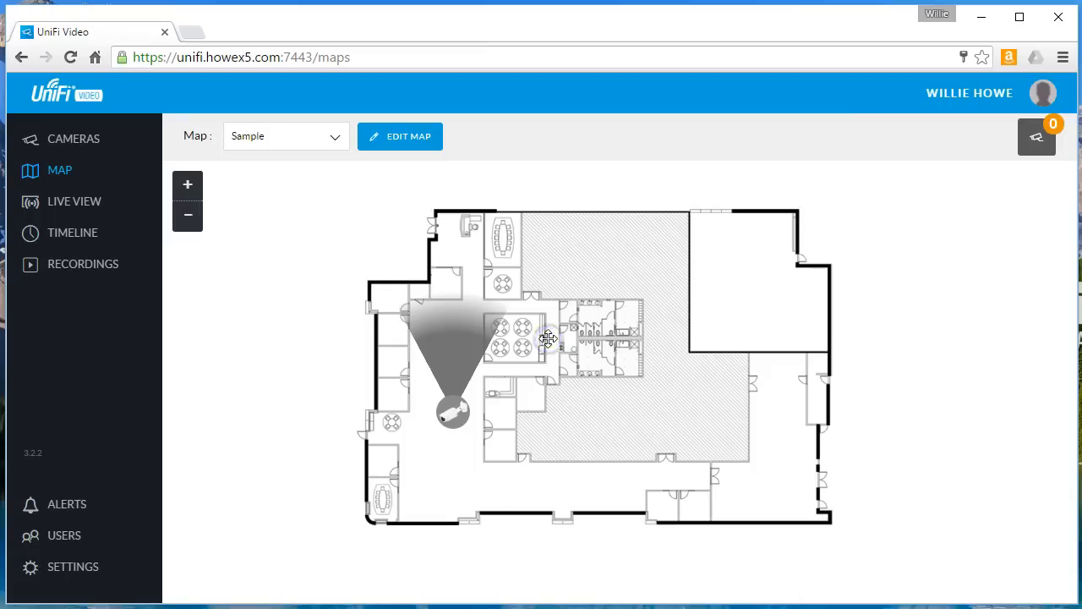
- Zoom out on the floor plan and show the list of available maps
{"action": "left_click", "coordinate": [186, 215]}
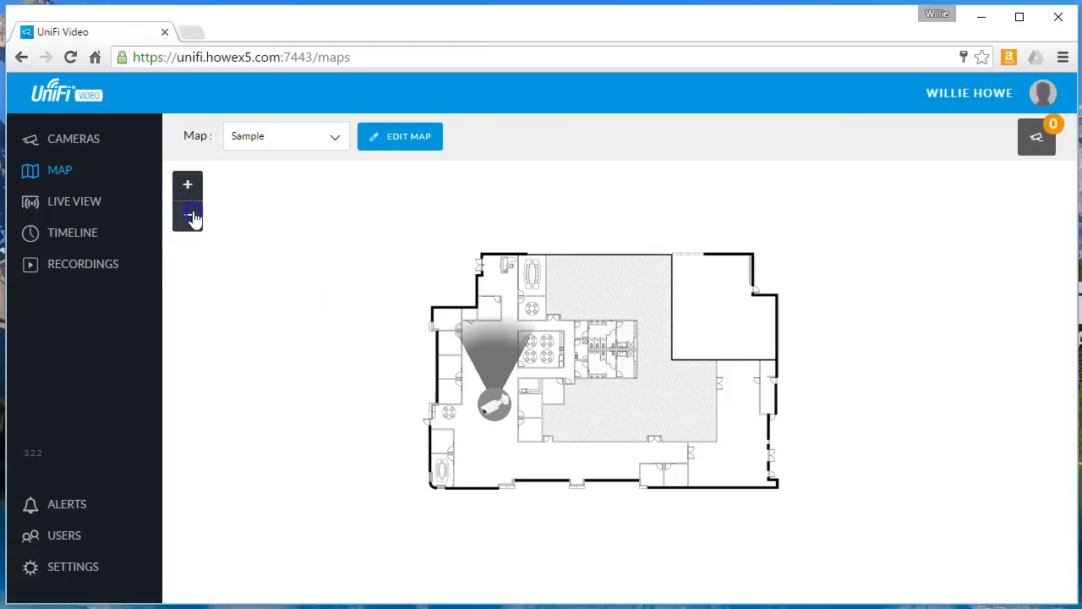
{"action": "left_click", "coordinate": [284, 135]}
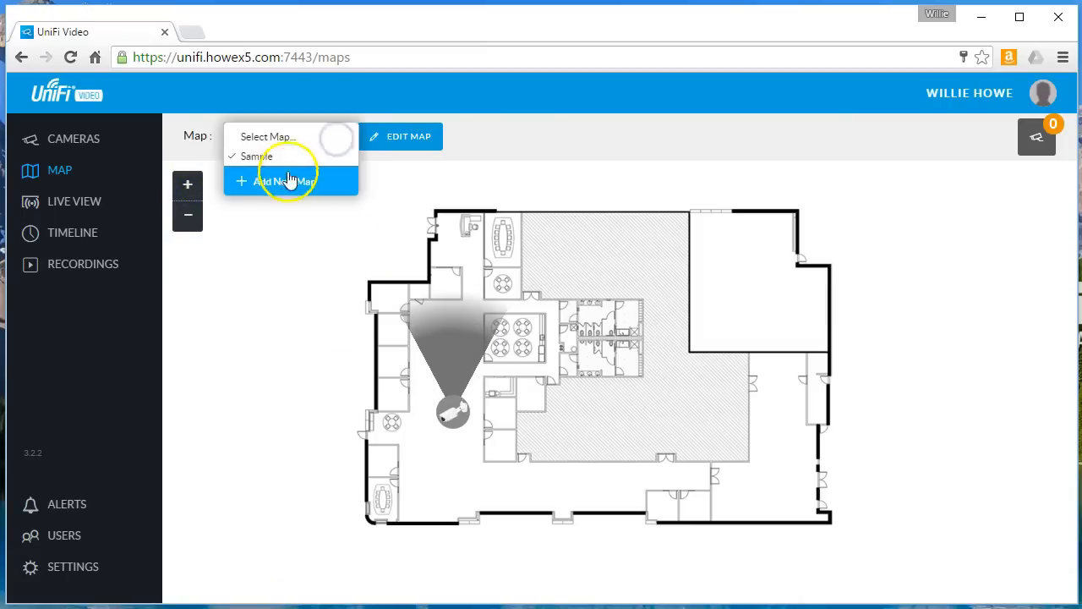
- Try the Google Map option for a new map, leave the Sample map editor unsaved, and go to Cameras
{"action": "left_click", "coordinate": [291, 181]}
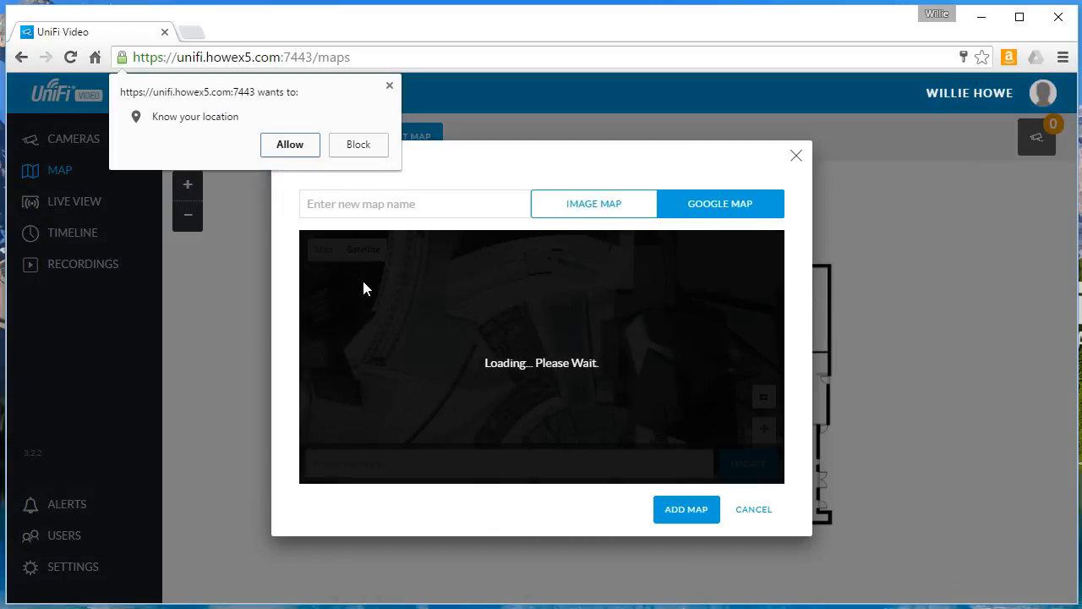
{"action": "left_click", "coordinate": [358, 144]}
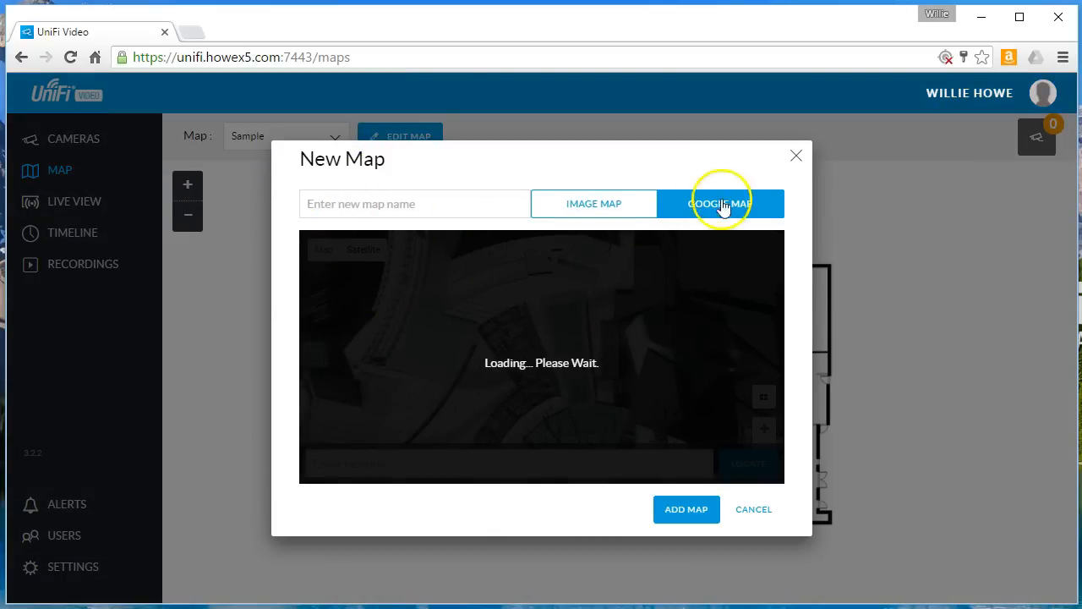
{"action": "mouse_move", "coordinate": [882, 213]}
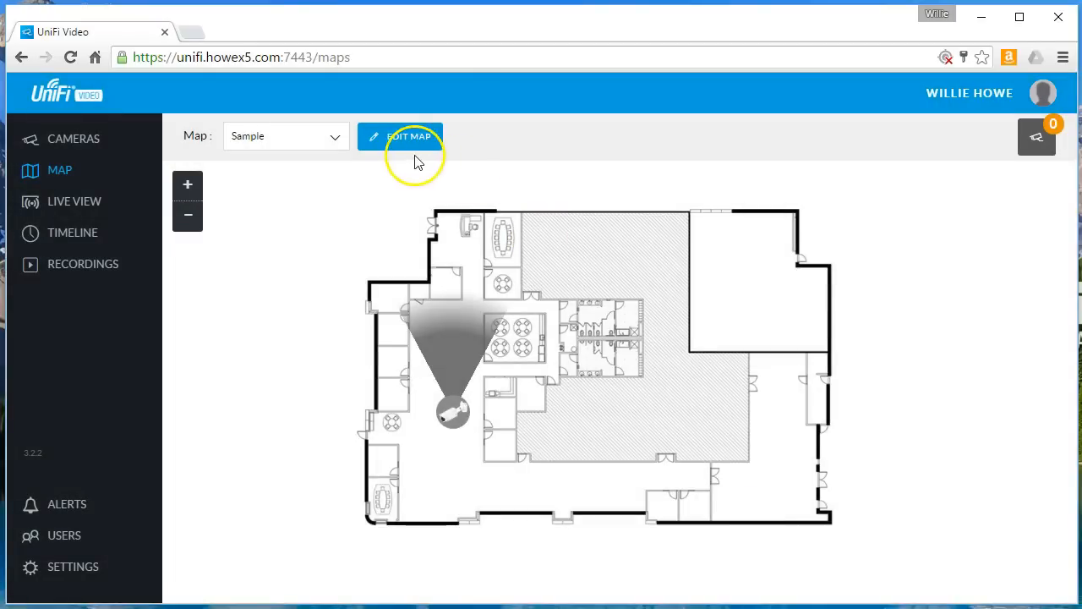
{"action": "left_click", "coordinate": [401, 135]}
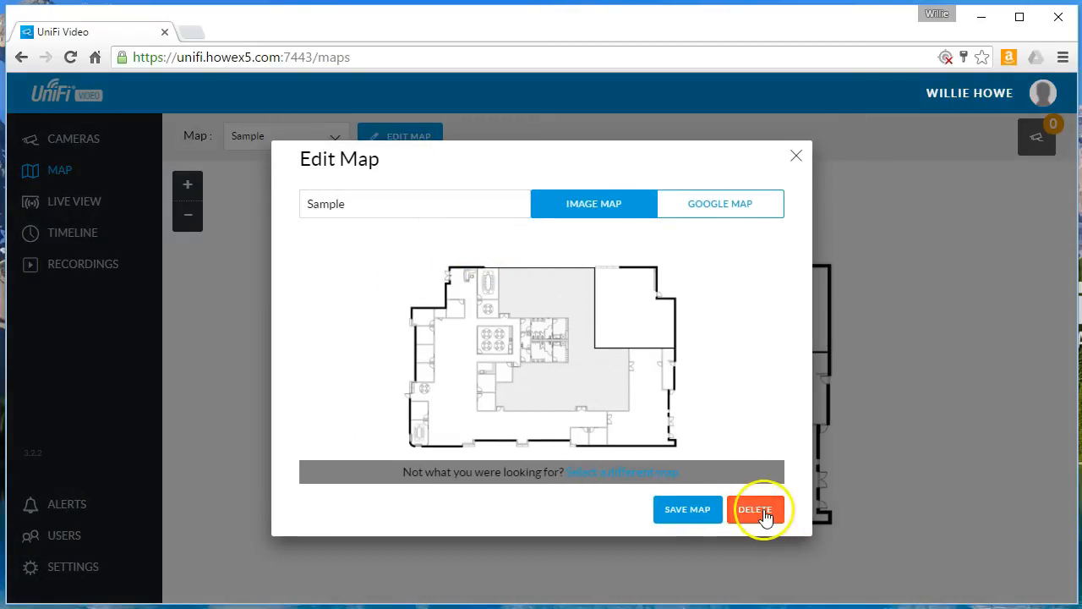
{"action": "mouse_move", "coordinate": [870, 154]}
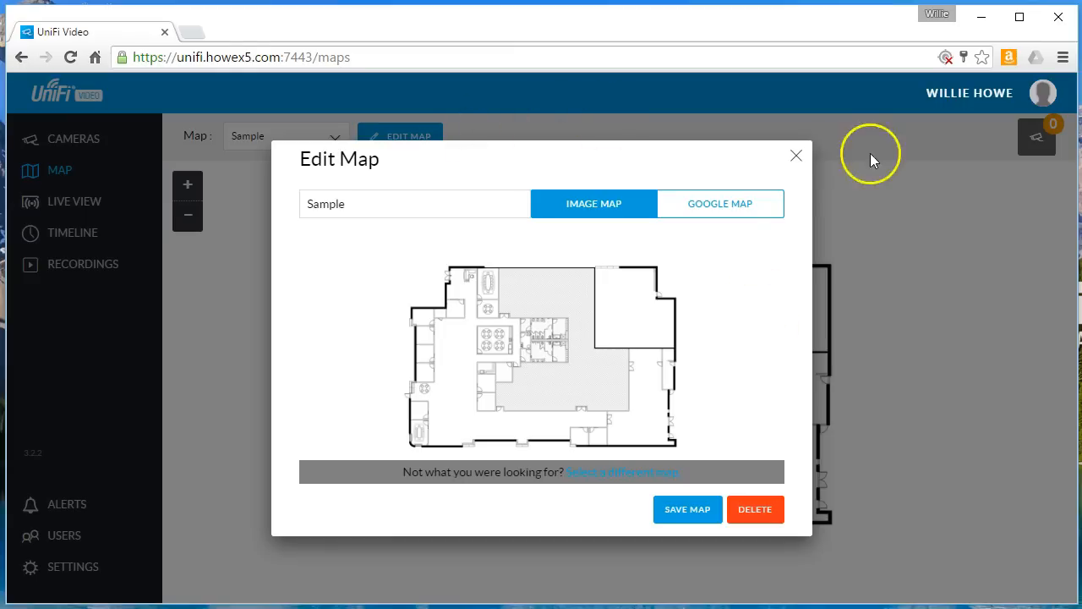
{"action": "mouse_move", "coordinate": [797, 156]}
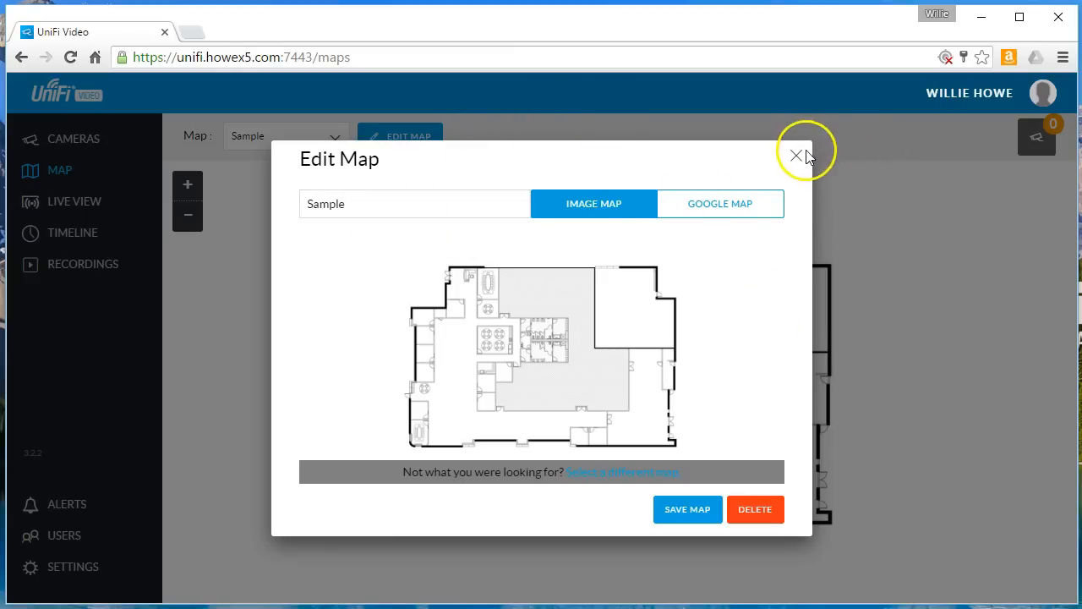
{"action": "left_click", "coordinate": [795, 156]}
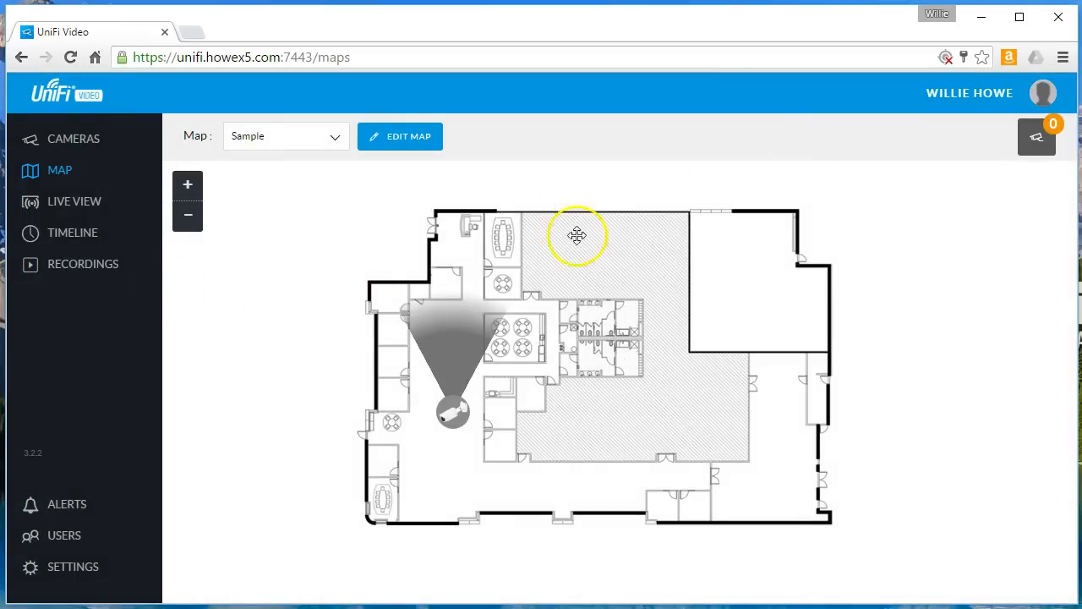
{"action": "left_click", "coordinate": [75, 201]}
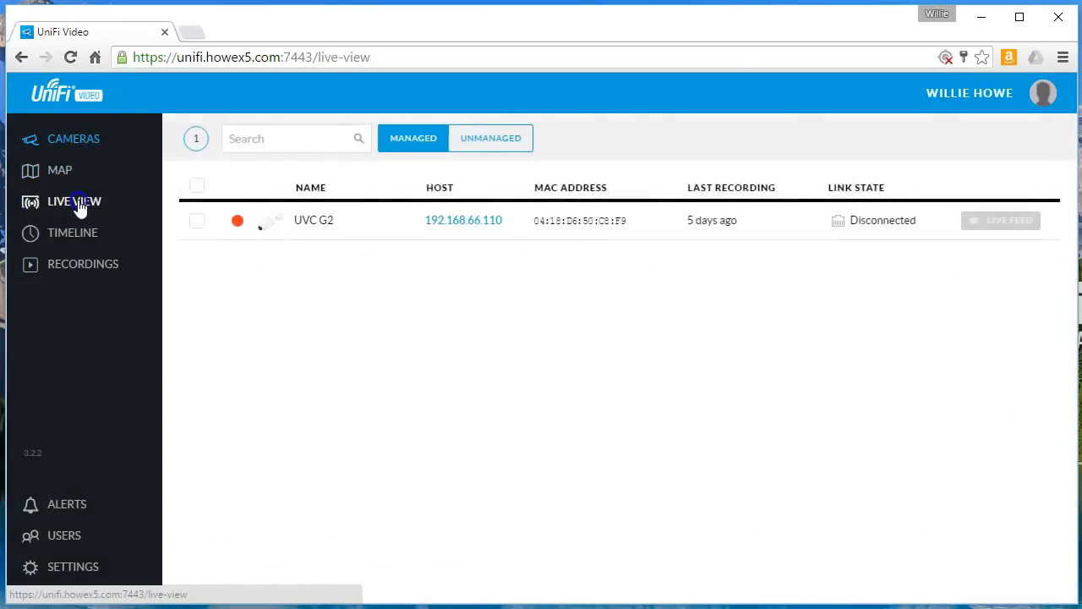
- Set the All Cameras live view to the 4 Cameras grid layout
{"action": "left_click", "coordinate": [74, 201]}
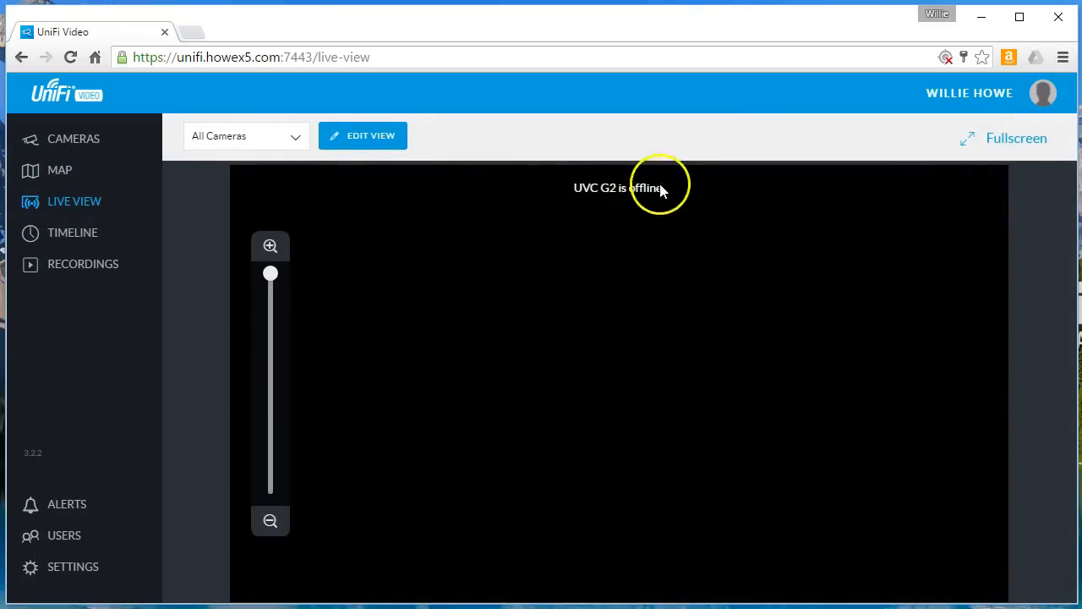
{"action": "left_click", "coordinate": [247, 135]}
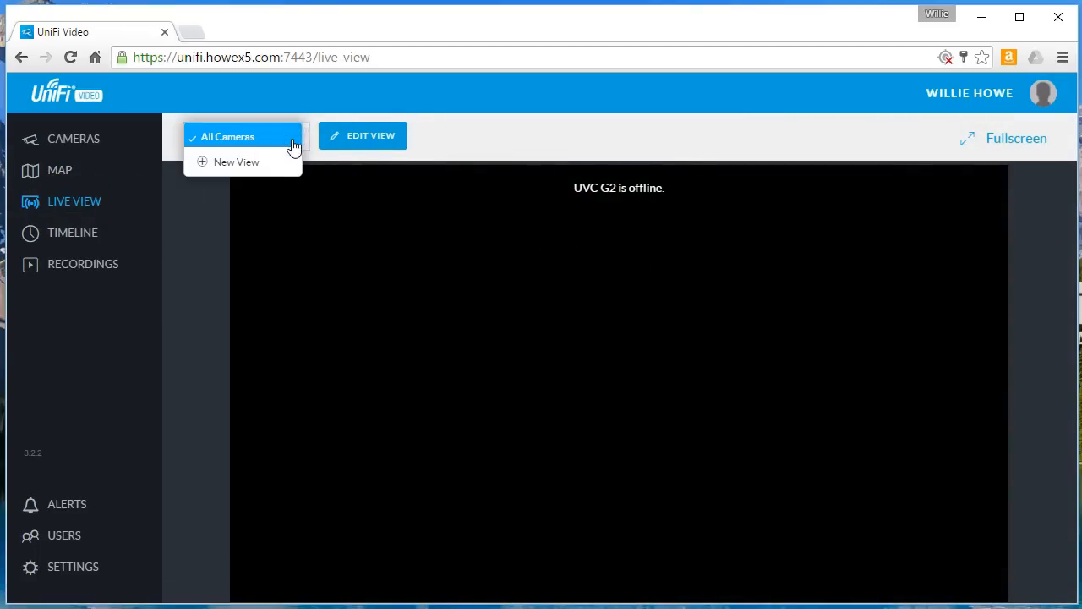
{"action": "left_click", "coordinate": [362, 135]}
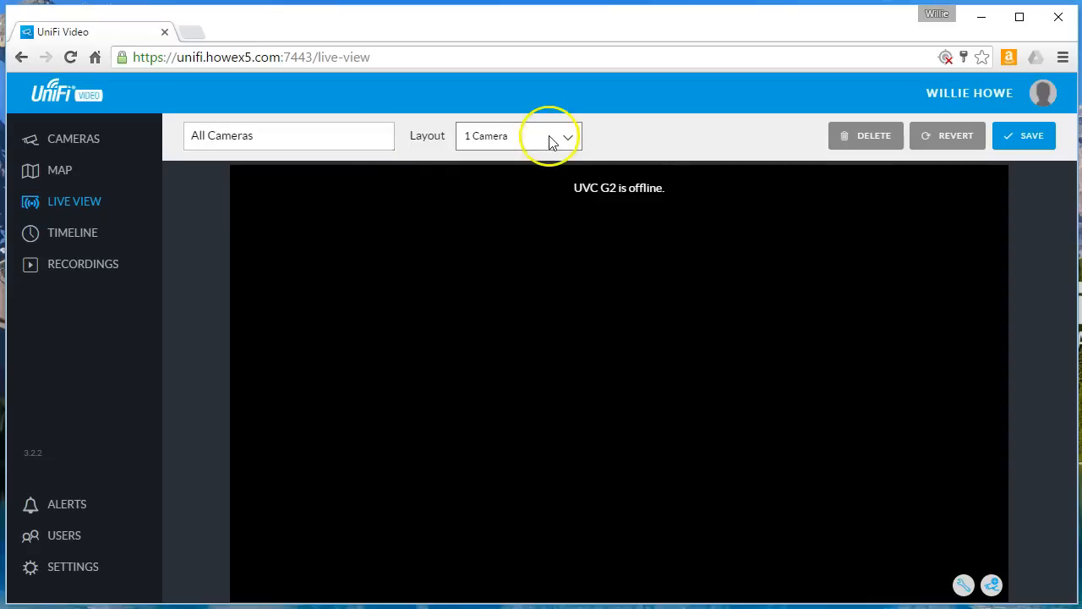
{"action": "left_click", "coordinate": [519, 135]}
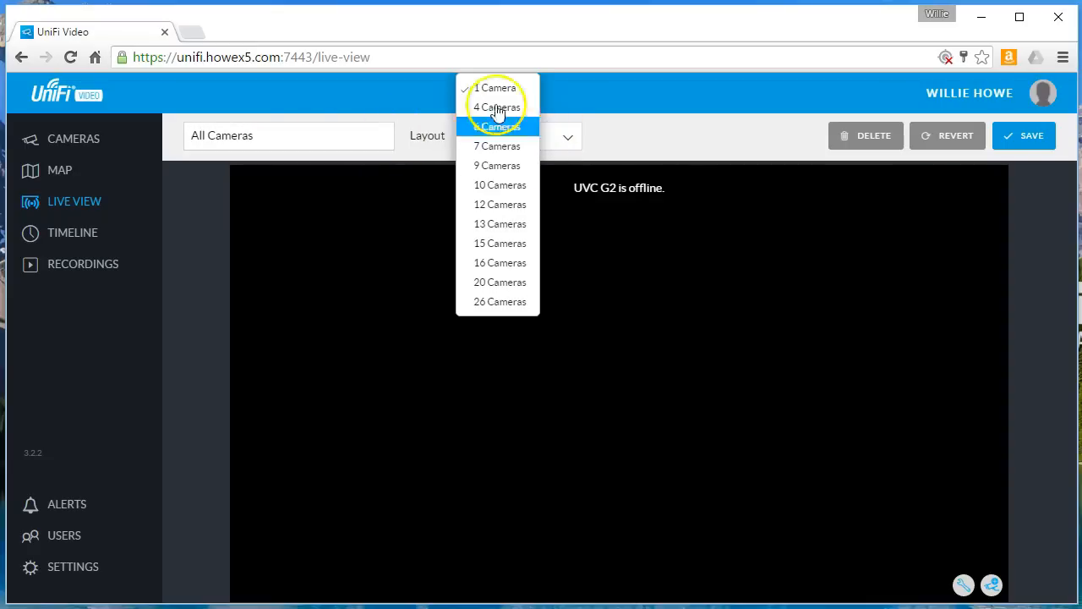
{"action": "left_click", "coordinate": [496, 88]}
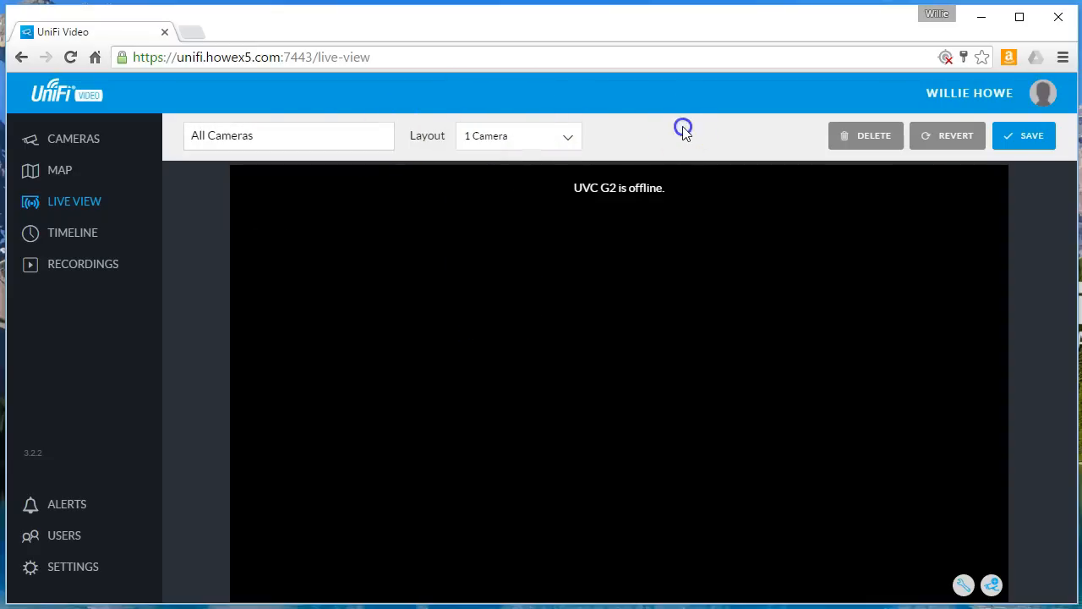
{"action": "mouse_move", "coordinate": [876, 136]}
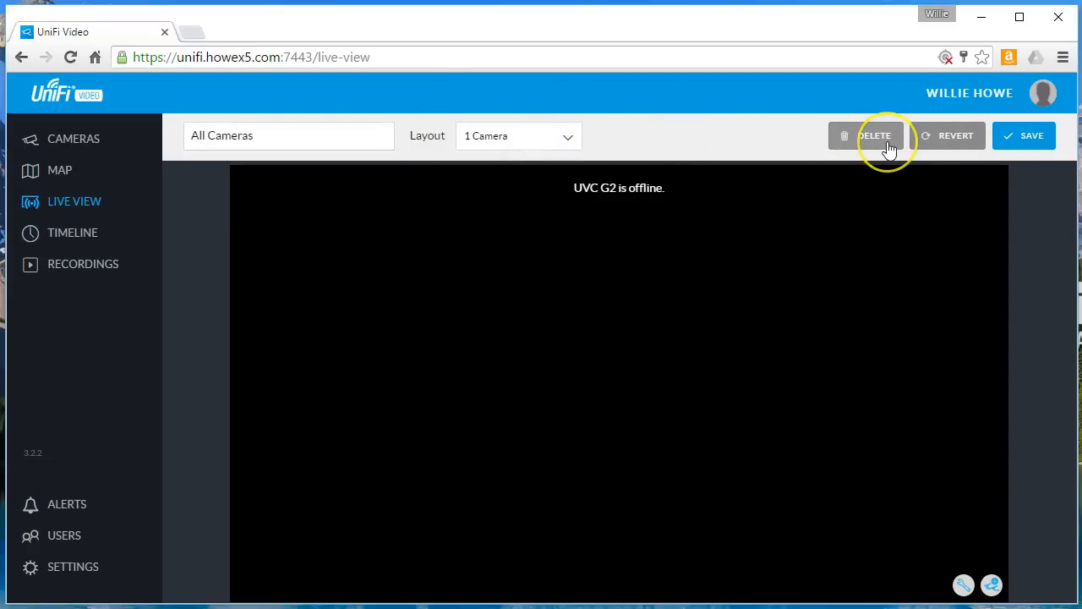
{"action": "mouse_move", "coordinate": [1005, 137]}
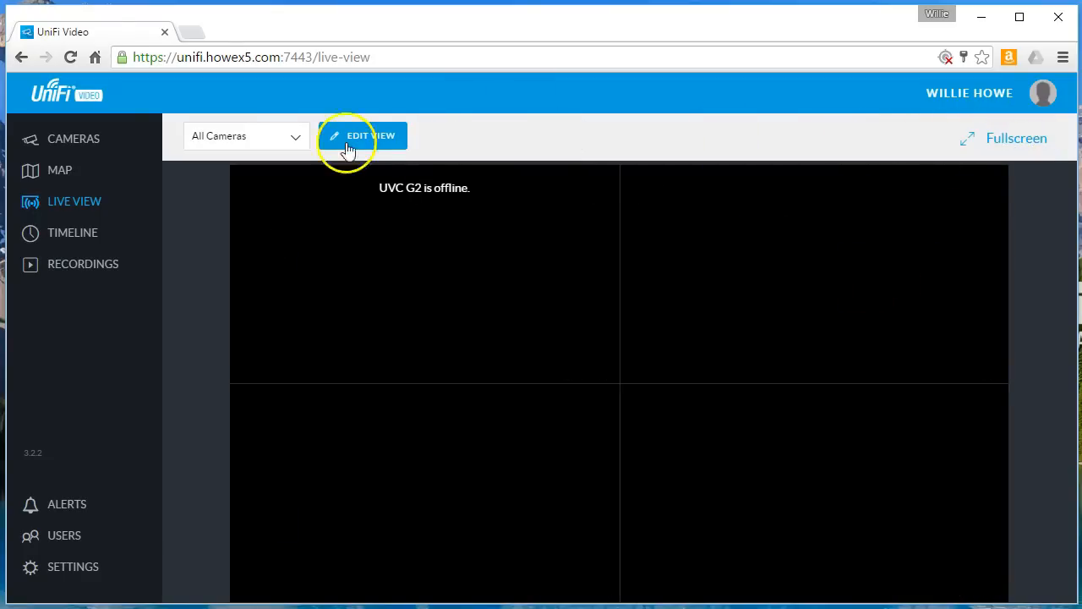
- Keep UVC G2 on the first tile and review its Advanced options without changes
{"action": "left_click", "coordinate": [362, 136]}
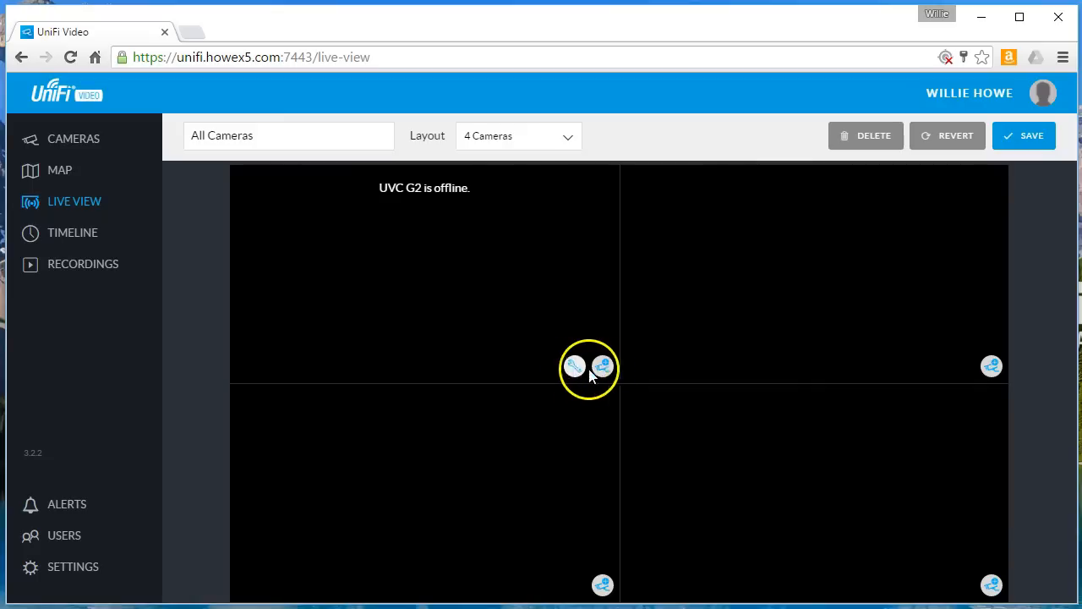
{"action": "left_click", "coordinate": [602, 365]}
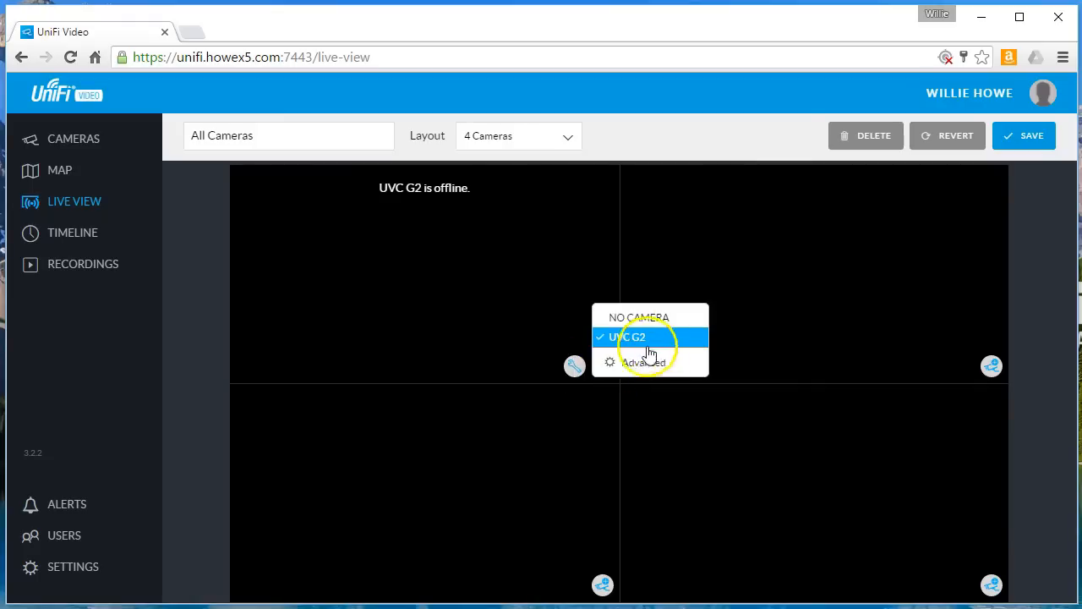
{"action": "left_click", "coordinate": [627, 337]}
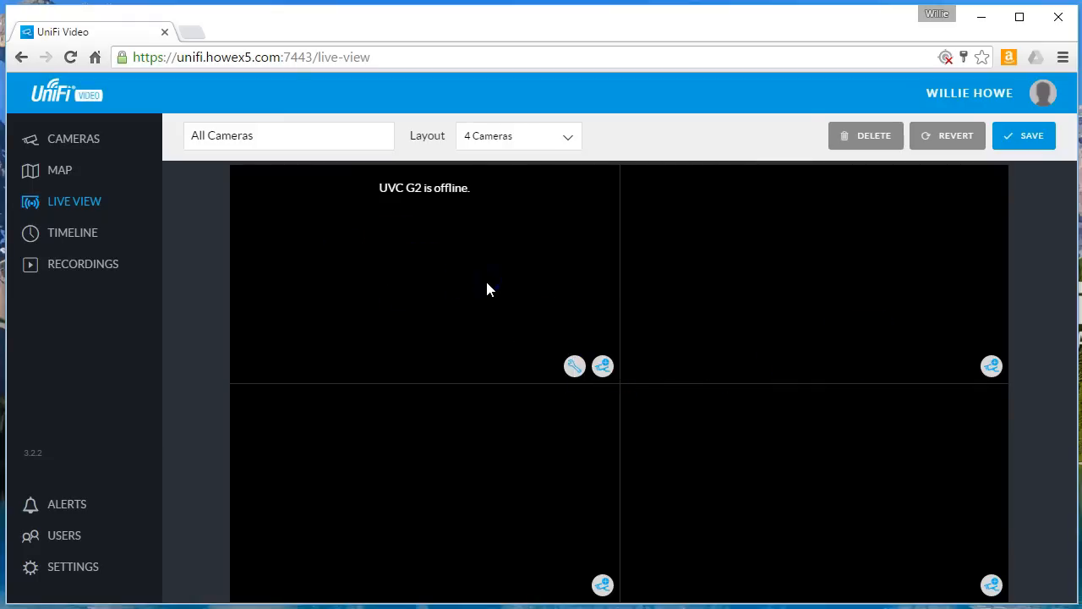
{"action": "left_click", "coordinate": [602, 365]}
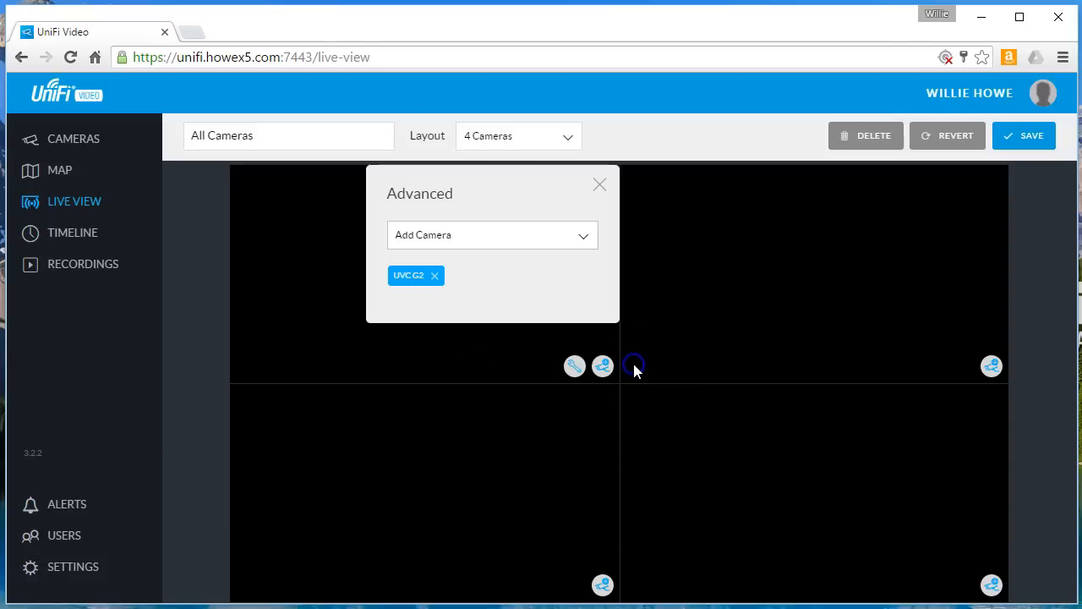
{"action": "mouse_move", "coordinate": [677, 237]}
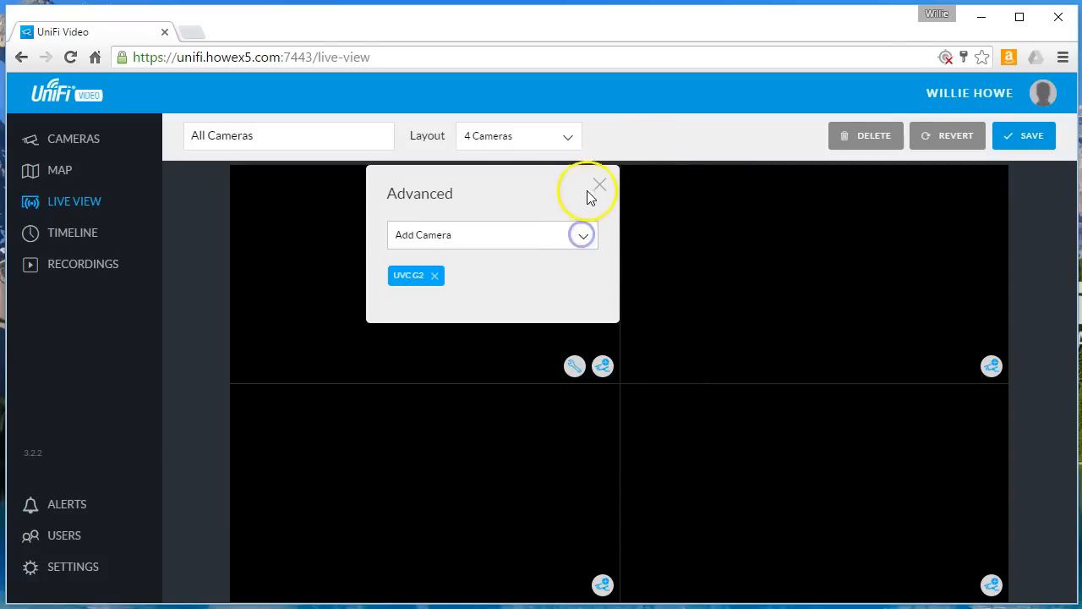
{"action": "left_click", "coordinate": [599, 185]}
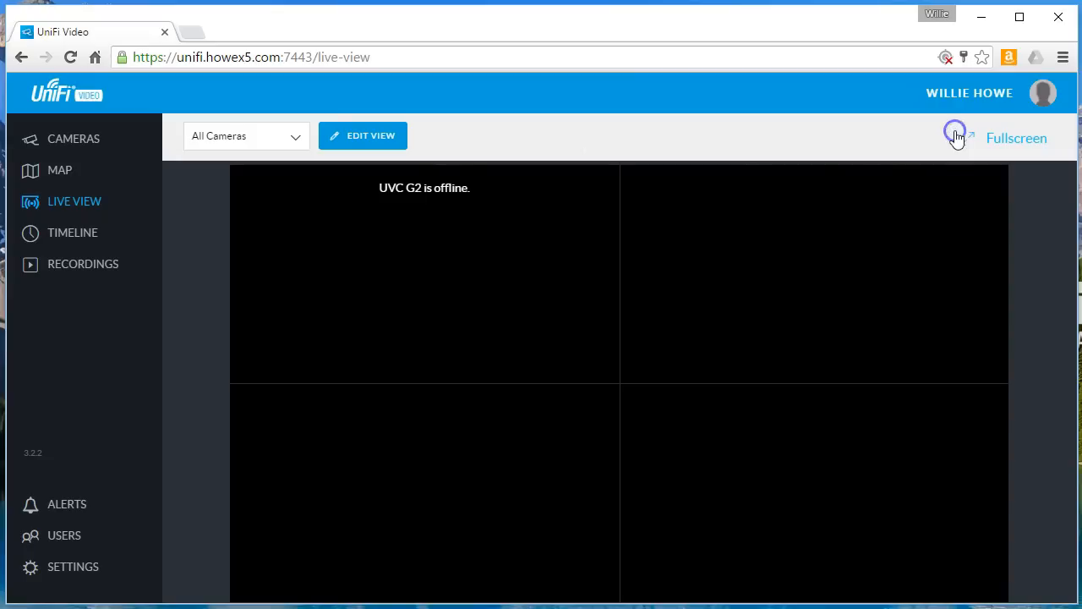
{"action": "mouse_move", "coordinate": [670, 323]}
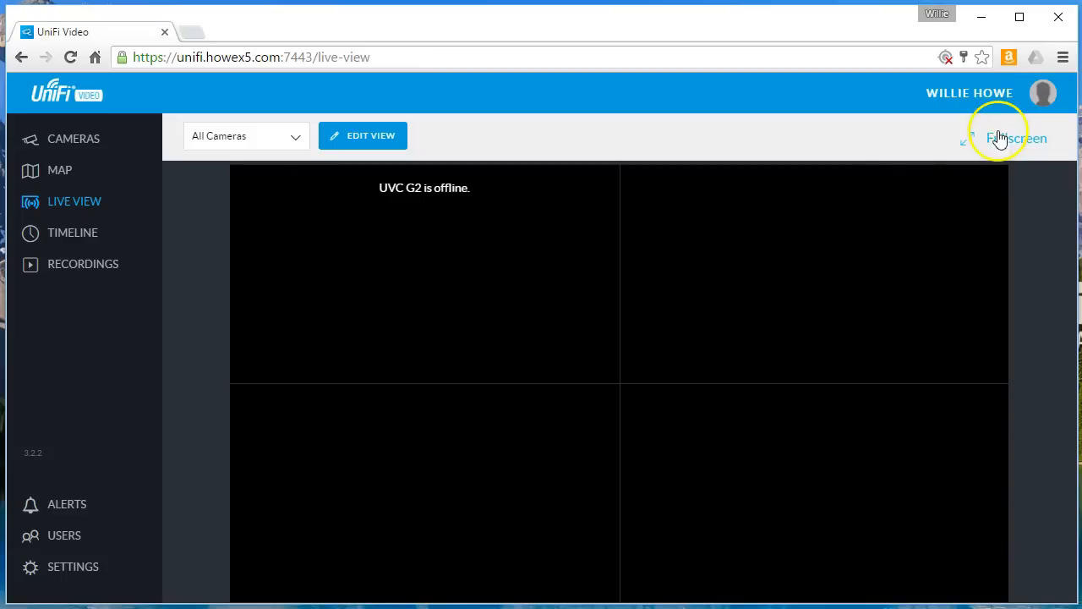
{"action": "mouse_move", "coordinate": [1001, 161]}
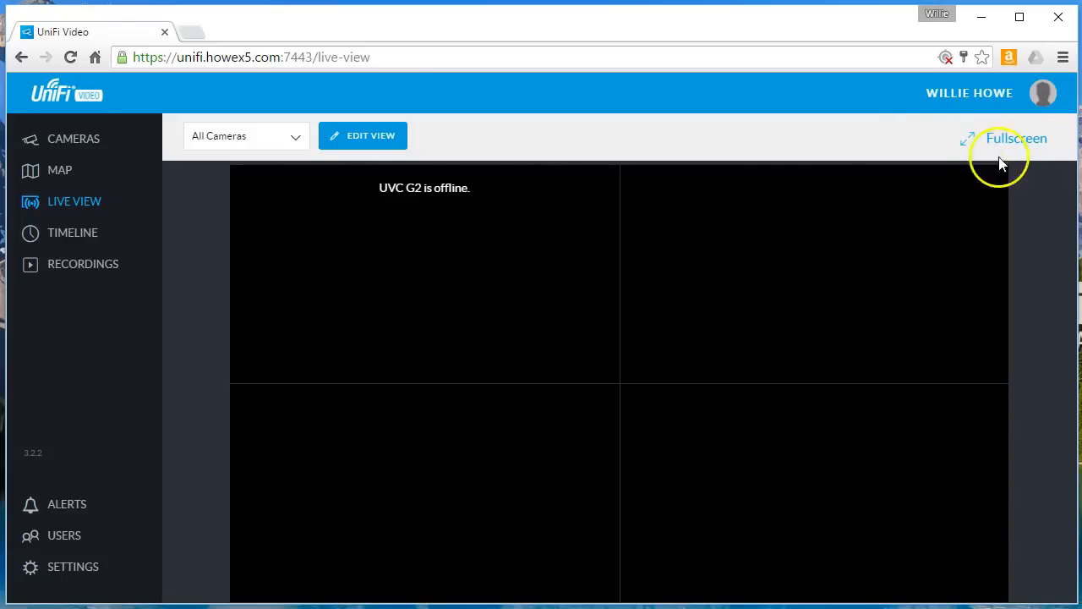
{"action": "mouse_move", "coordinate": [234, 209]}
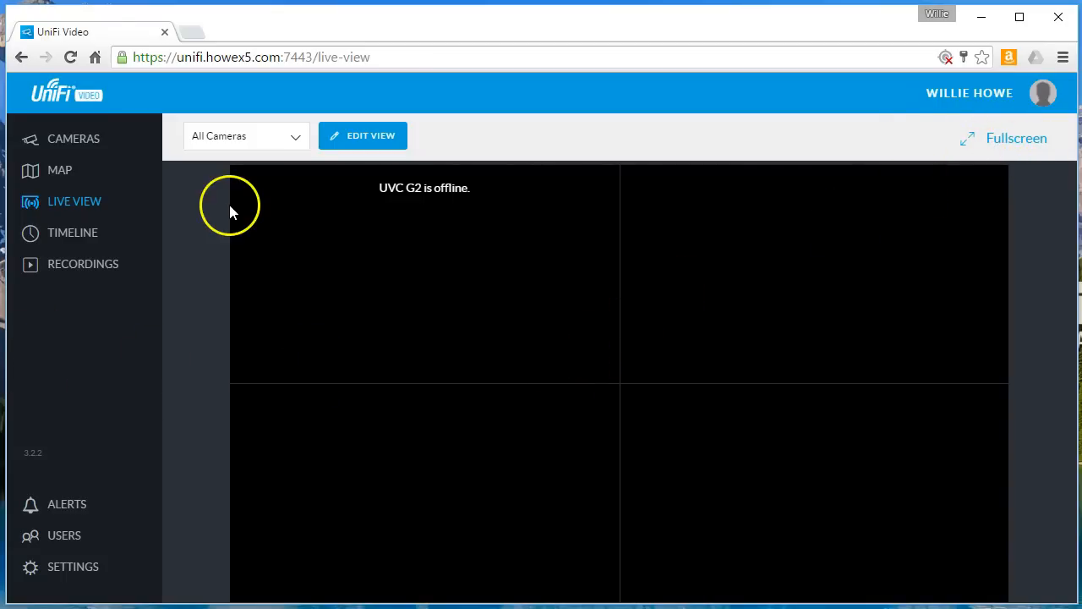
{"action": "left_click", "coordinate": [71, 233]}
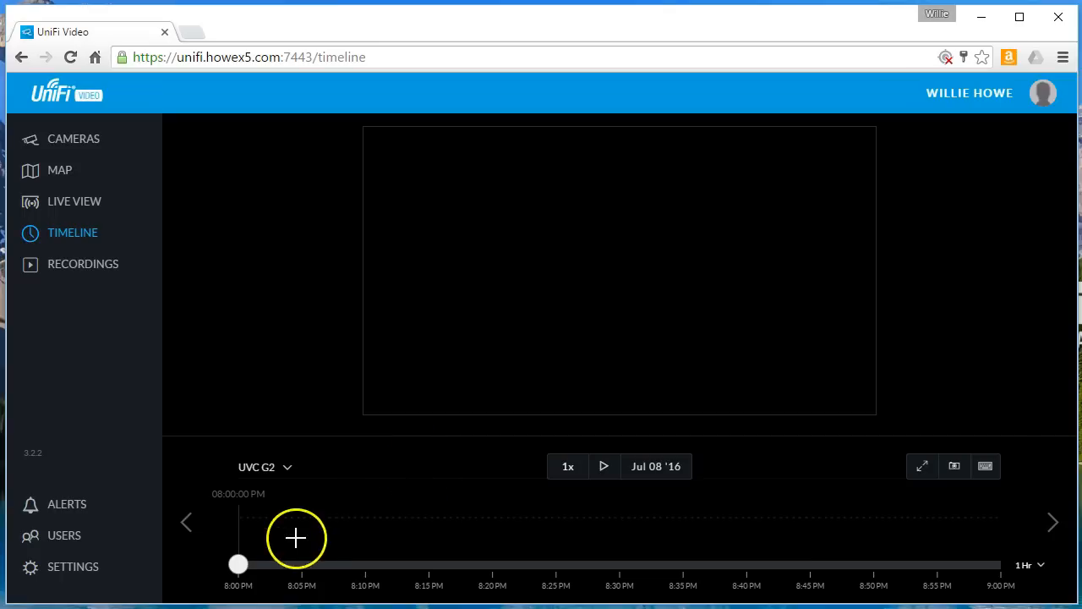
{"action": "mouse_move", "coordinate": [596, 557]}
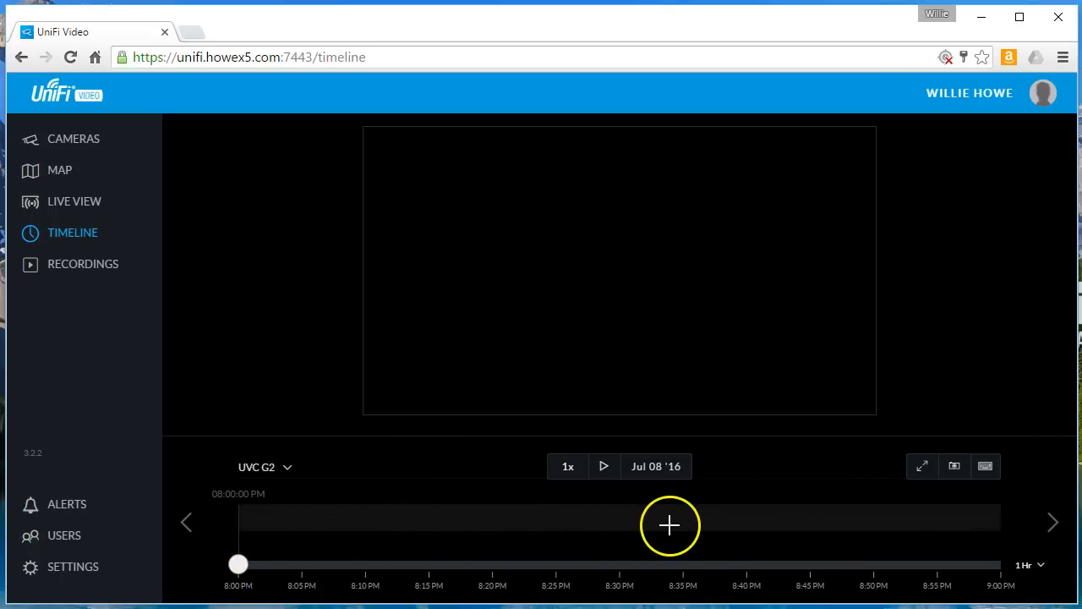
- Check the calendar and playback speed, then download a JPG snapshot of UVC G2 from Jul 08 '16
{"action": "left_click", "coordinate": [656, 466]}
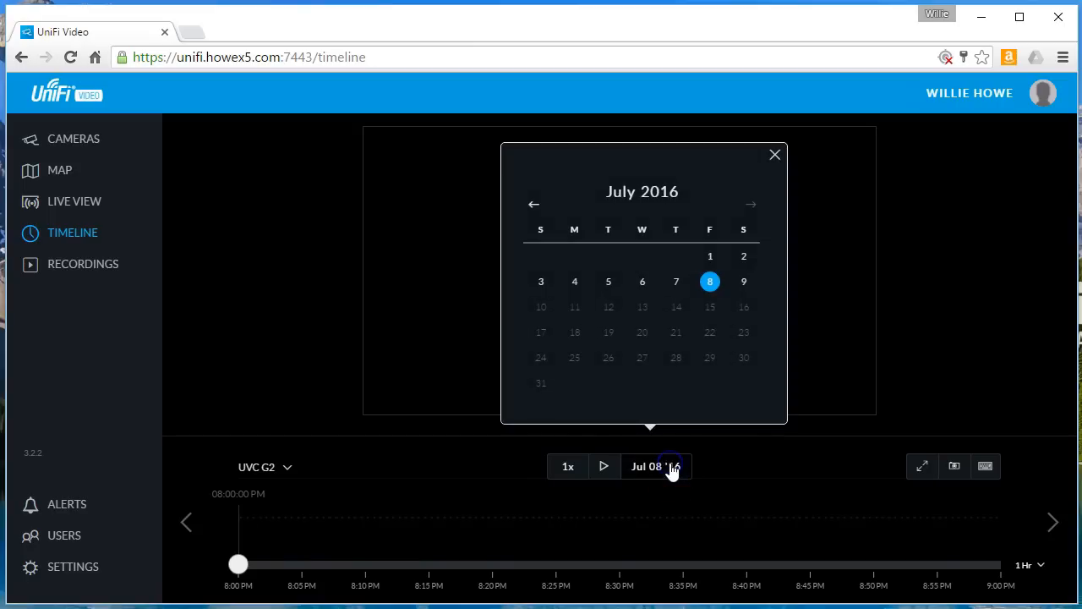
{"action": "left_click", "coordinate": [568, 467]}
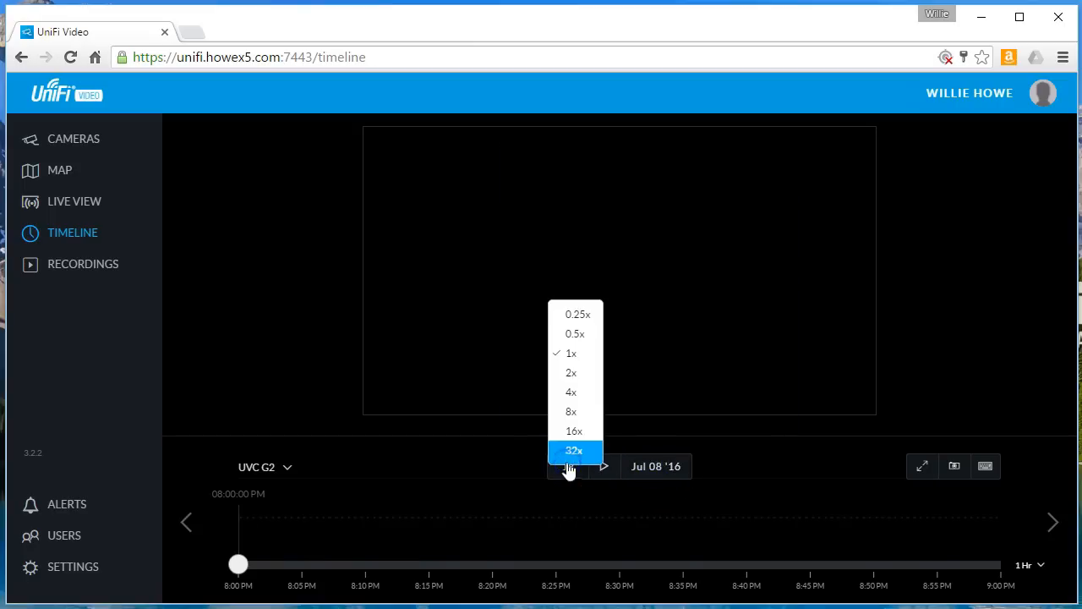
{"action": "left_click", "coordinate": [572, 353]}
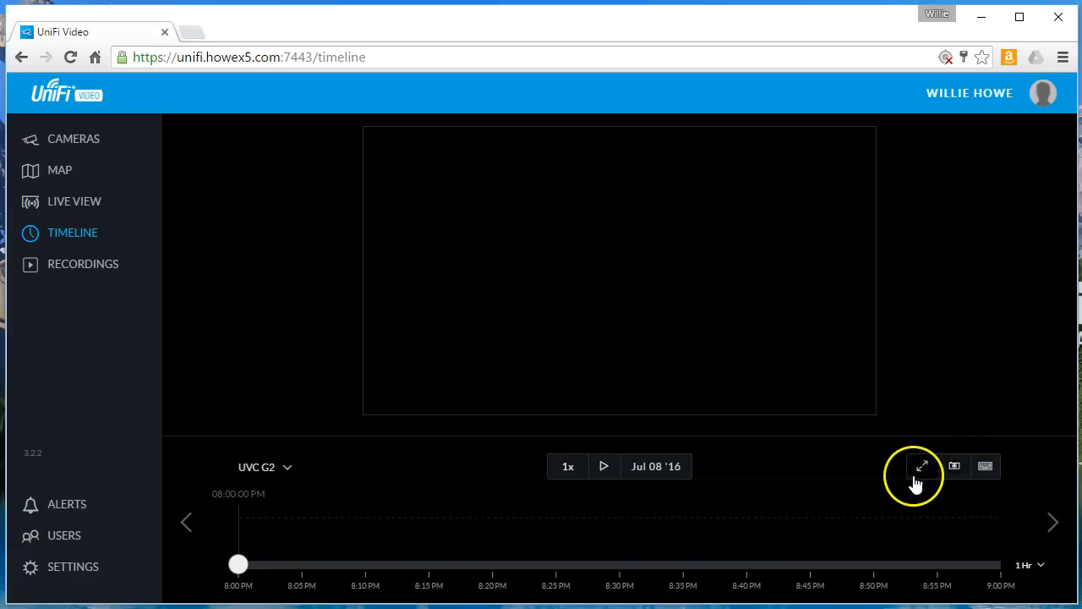
{"action": "left_click", "coordinate": [954, 467]}
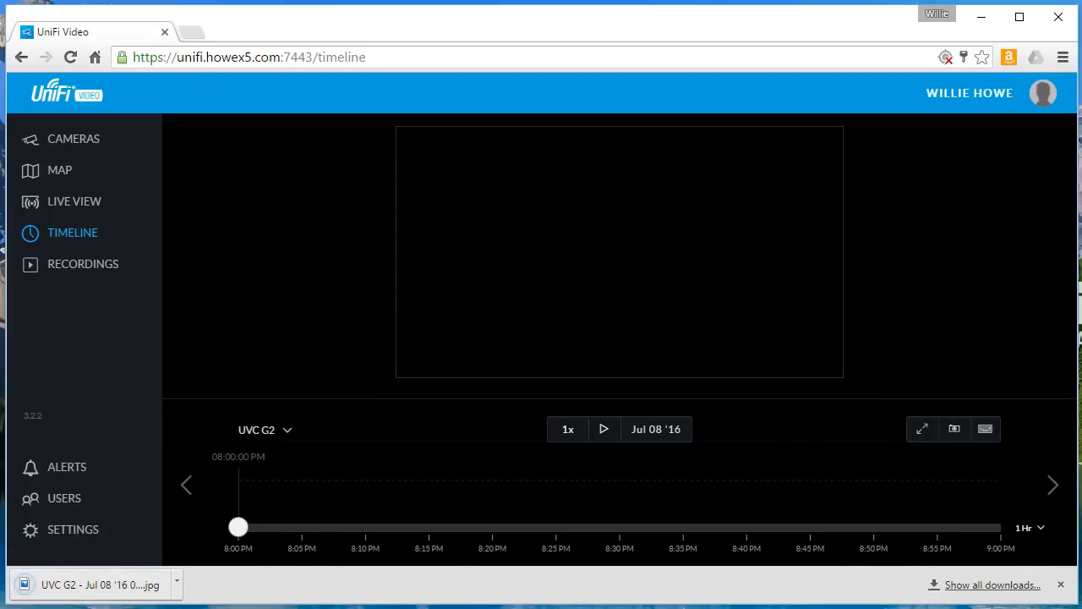
{"action": "left_click", "coordinate": [263, 429]}
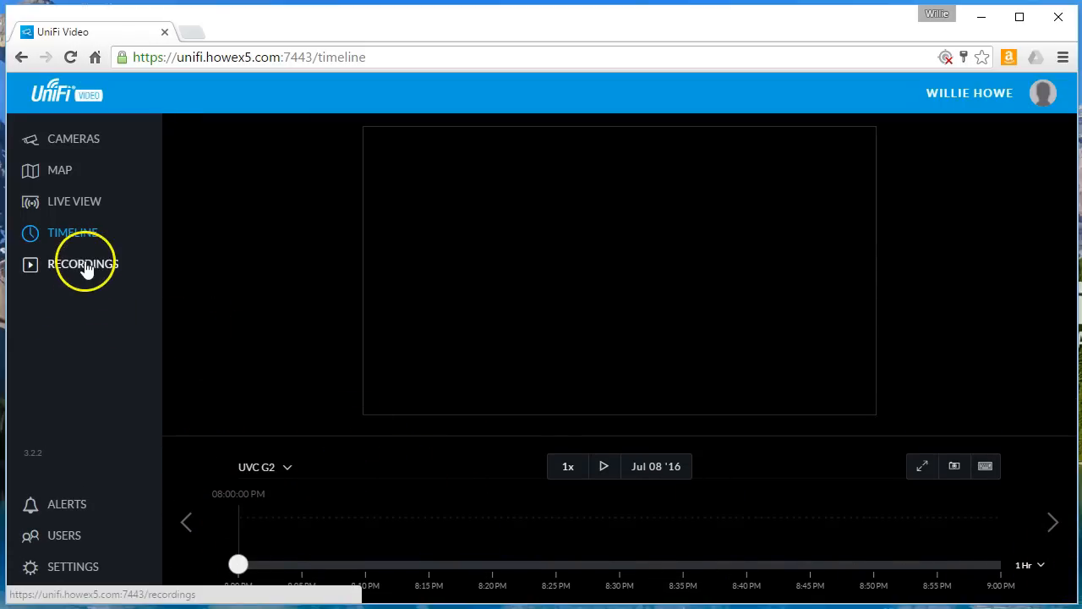
- Show the recordings list, empty for 2016-07-08 to 2016-07-09
{"action": "left_click", "coordinate": [82, 264]}
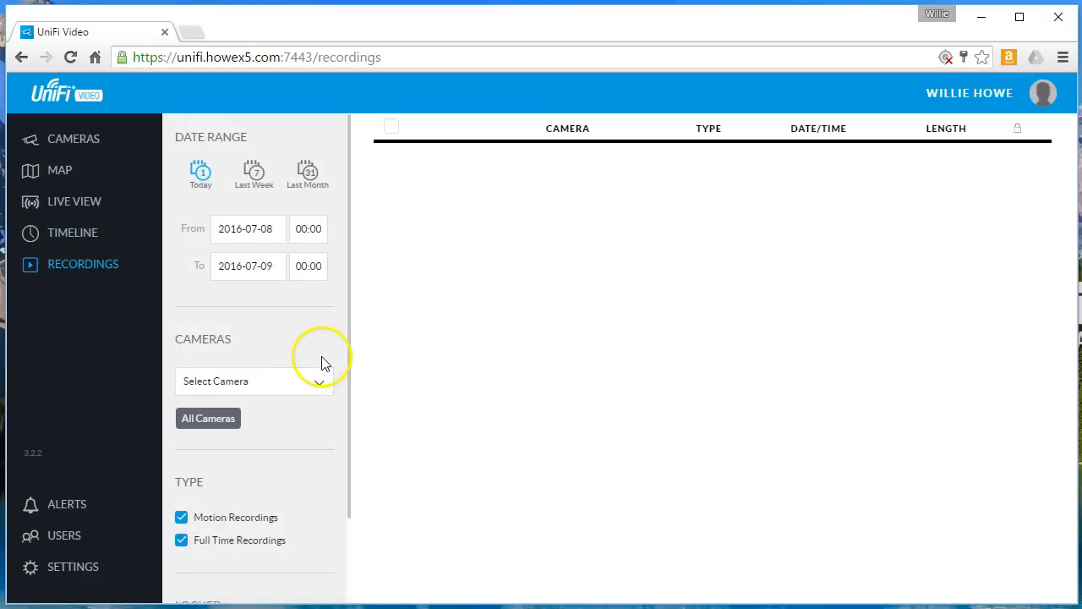
{"action": "mouse_move", "coordinate": [257, 207]}
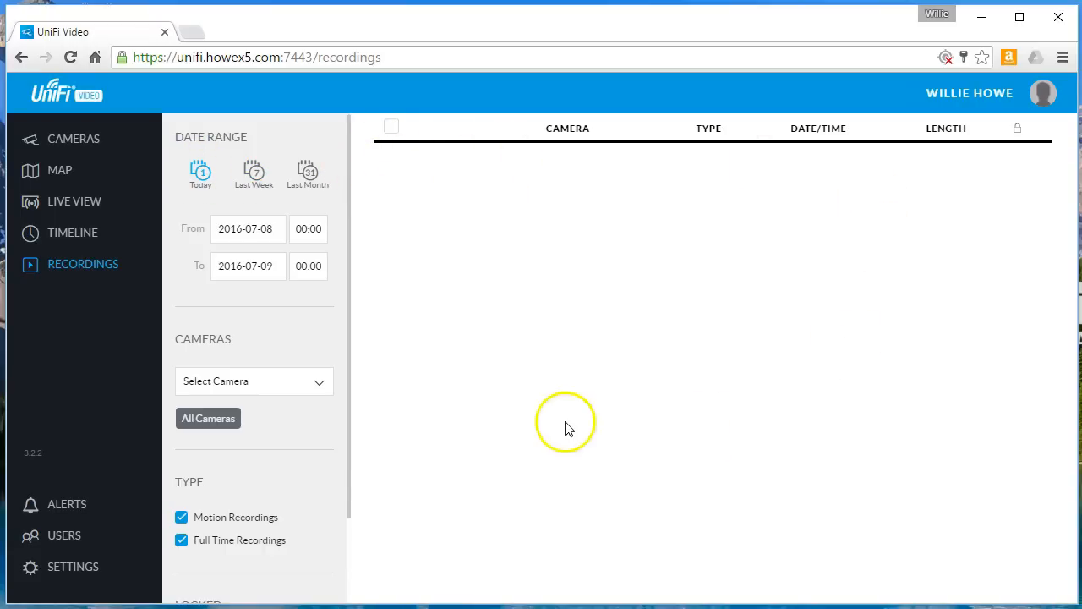
{"action": "mouse_move", "coordinate": [465, 262]}
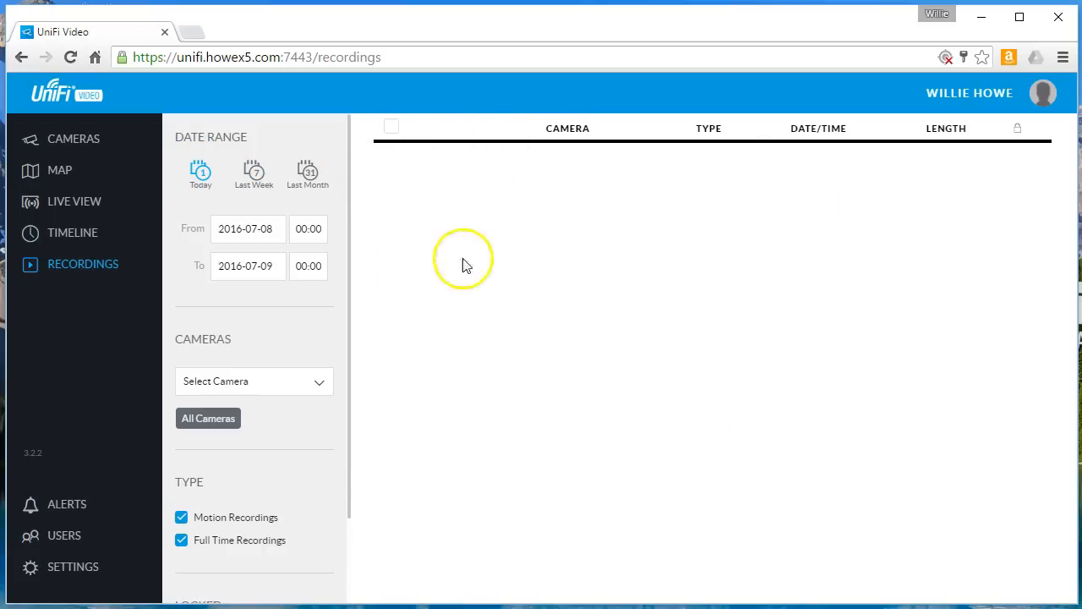
{"action": "mouse_move", "coordinate": [548, 135]}
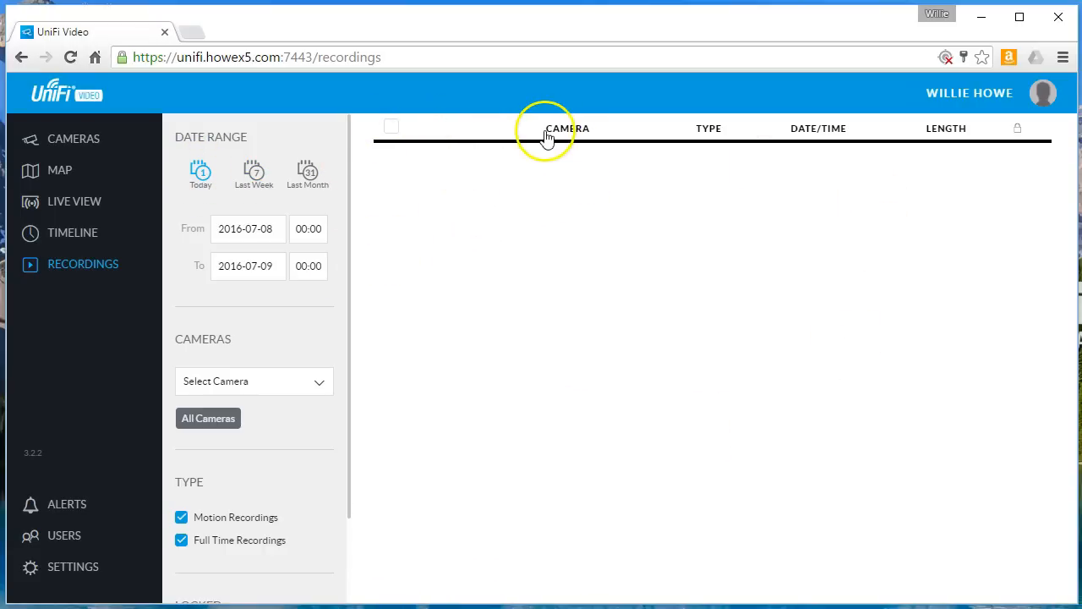
{"action": "mouse_move", "coordinate": [376, 188]}
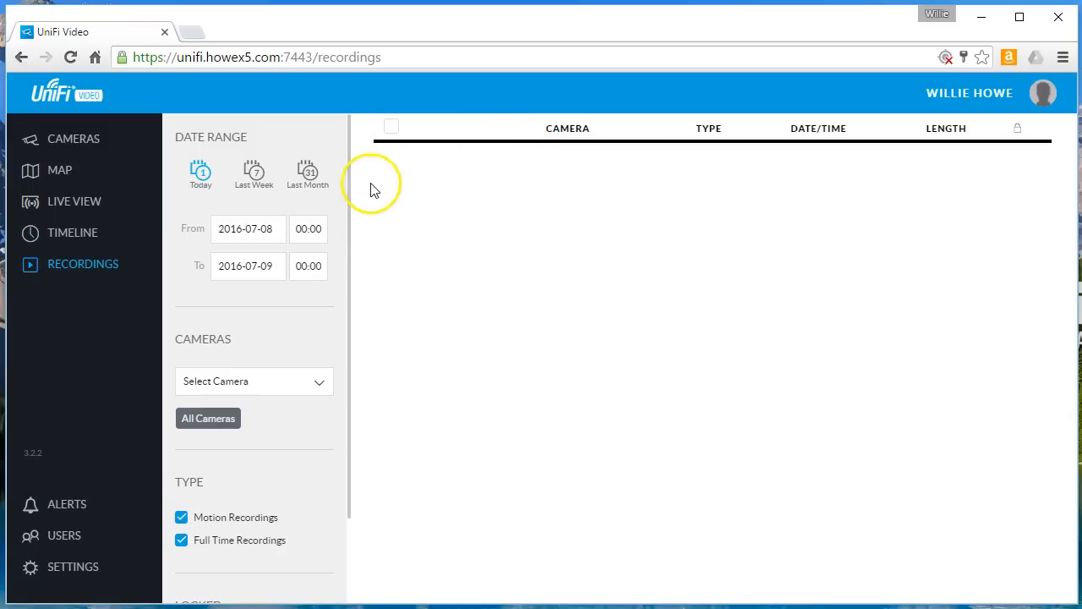
{"action": "mouse_move", "coordinate": [544, 132]}
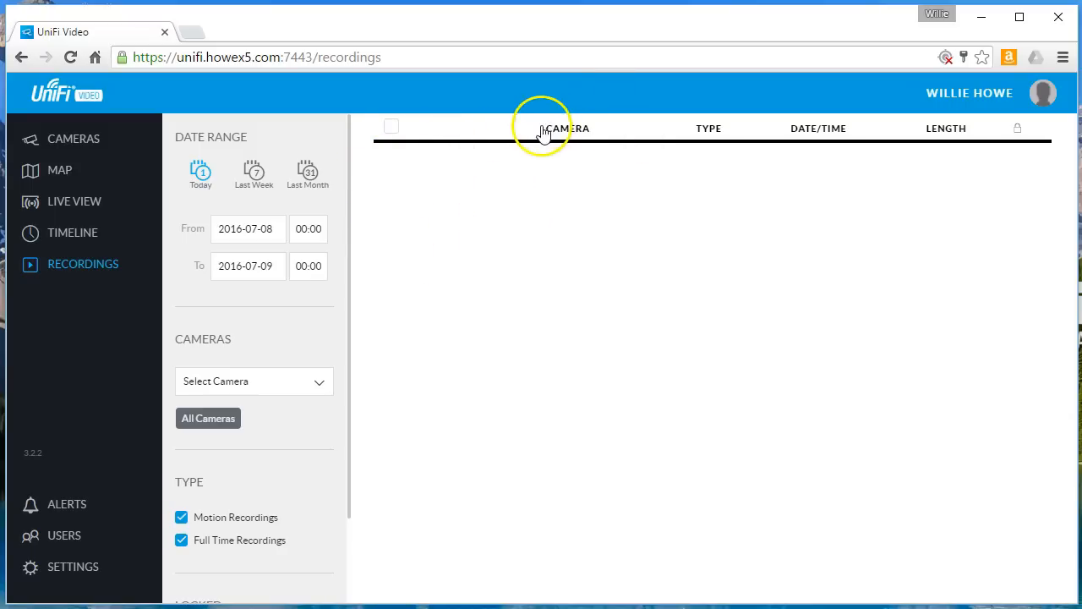
{"action": "mouse_move", "coordinate": [579, 150]}
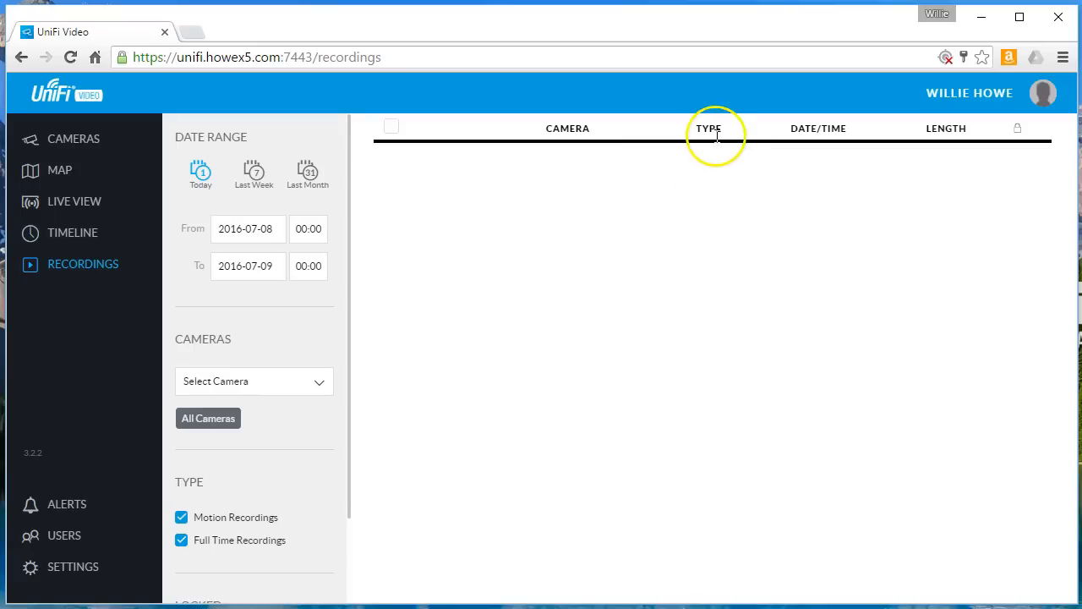
{"action": "mouse_move", "coordinate": [1018, 135]}
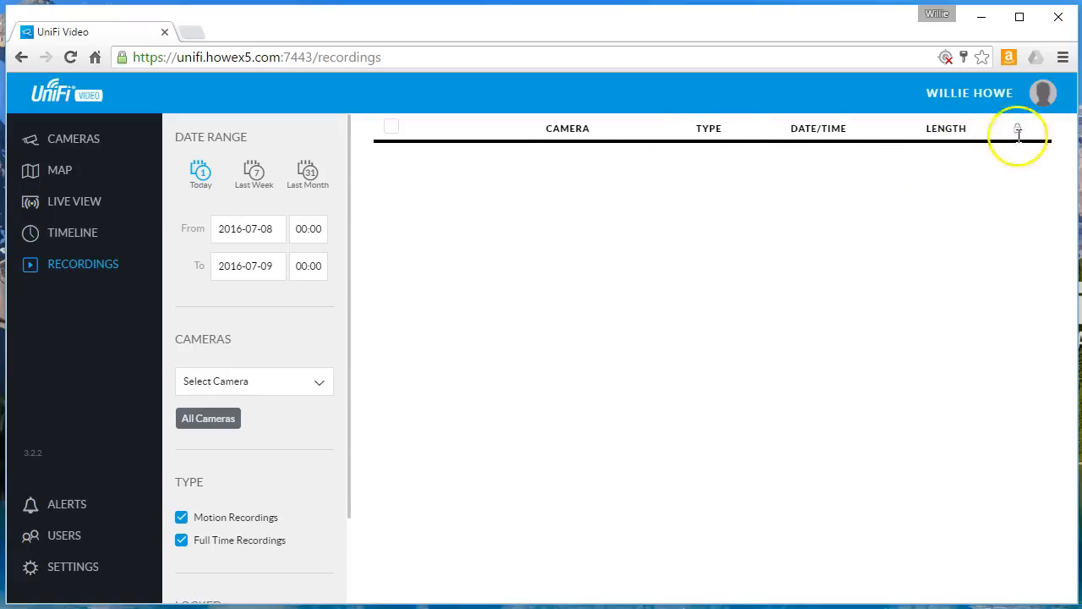
{"action": "mouse_move", "coordinate": [1011, 197]}
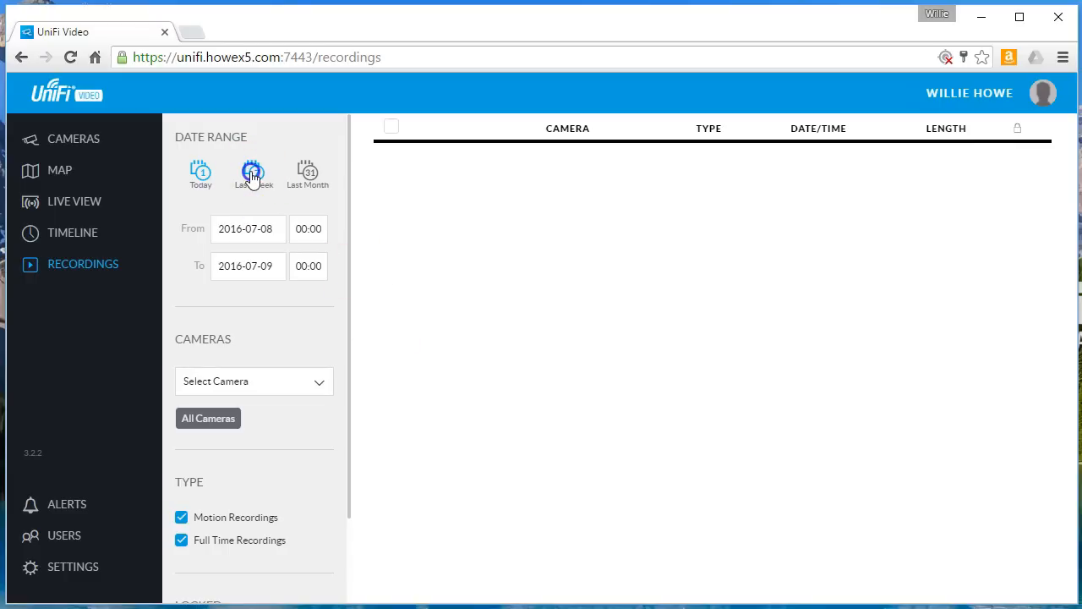
- Widen the recordings range via Last Week and Last Month, then set the start date to 2016-01-01
{"action": "left_click", "coordinate": [254, 172]}
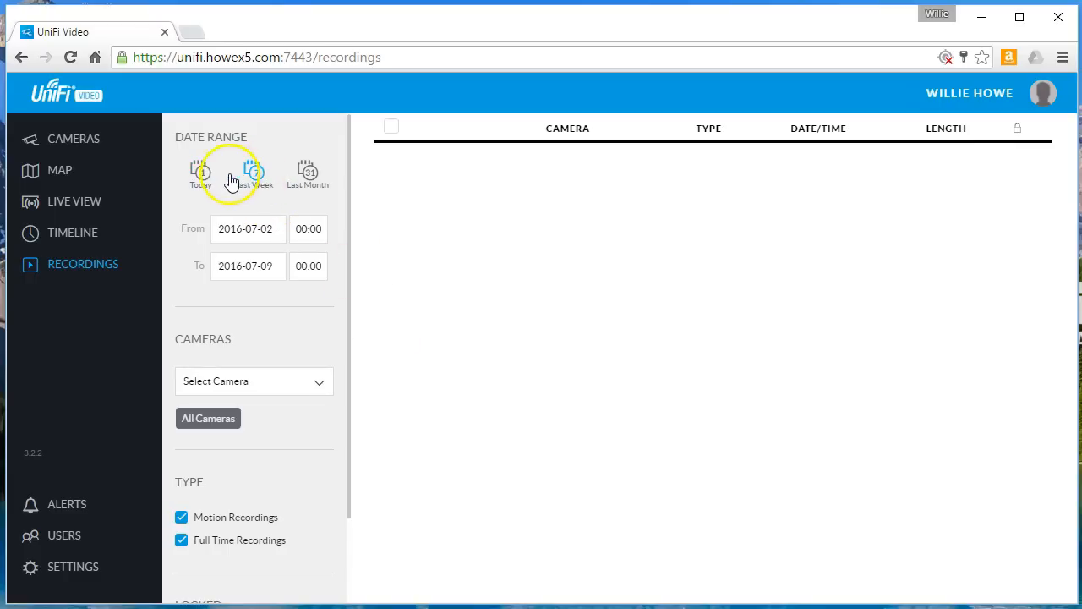
{"action": "left_click", "coordinate": [308, 175]}
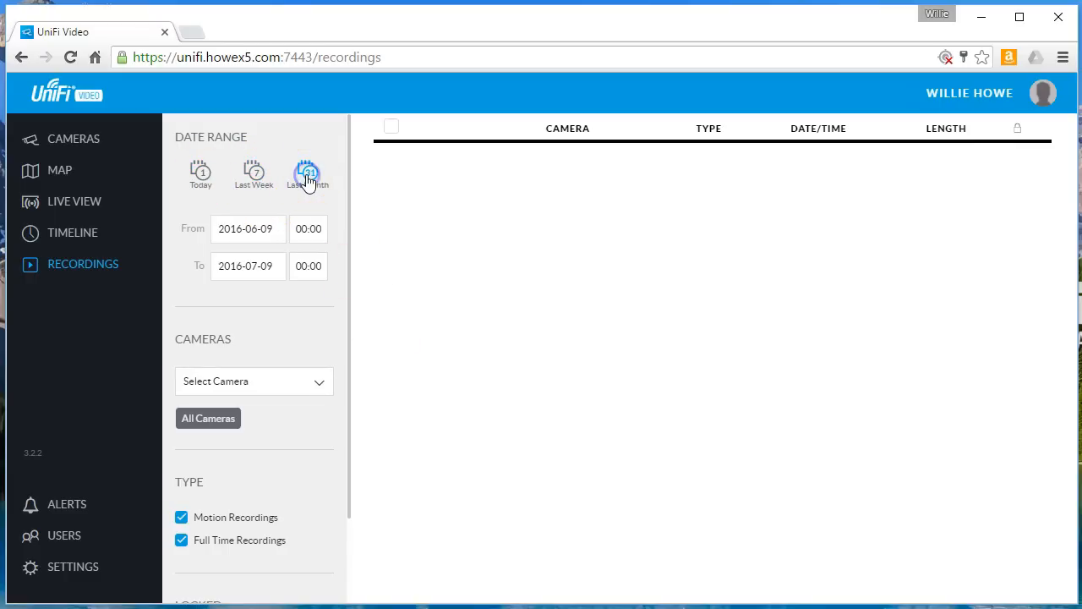
{"action": "left_click", "coordinate": [247, 229]}
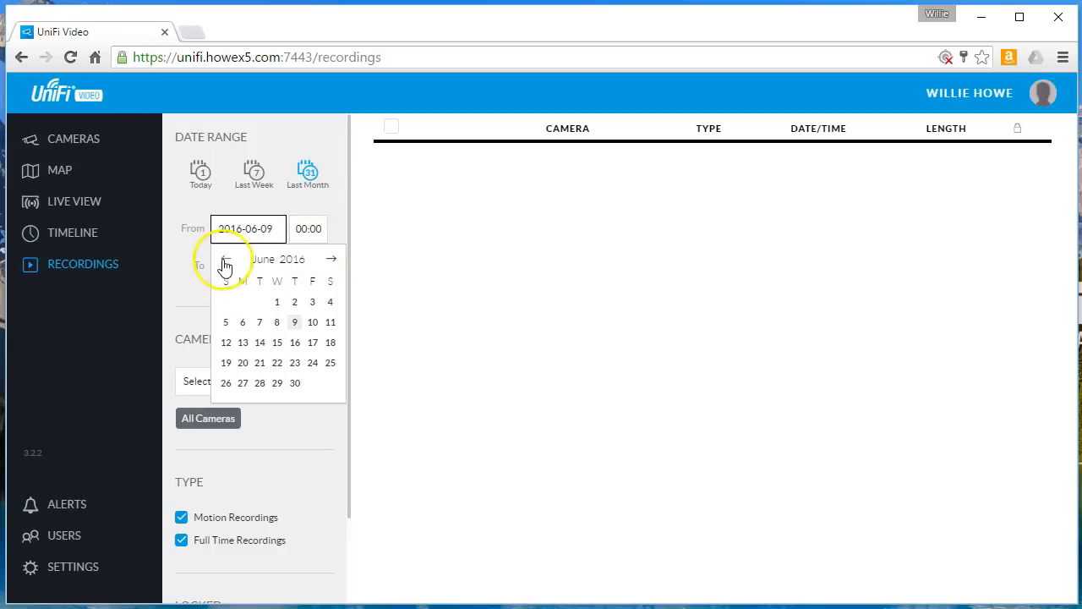
{"action": "left_click", "coordinate": [225, 259]}
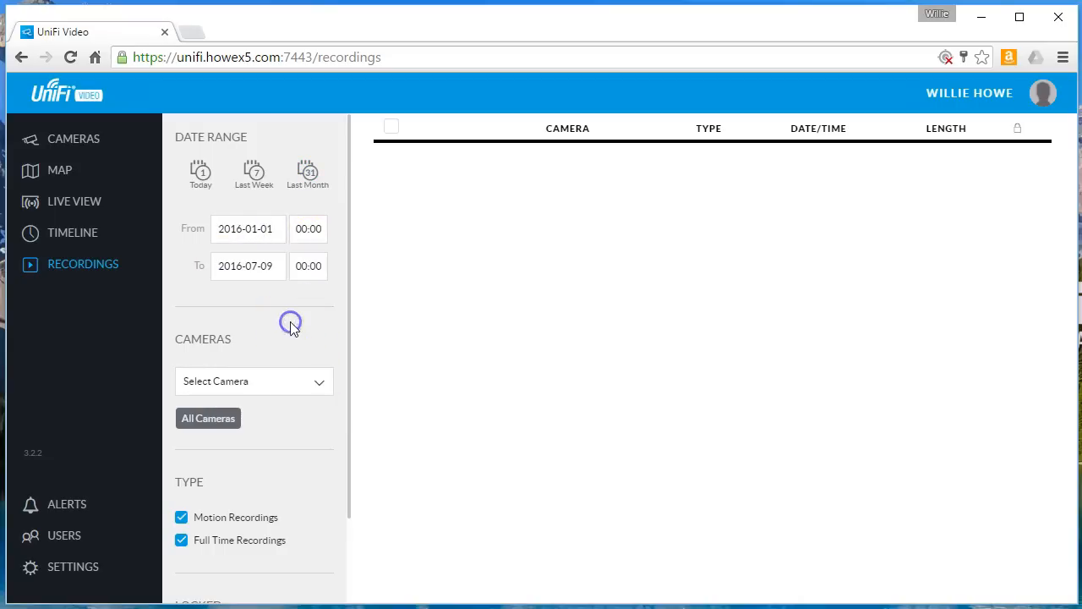
{"action": "mouse_move", "coordinate": [229, 363]}
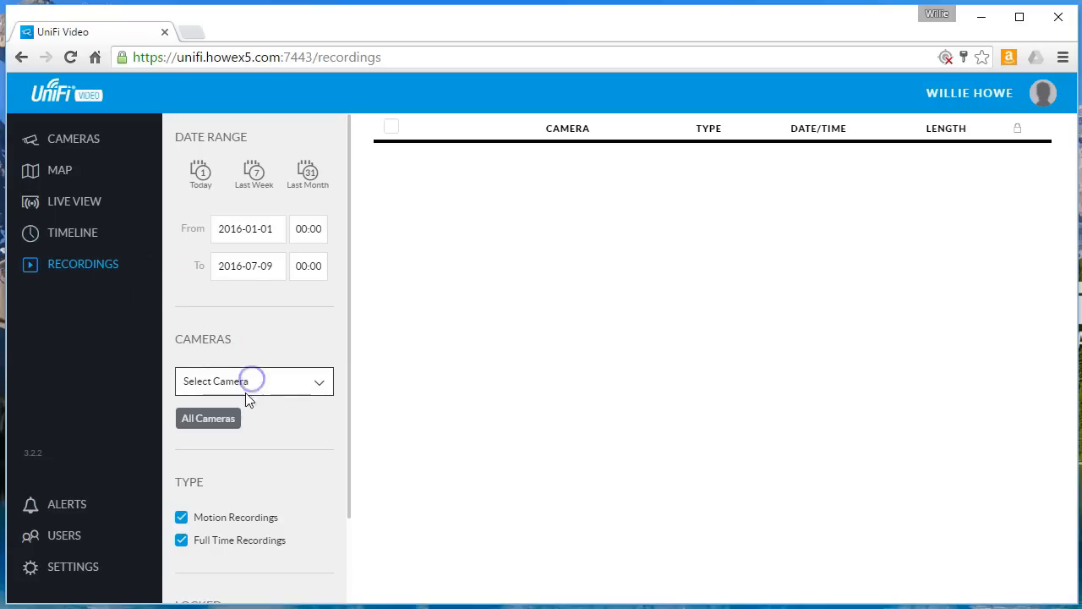
- Review the Locked filter options and switch to the Alerts page
{"action": "scroll", "scroll_direction": "down", "scroll_amount": 3}
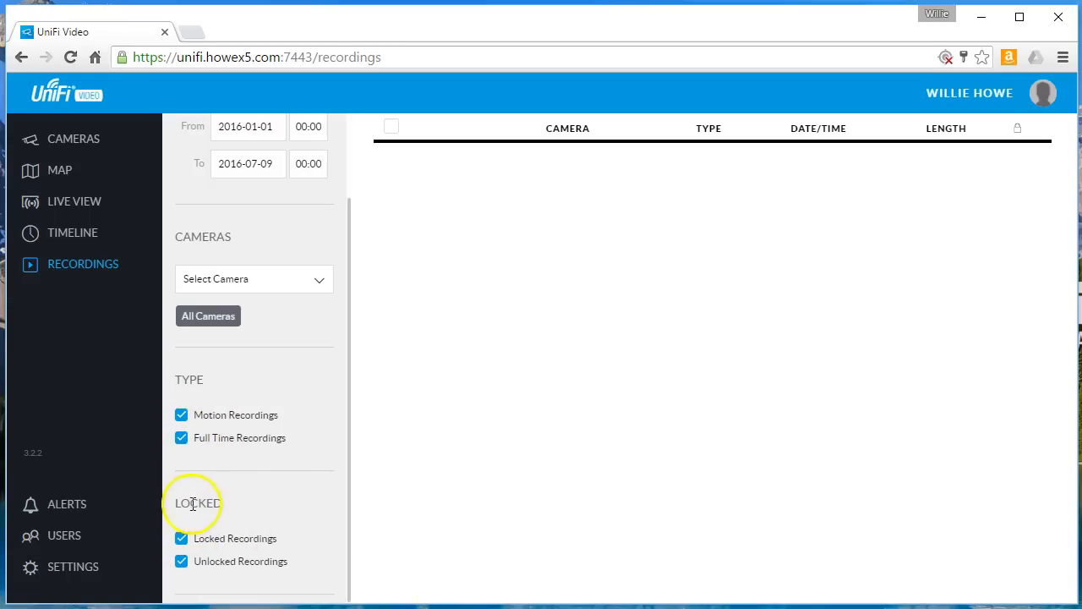
{"action": "mouse_move", "coordinate": [280, 556]}
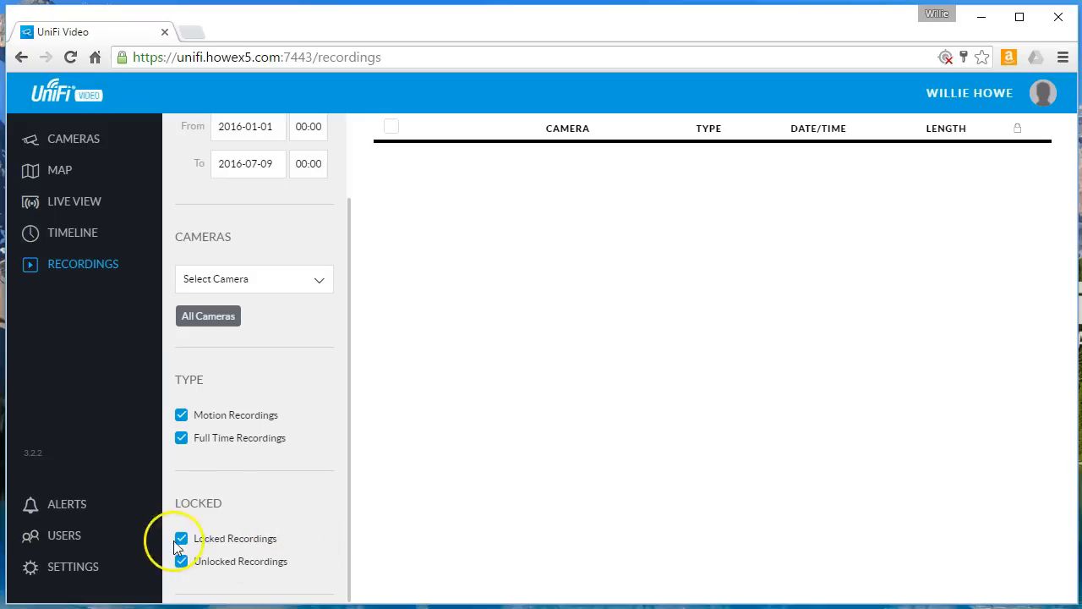
{"action": "mouse_move", "coordinate": [217, 558]}
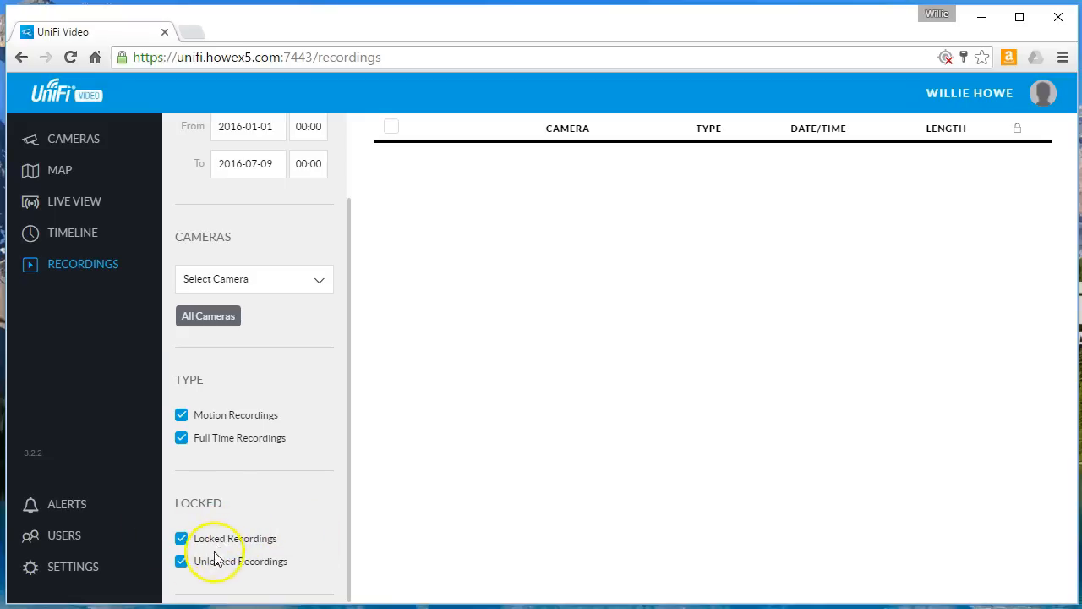
{"action": "mouse_move", "coordinate": [270, 575]}
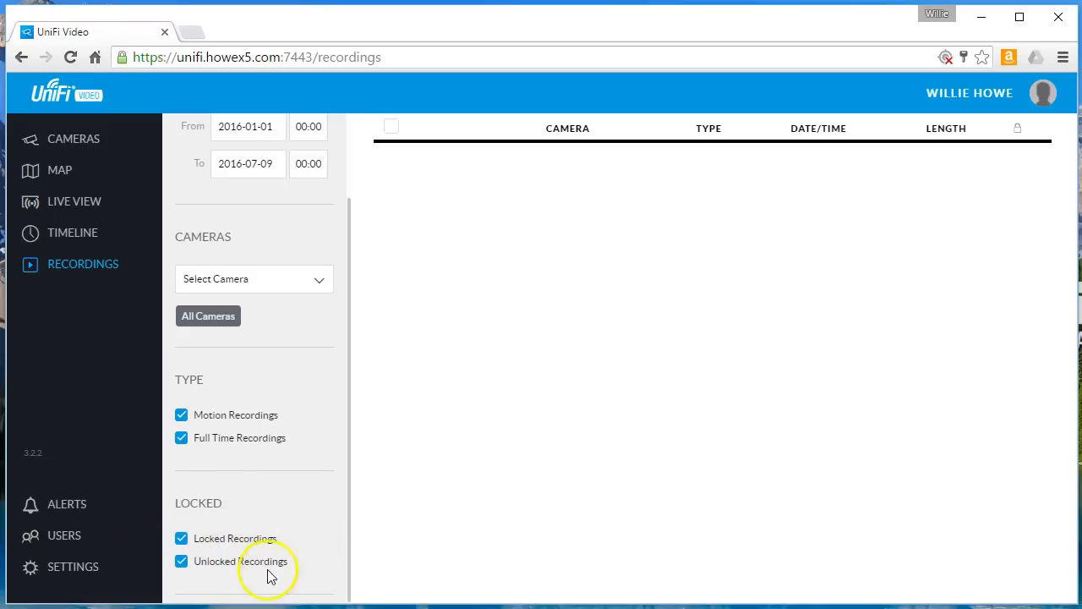
{"action": "mouse_move", "coordinate": [119, 194]}
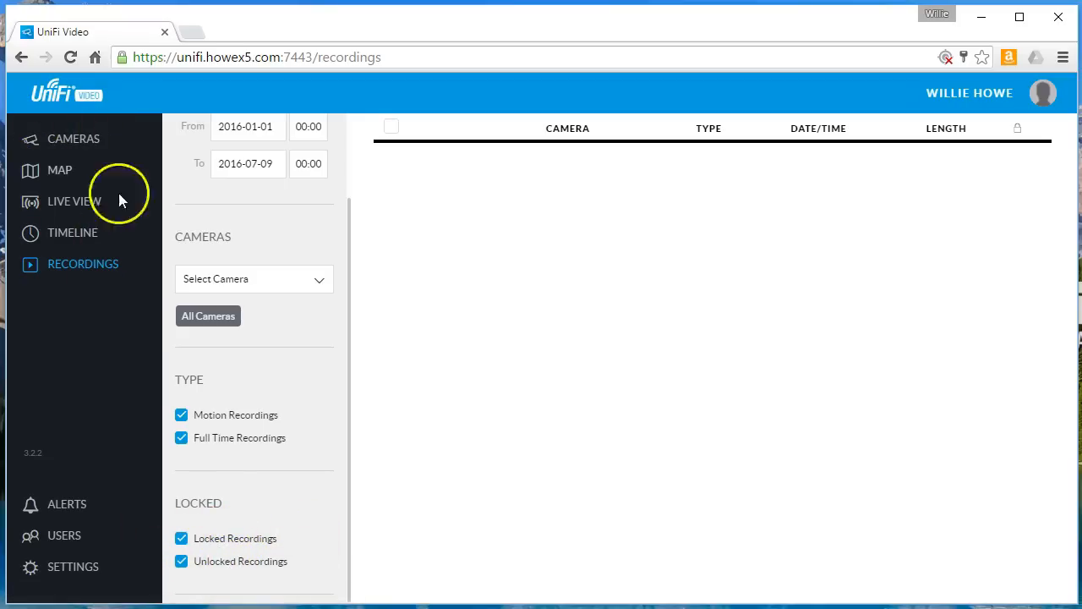
{"action": "mouse_move", "coordinate": [132, 415]}
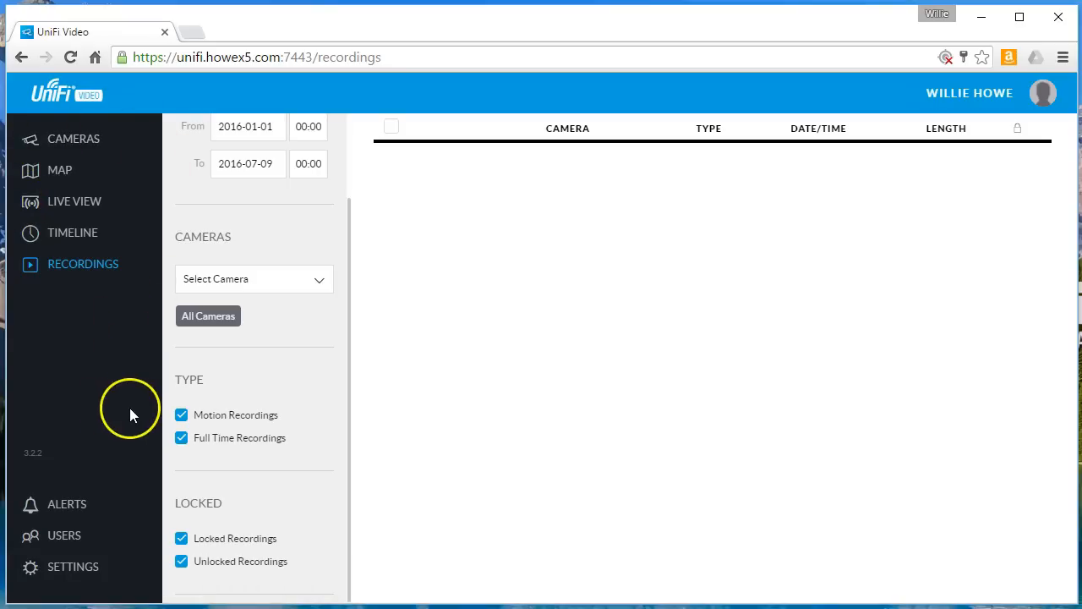
{"action": "left_click", "coordinate": [67, 504]}
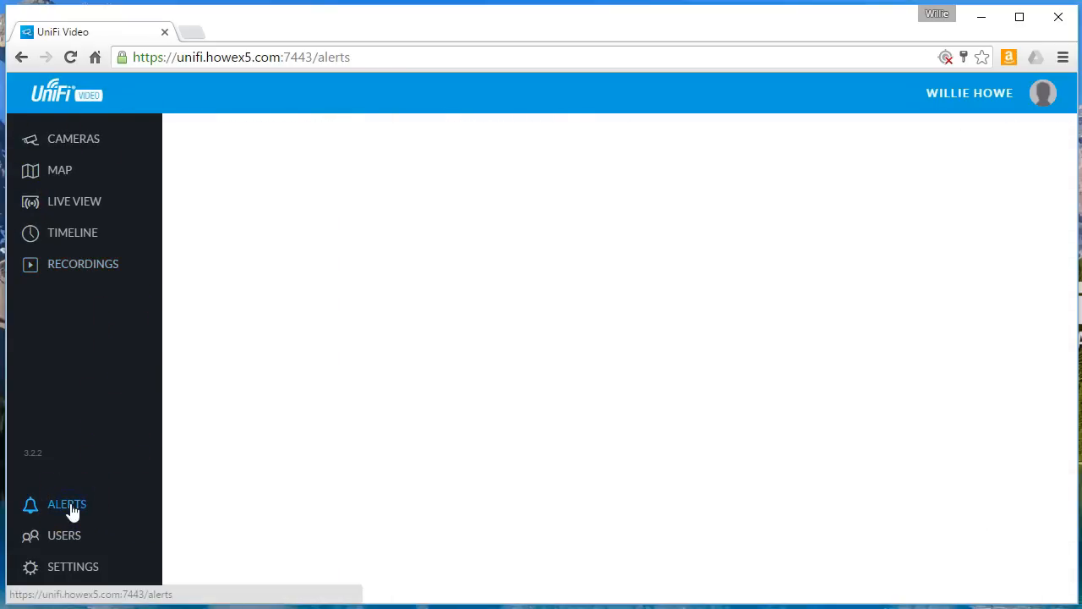
- Delete the v3.3.0 update, camera management request and remaining alerts until the list is empty
{"action": "left_click", "coordinate": [68, 504]}
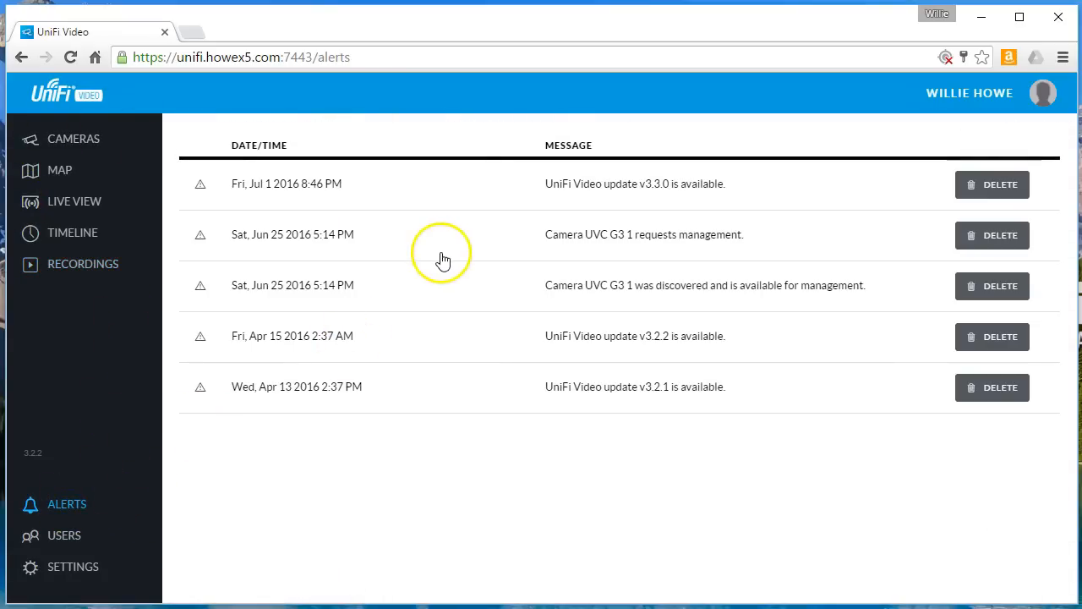
{"action": "mouse_move", "coordinate": [625, 474]}
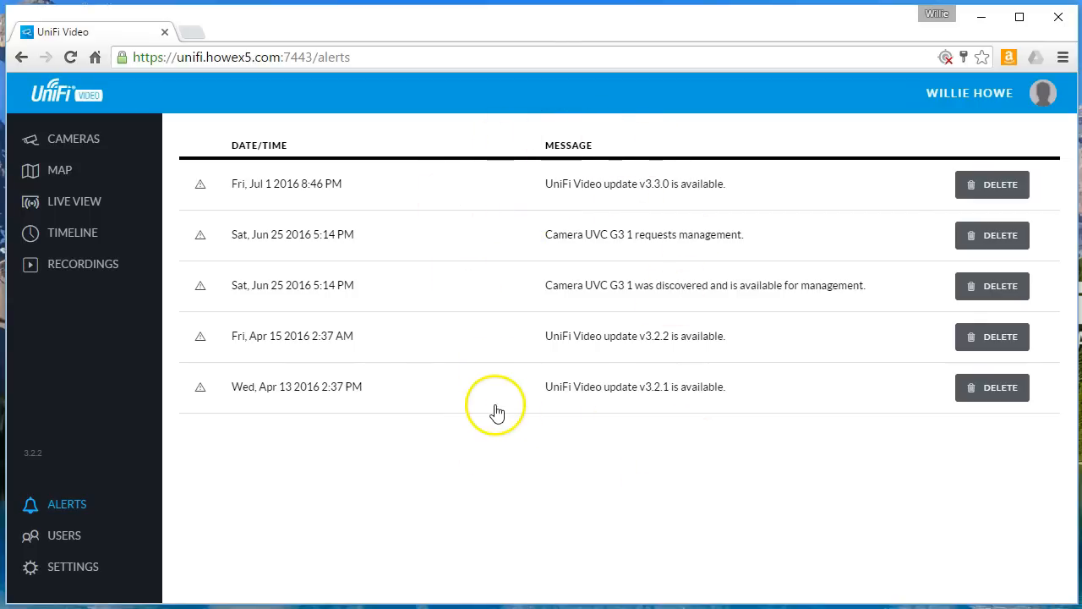
{"action": "mouse_move", "coordinate": [325, 193]}
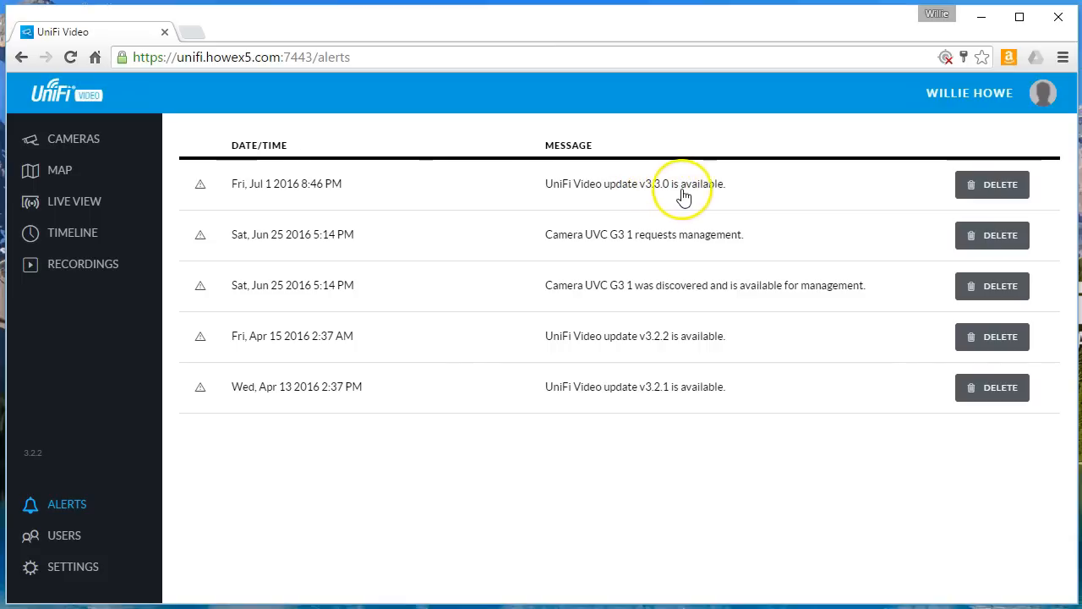
{"action": "mouse_move", "coordinate": [421, 235]}
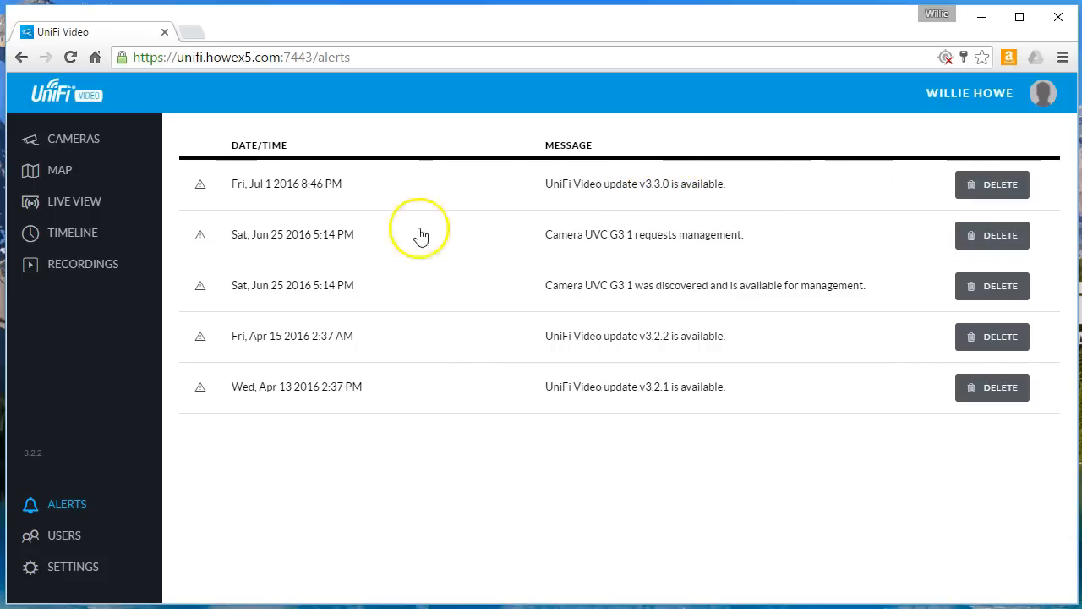
{"action": "mouse_move", "coordinate": [724, 233]}
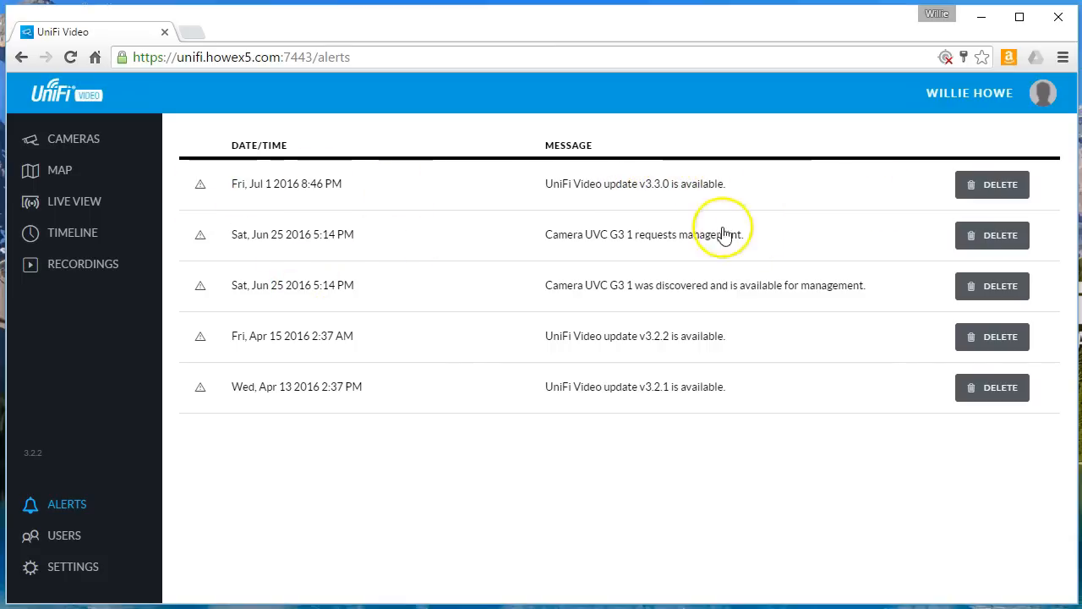
{"action": "left_click", "coordinate": [991, 184]}
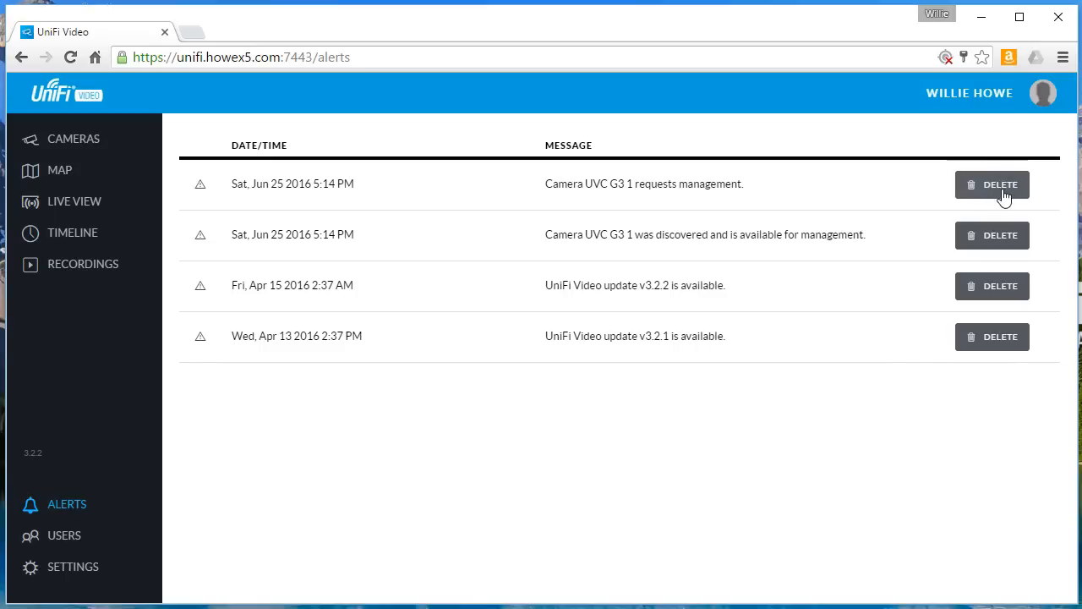
{"action": "left_click", "coordinate": [990, 185]}
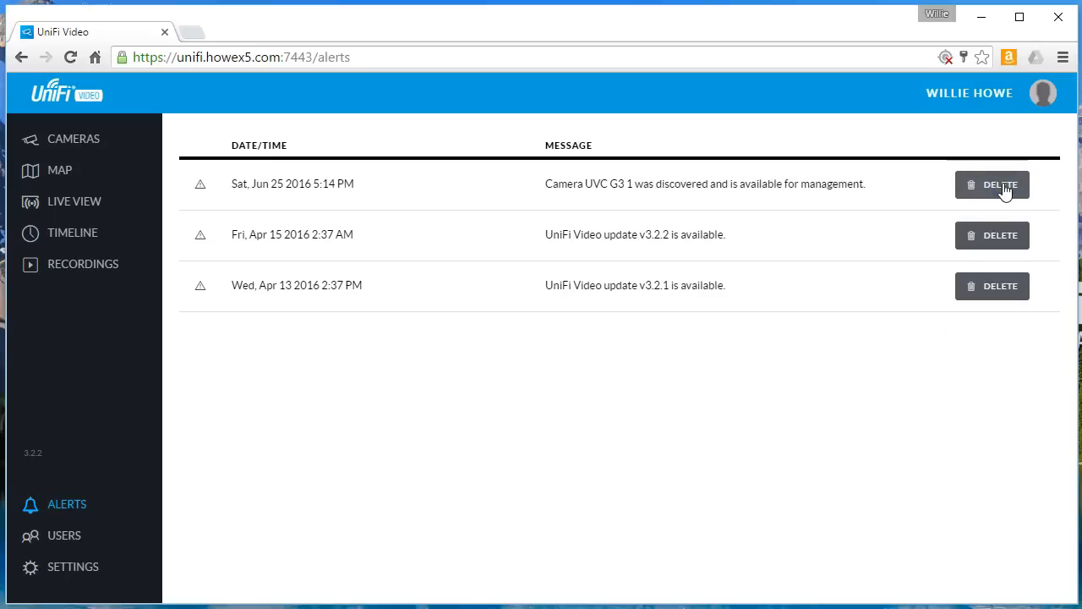
{"action": "mouse_move", "coordinate": [687, 328]}
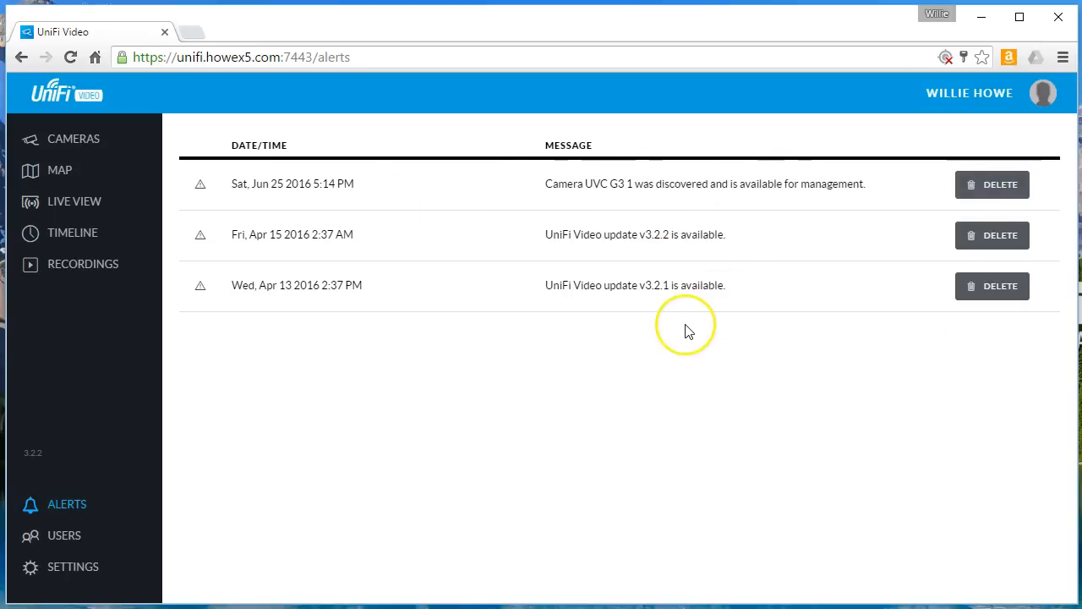
{"action": "mouse_move", "coordinate": [741, 240]}
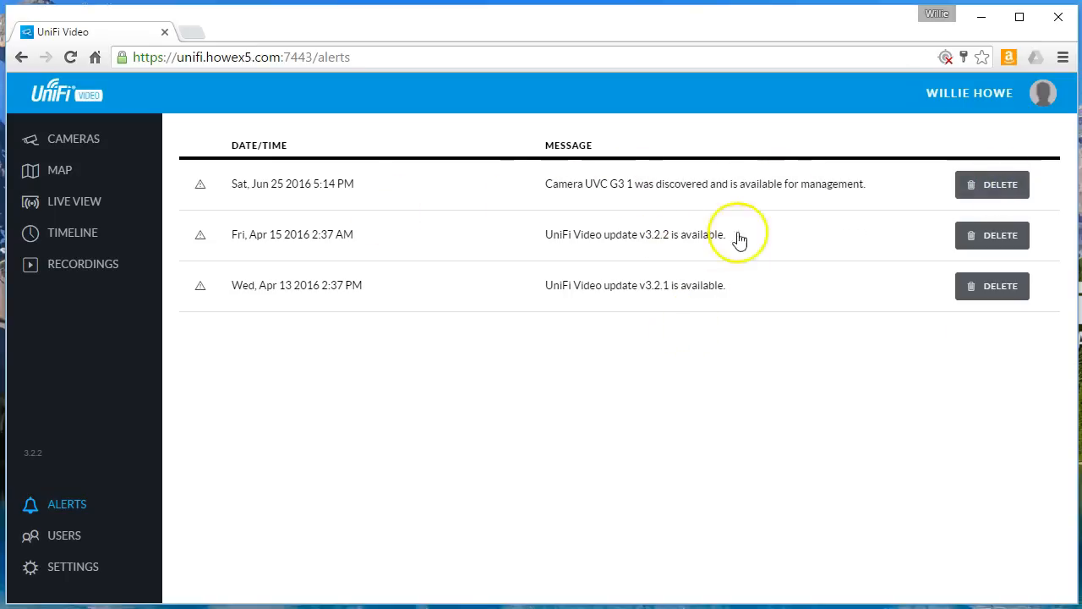
{"action": "mouse_move", "coordinate": [649, 243]}
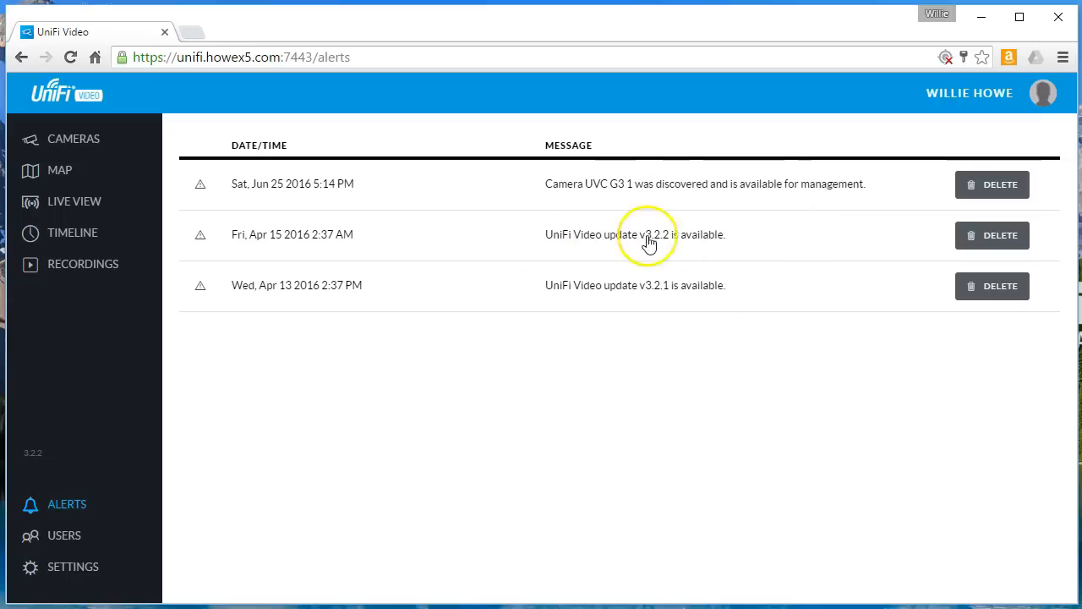
{"action": "left_click", "coordinate": [991, 185]}
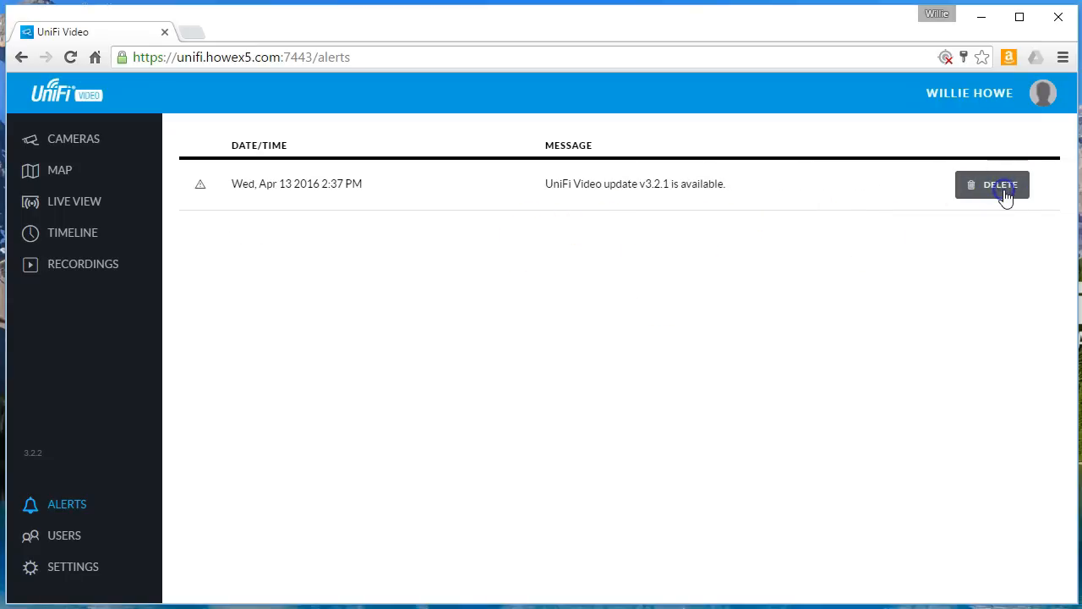
{"action": "left_click", "coordinate": [65, 535]}
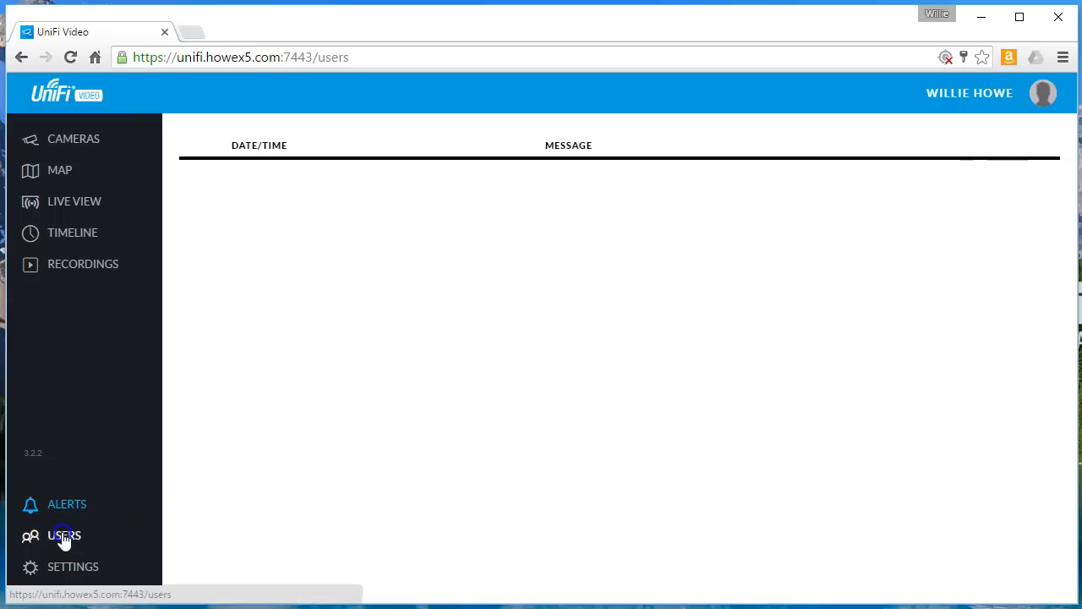
- Start a Create New User form on the Users page and list its User Group choices
{"action": "left_click", "coordinate": [64, 534]}
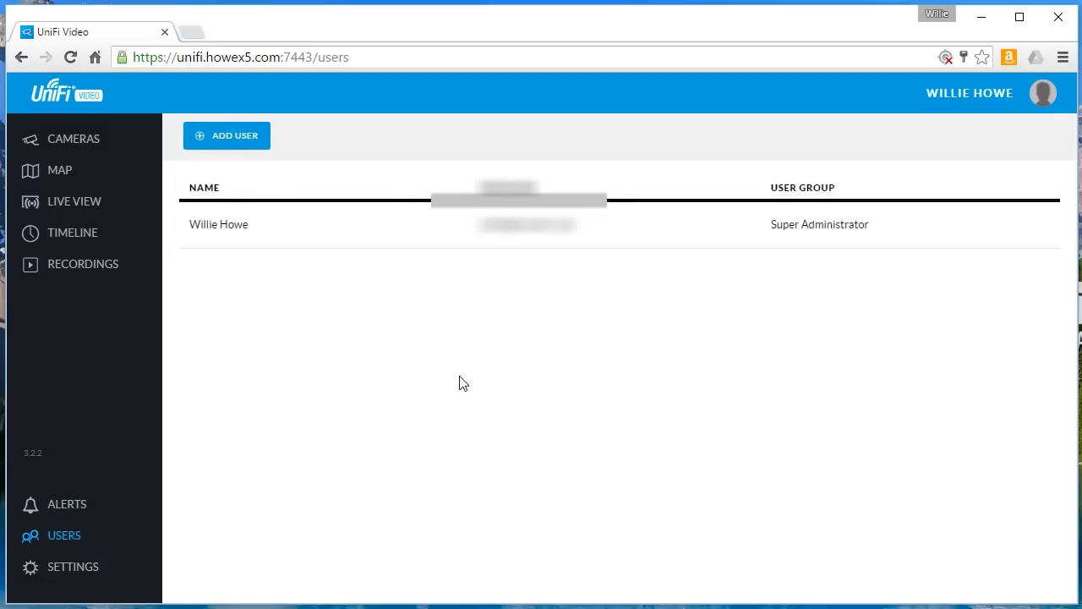
{"action": "left_click", "coordinate": [227, 135]}
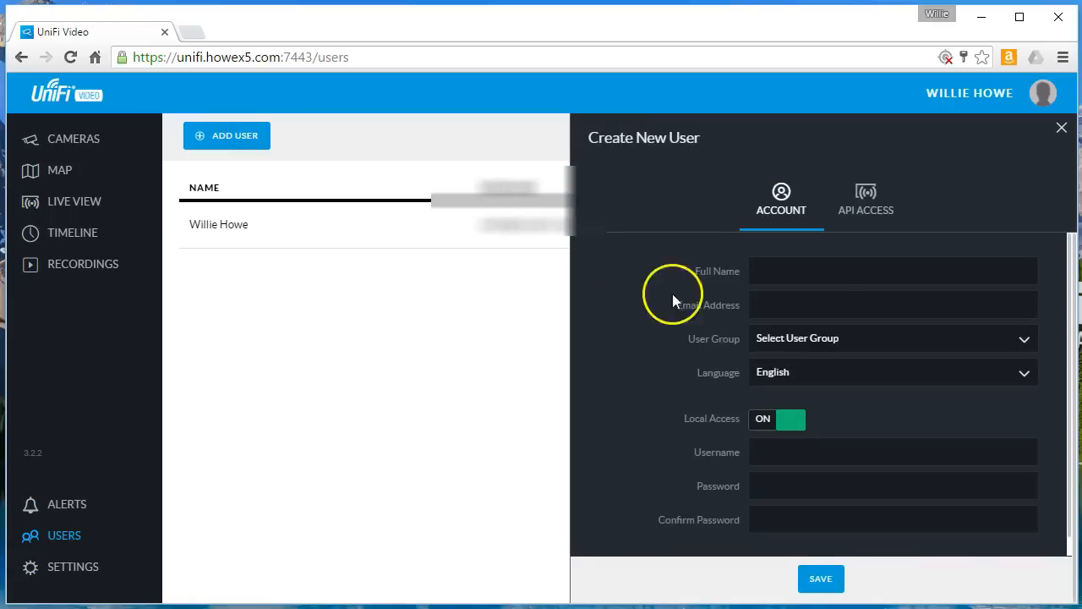
{"action": "mouse_move", "coordinate": [735, 318]}
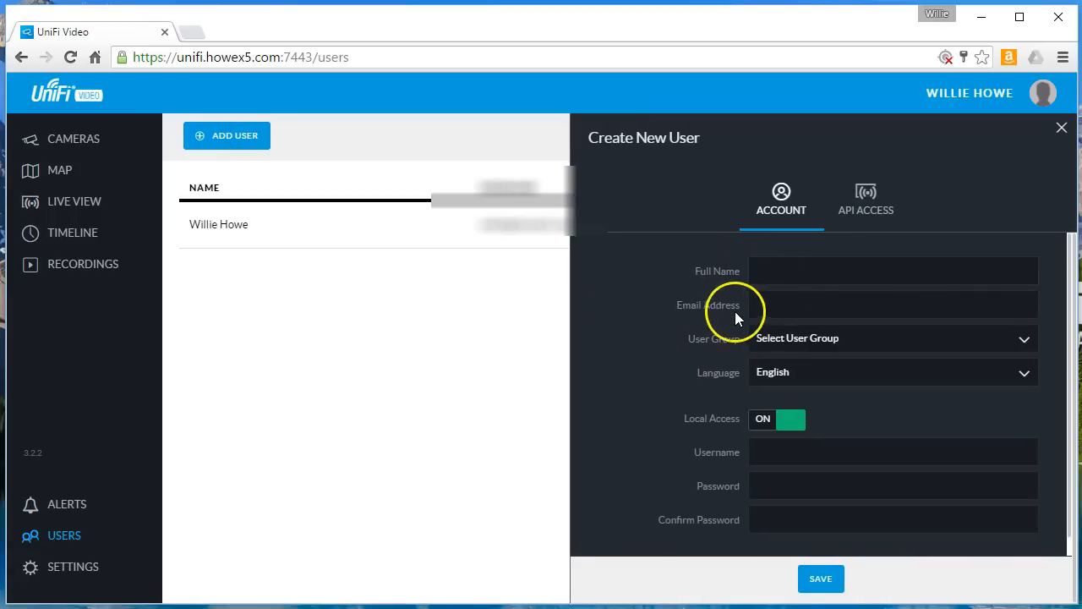
{"action": "left_click", "coordinate": [893, 338]}
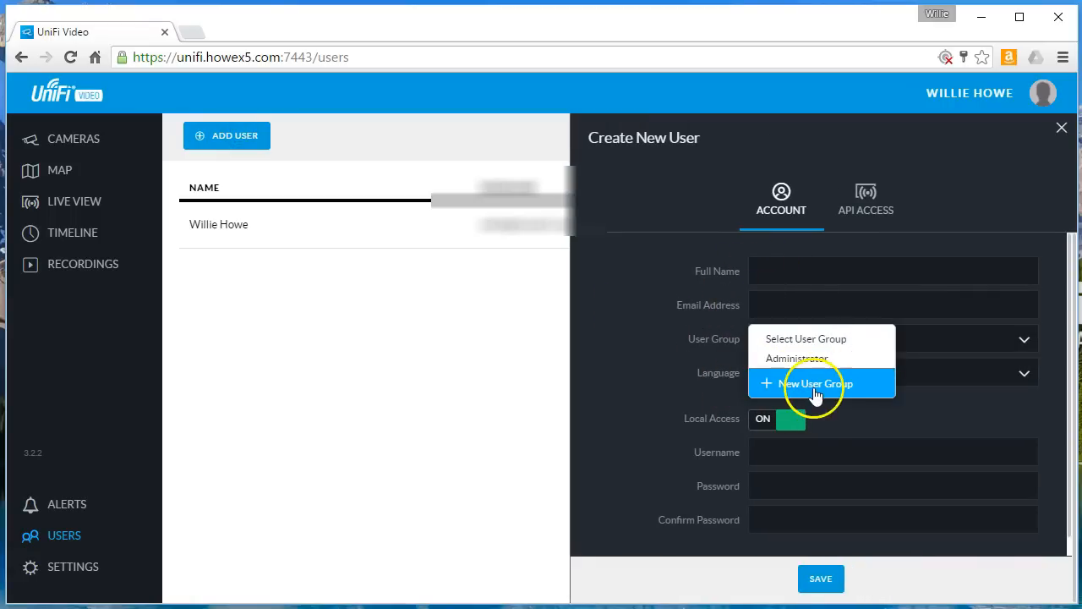
- Start a New User Group and leave 'Can receive alert notifications via email' unticked
{"action": "left_click", "coordinate": [815, 382]}
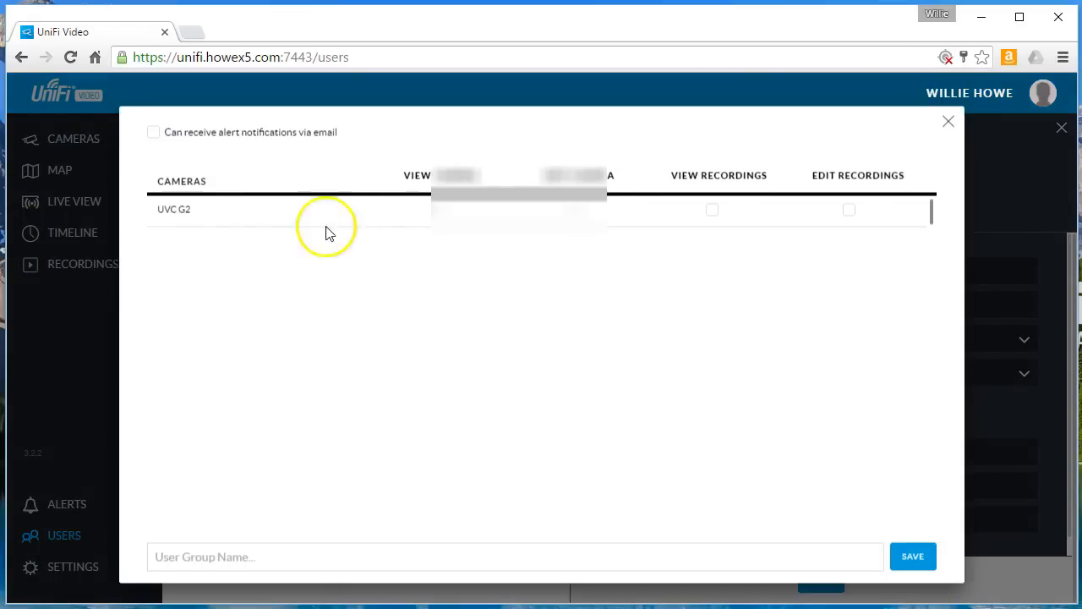
{"action": "mouse_move", "coordinate": [254, 200]}
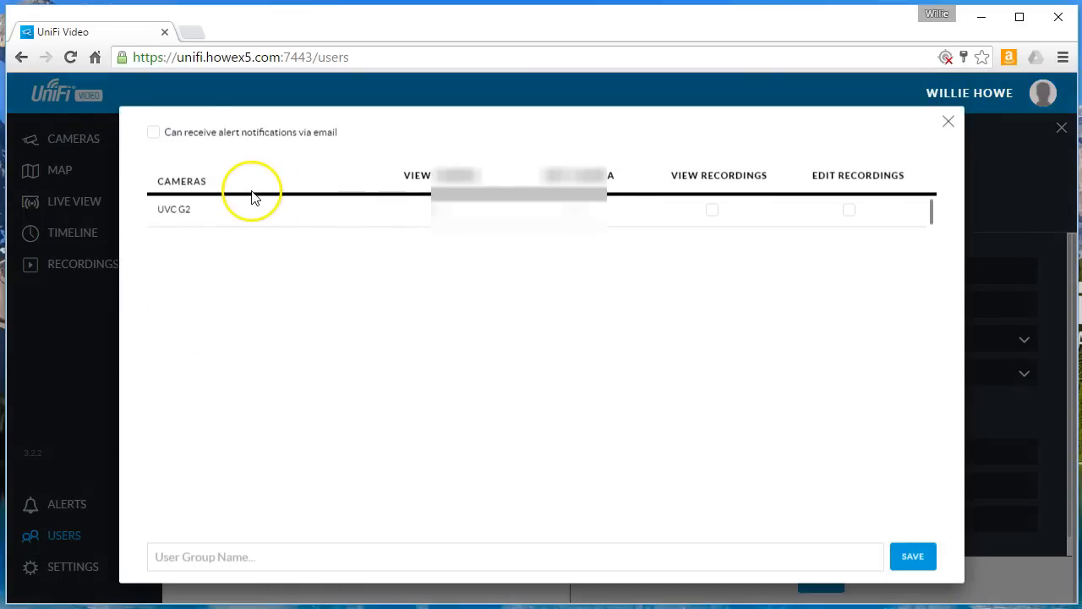
{"action": "mouse_move", "coordinate": [177, 139]}
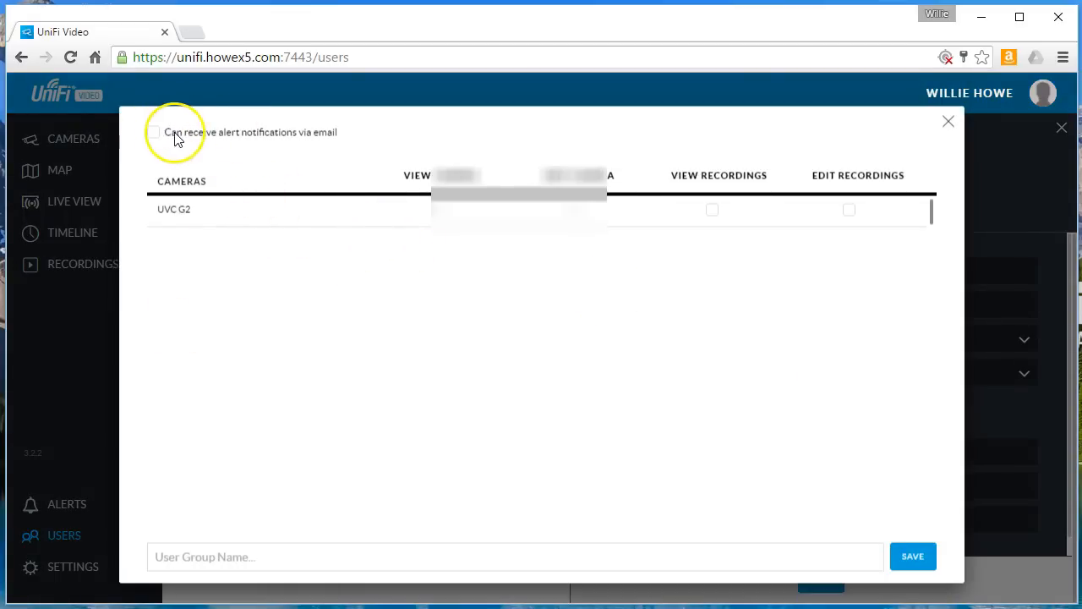
{"action": "left_click", "coordinate": [152, 131]}
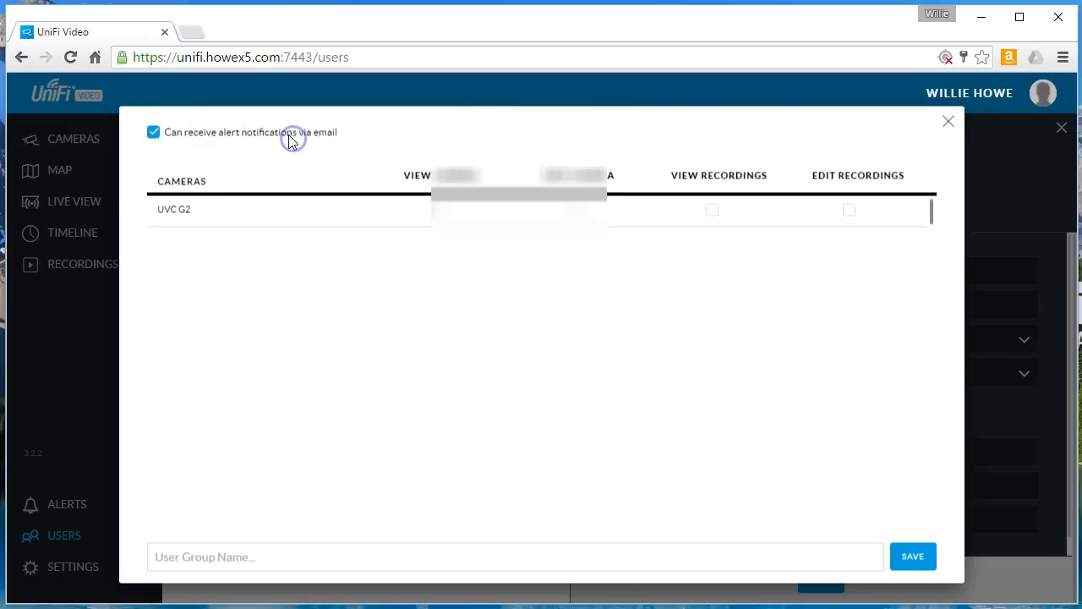
{"action": "left_click", "coordinate": [152, 132]}
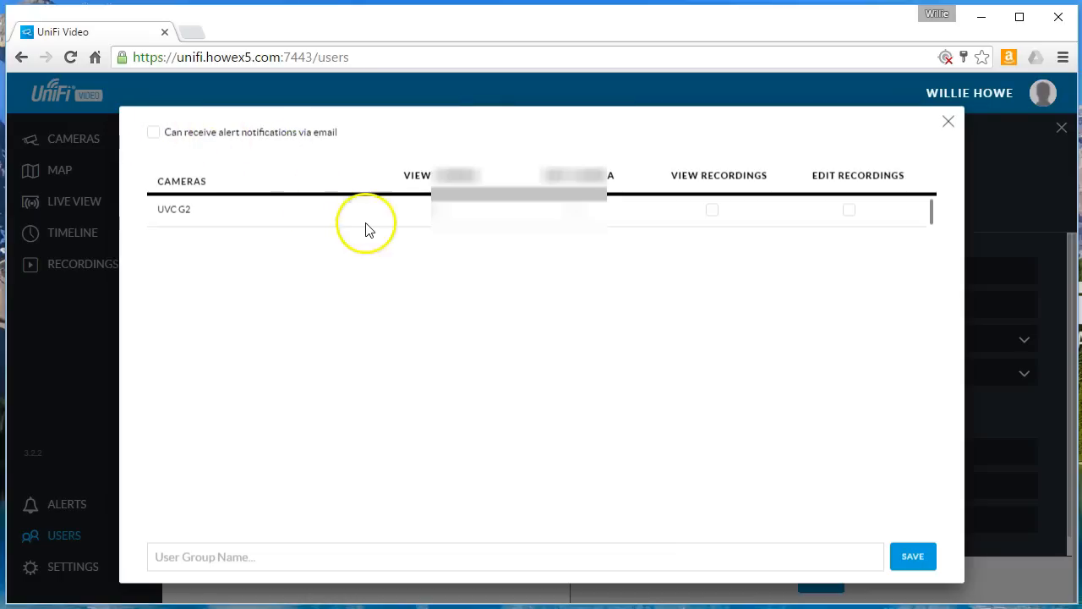
{"action": "mouse_move", "coordinate": [169, 189]}
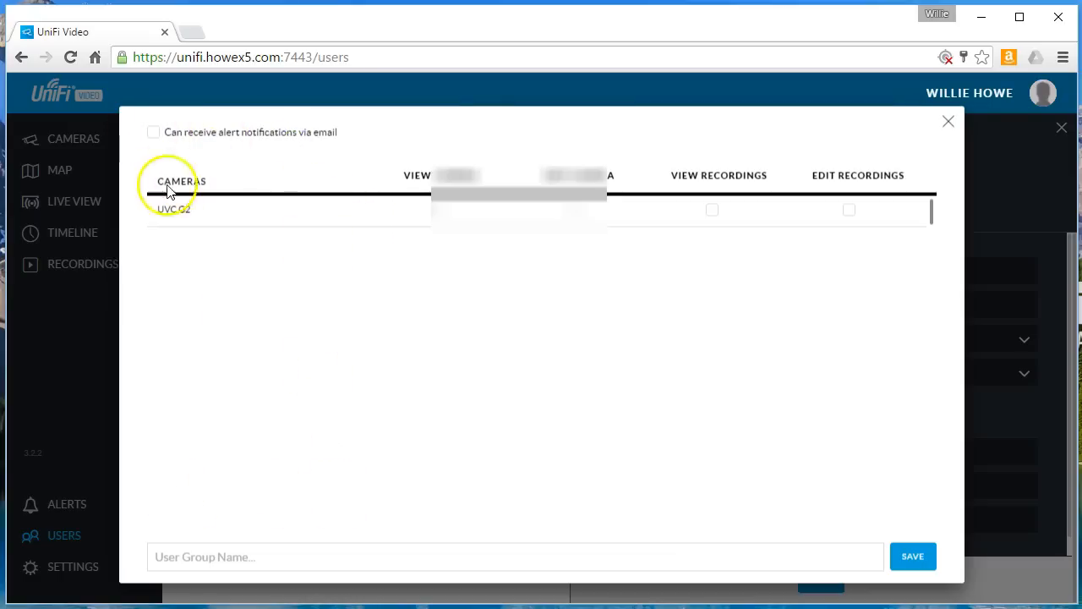
{"action": "mouse_move", "coordinate": [465, 203]}
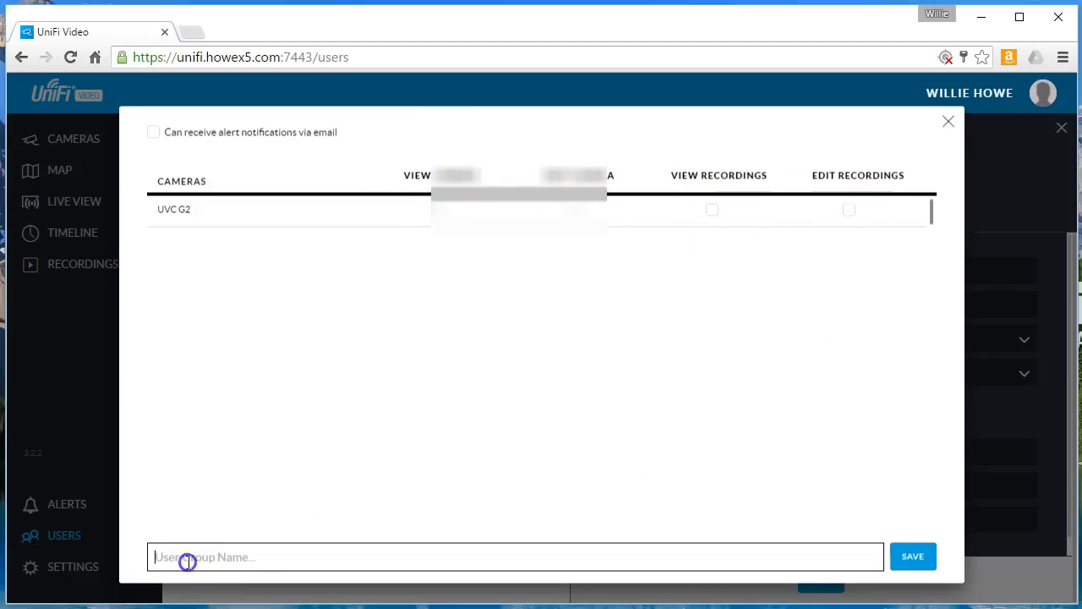
{"action": "mouse_move", "coordinate": [937, 174]}
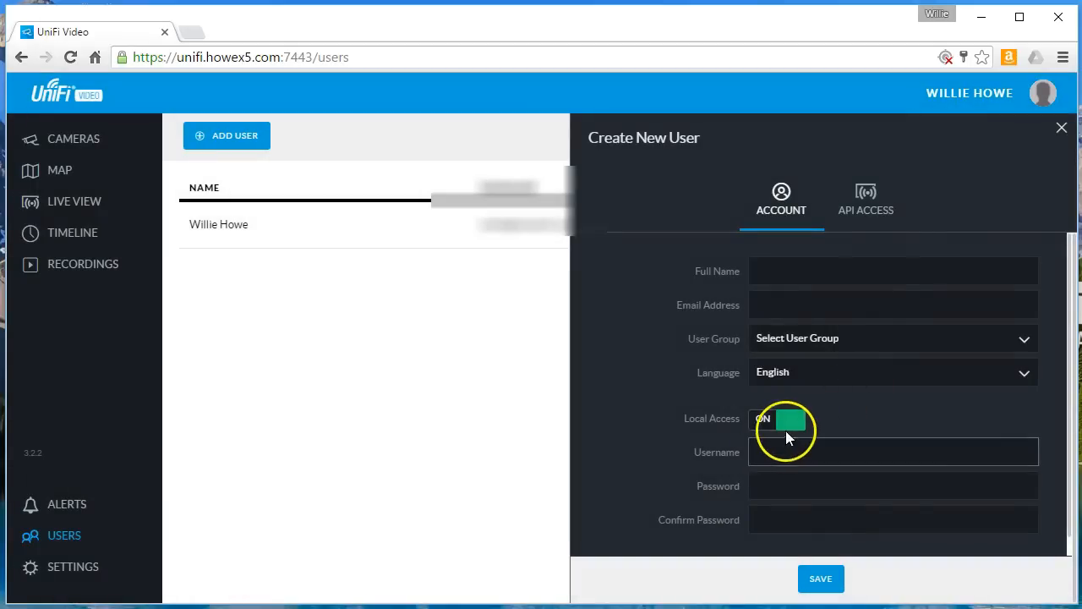
{"action": "mouse_move", "coordinate": [909, 375]}
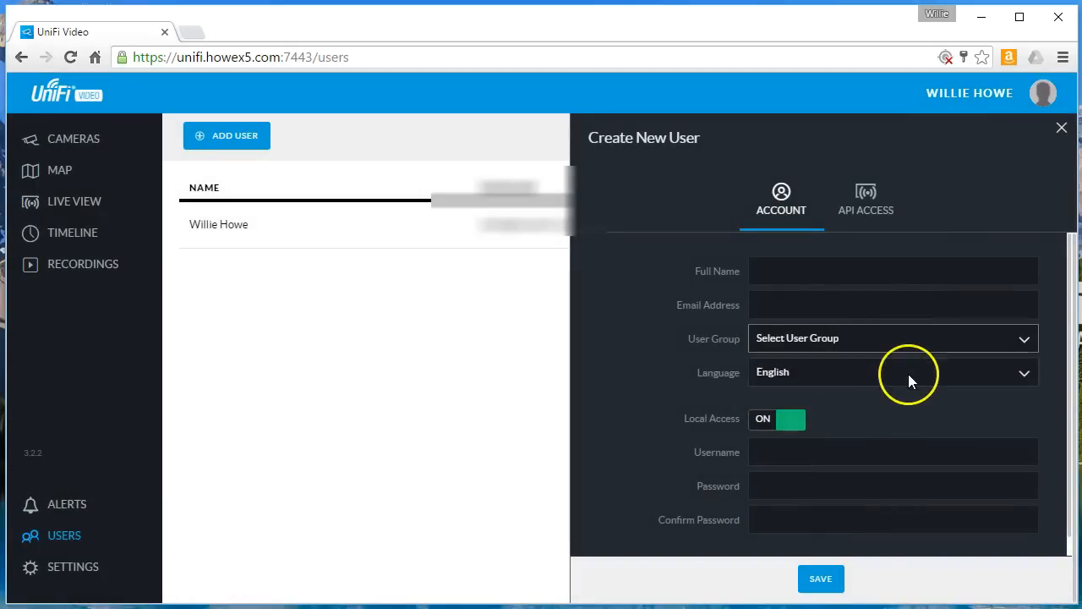
- Close the New User Group dialog without saving, returning to Create New User
{"action": "left_click", "coordinate": [892, 338]}
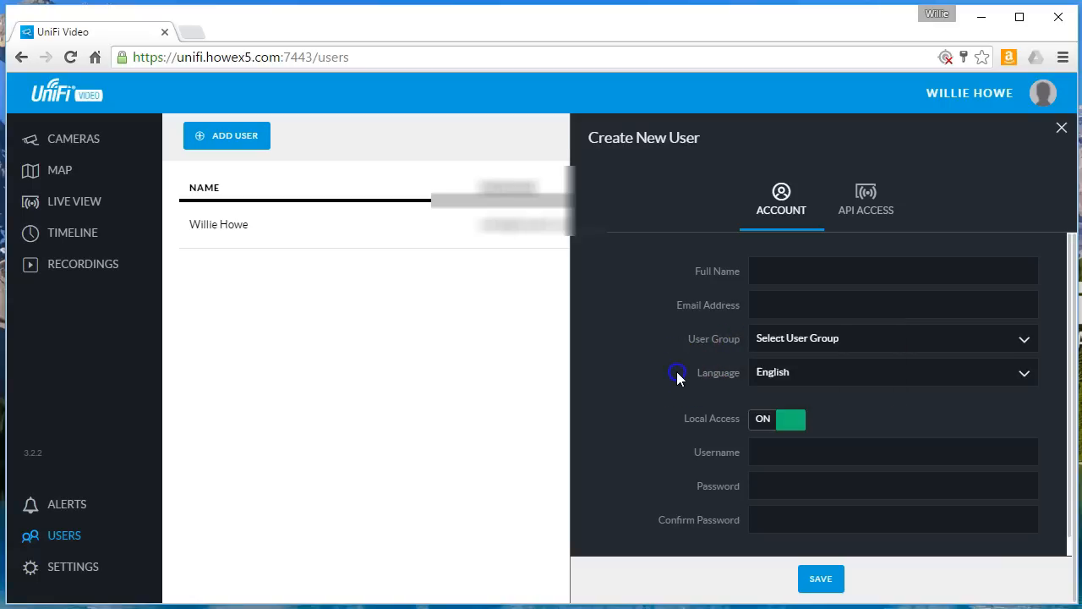
{"action": "mouse_move", "coordinate": [871, 404]}
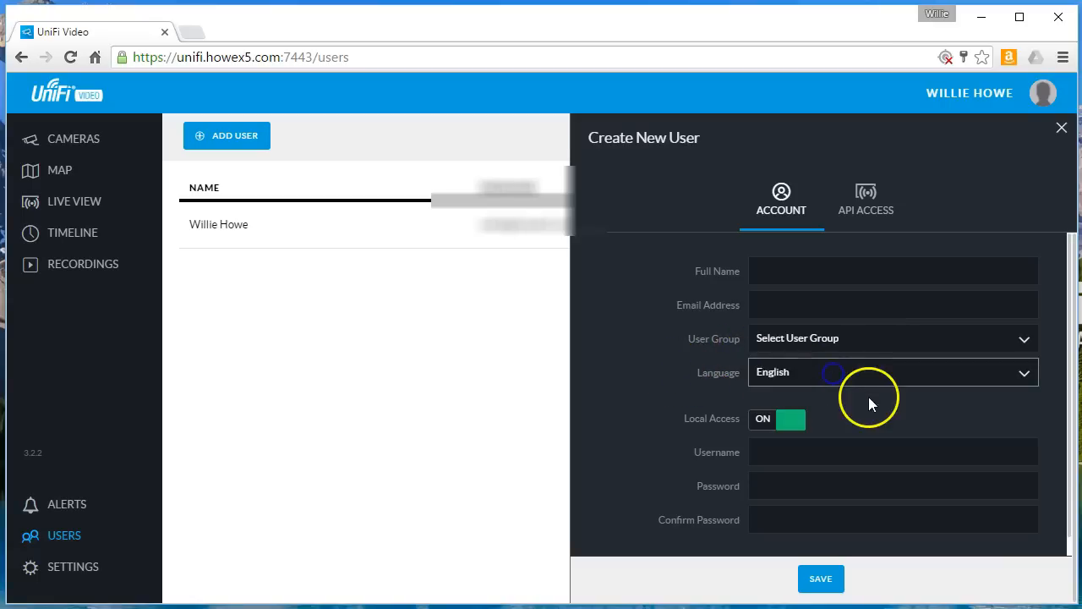
{"action": "mouse_move", "coordinate": [656, 385]}
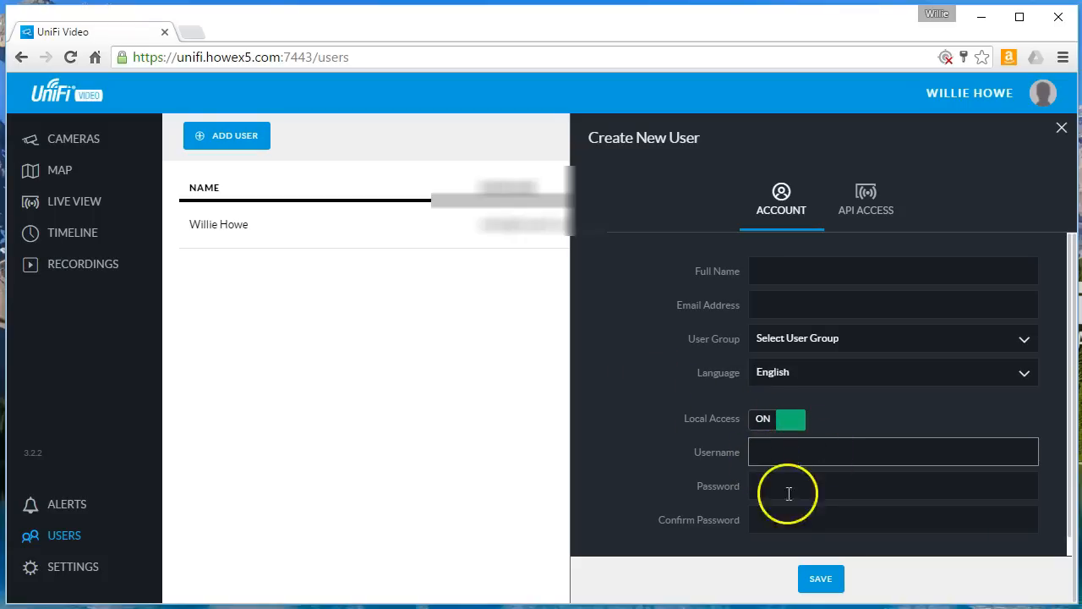
{"action": "mouse_move", "coordinate": [525, 394]}
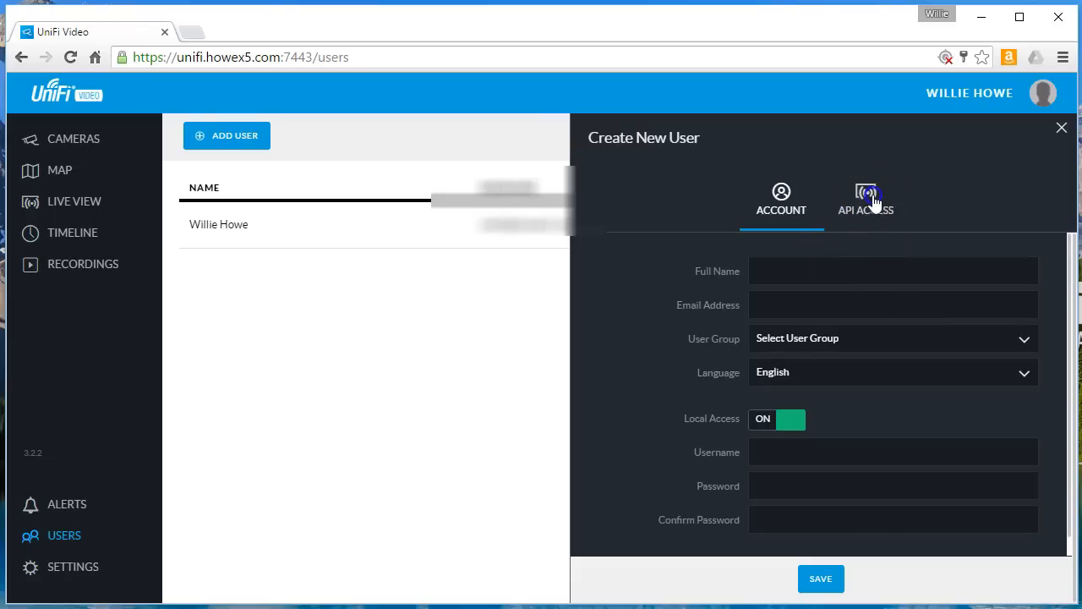
- Review the API Access settings with API usage off and save the empty new user
{"action": "left_click", "coordinate": [866, 199]}
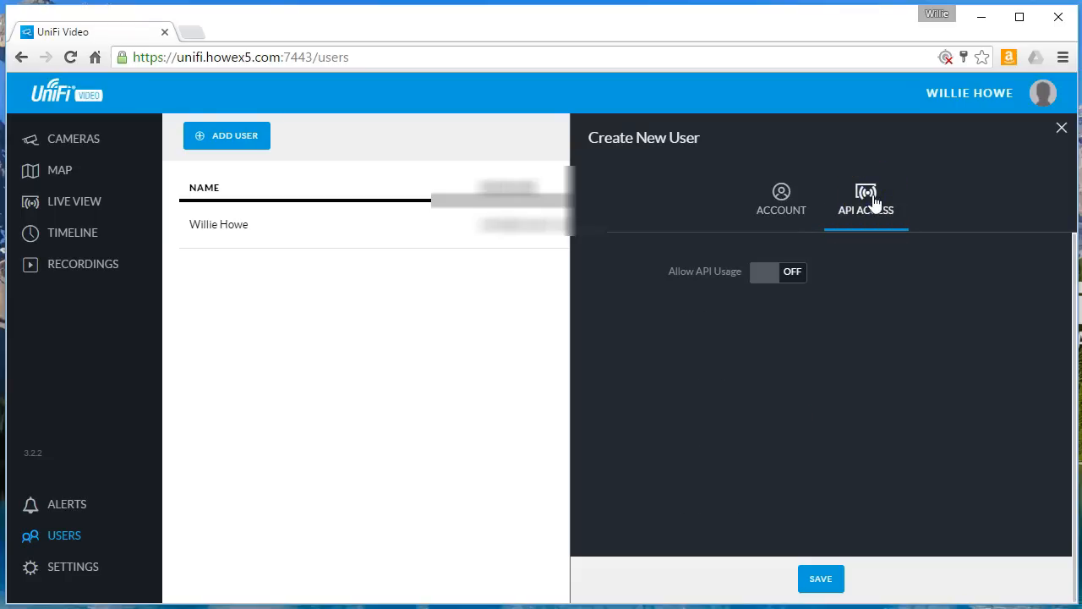
{"action": "mouse_move", "coordinate": [770, 304]}
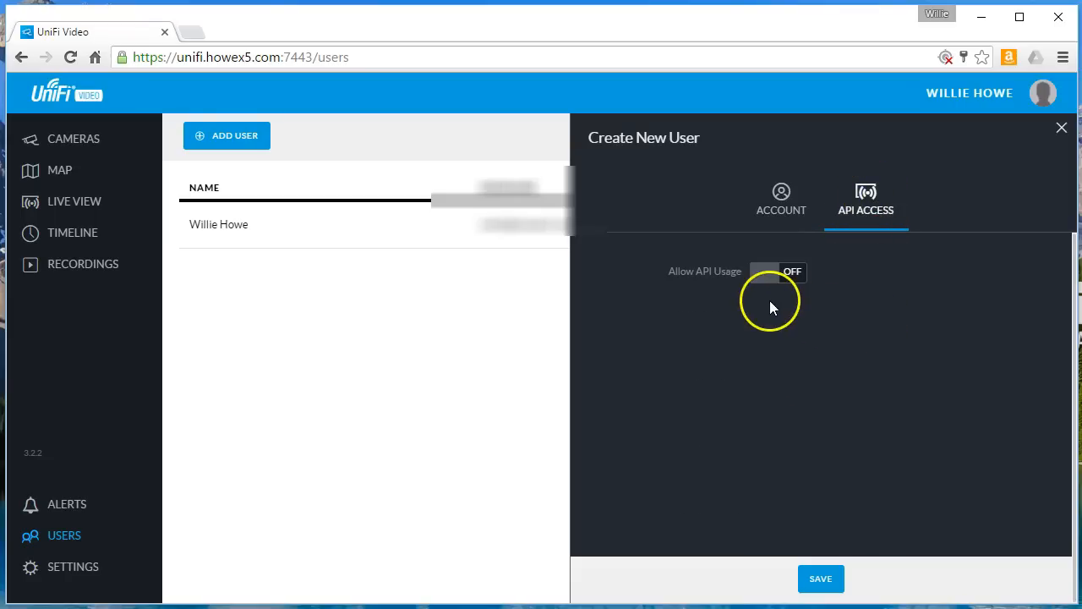
{"action": "mouse_move", "coordinate": [839, 291]}
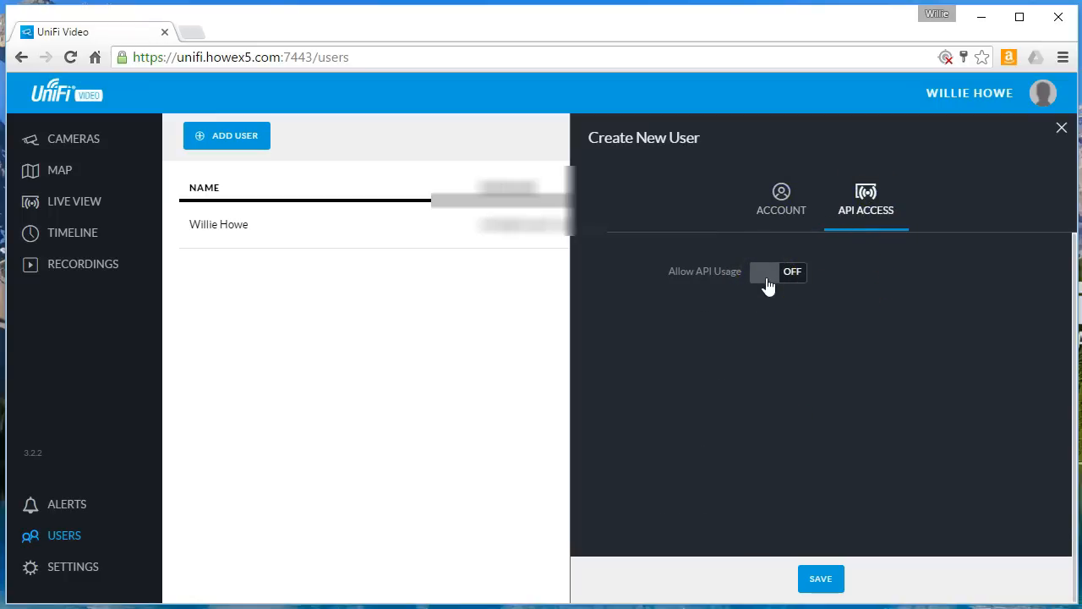
{"action": "mouse_move", "coordinate": [1049, 81]}
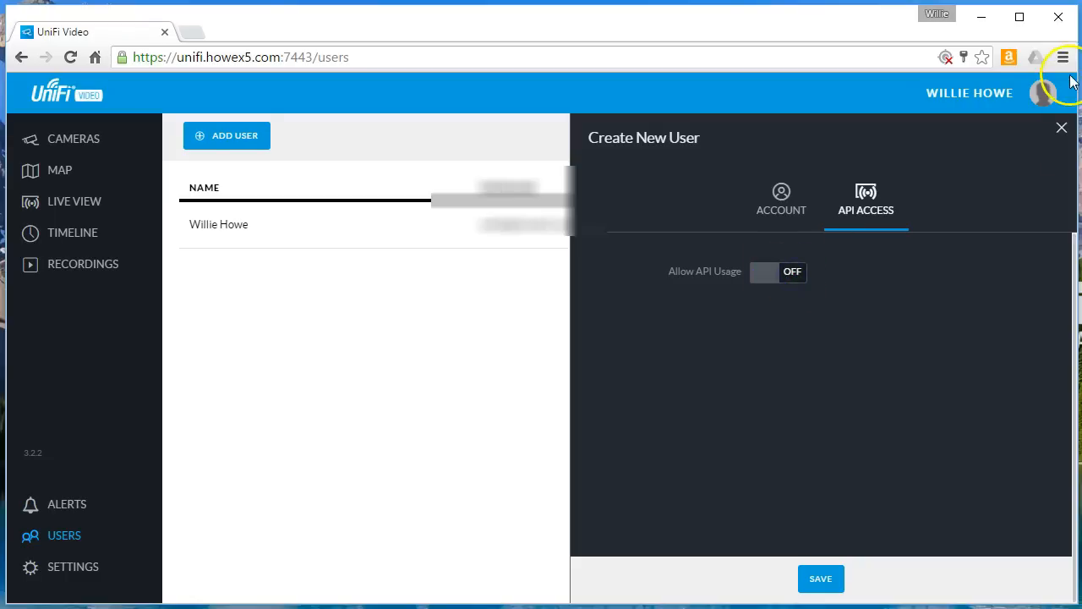
{"action": "mouse_move", "coordinate": [815, 579]}
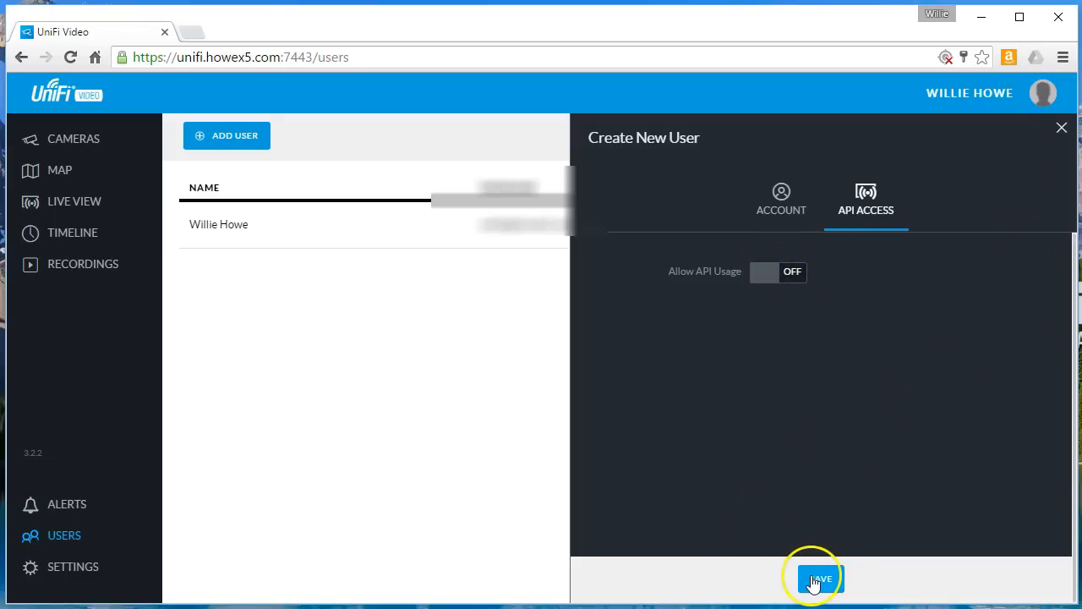
{"action": "left_click", "coordinate": [812, 579]}
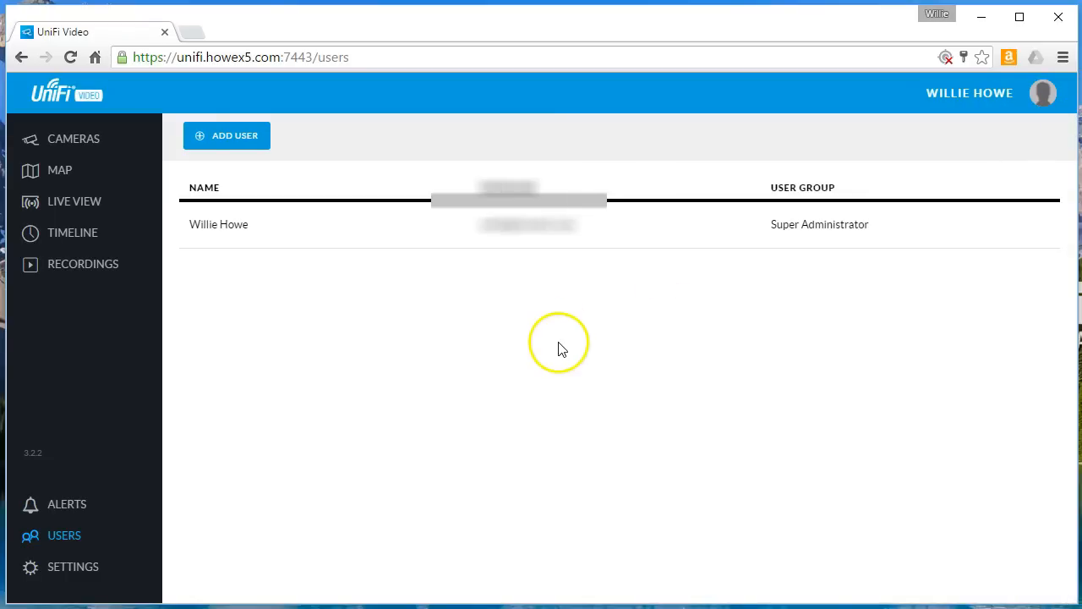
{"action": "mouse_move", "coordinate": [132, 583]}
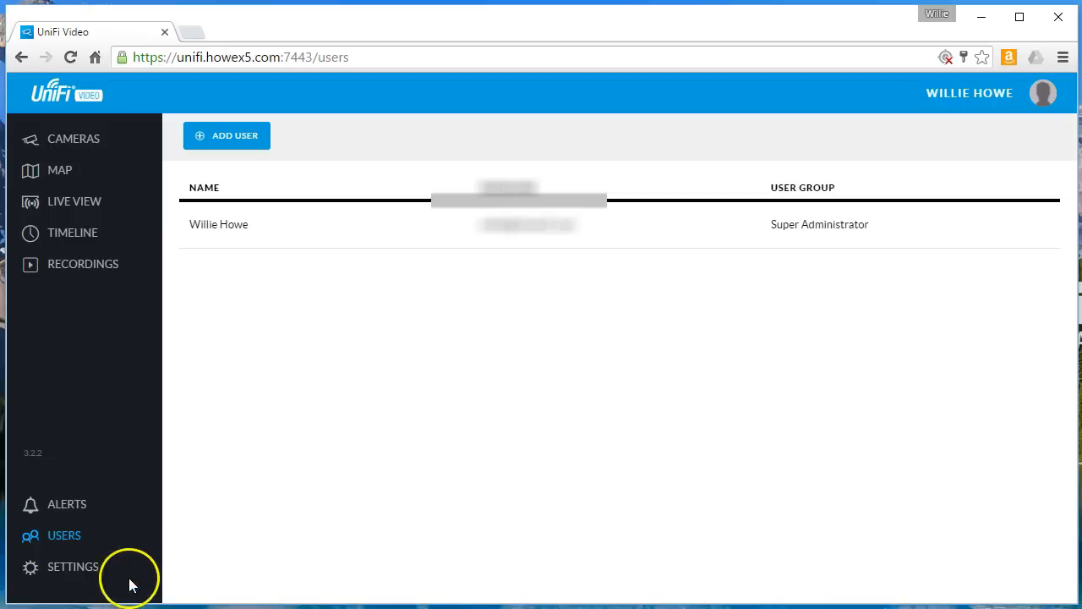
- Go to NVR Settings from the sidebar and focus the empty Camera Password field
{"action": "left_click", "coordinate": [73, 567]}
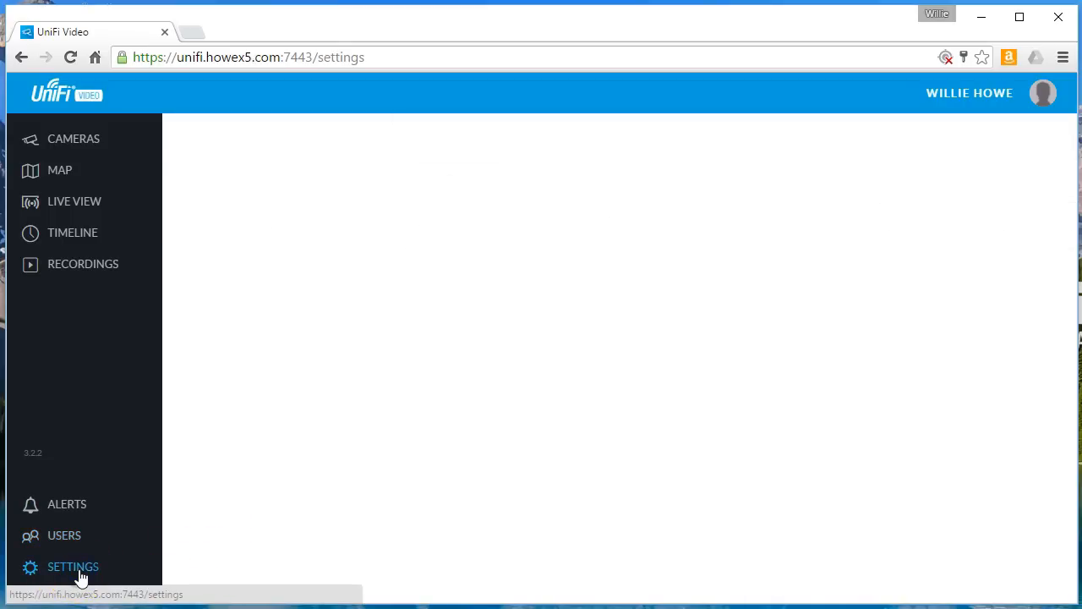
{"action": "left_click", "coordinate": [73, 566]}
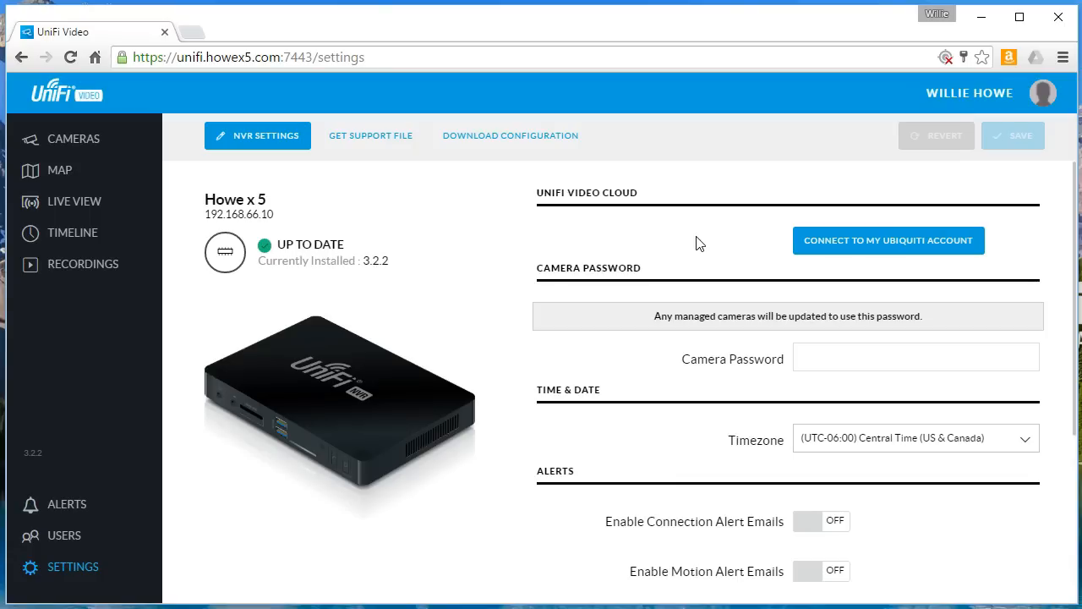
{"action": "mouse_move", "coordinate": [683, 308]}
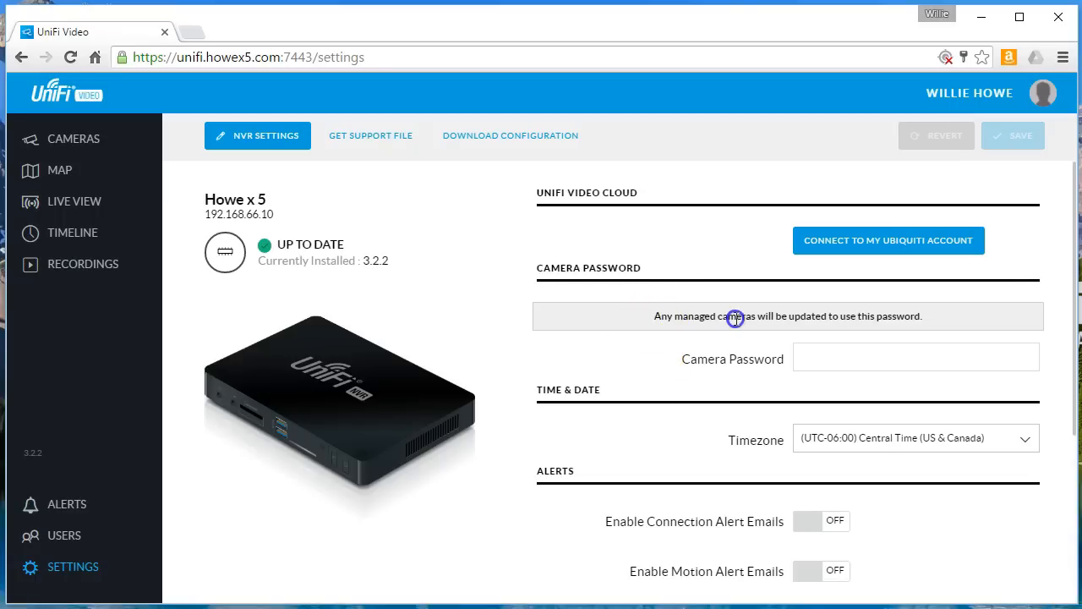
{"action": "mouse_move", "coordinate": [775, 348]}
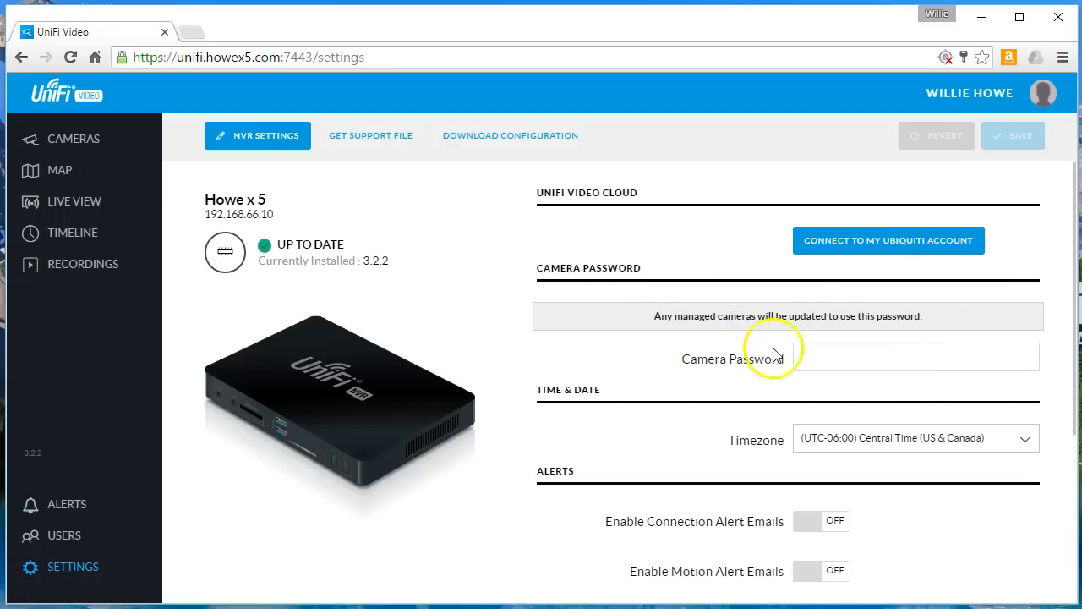
{"action": "left_click", "coordinate": [916, 357]}
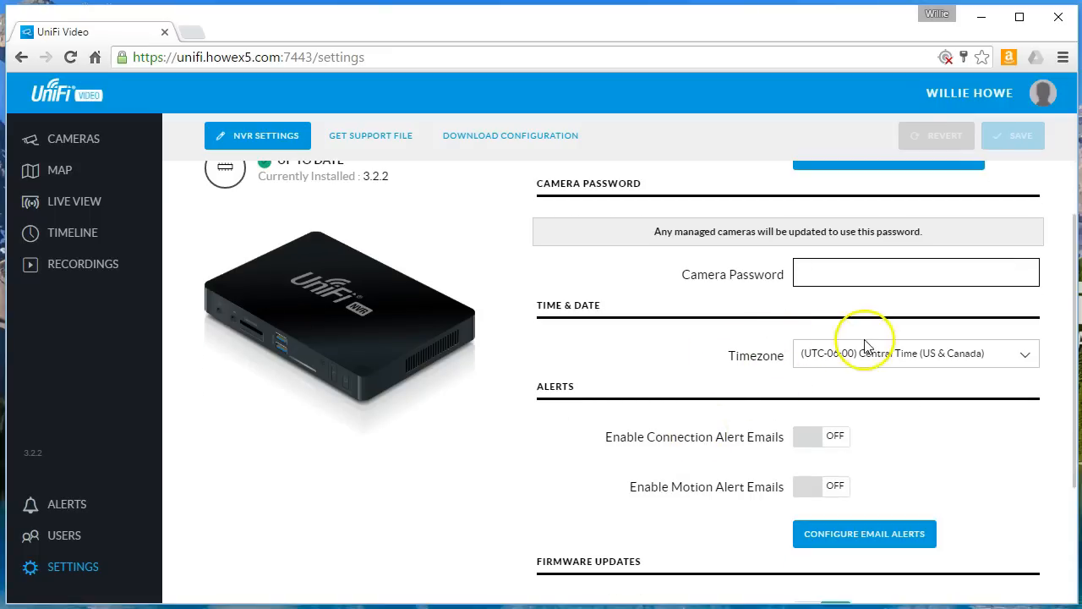
- Scroll down NVR Settings to the Alerts section with alert emails off
{"action": "scroll", "scroll_direction": "down", "scroll_amount": 3}
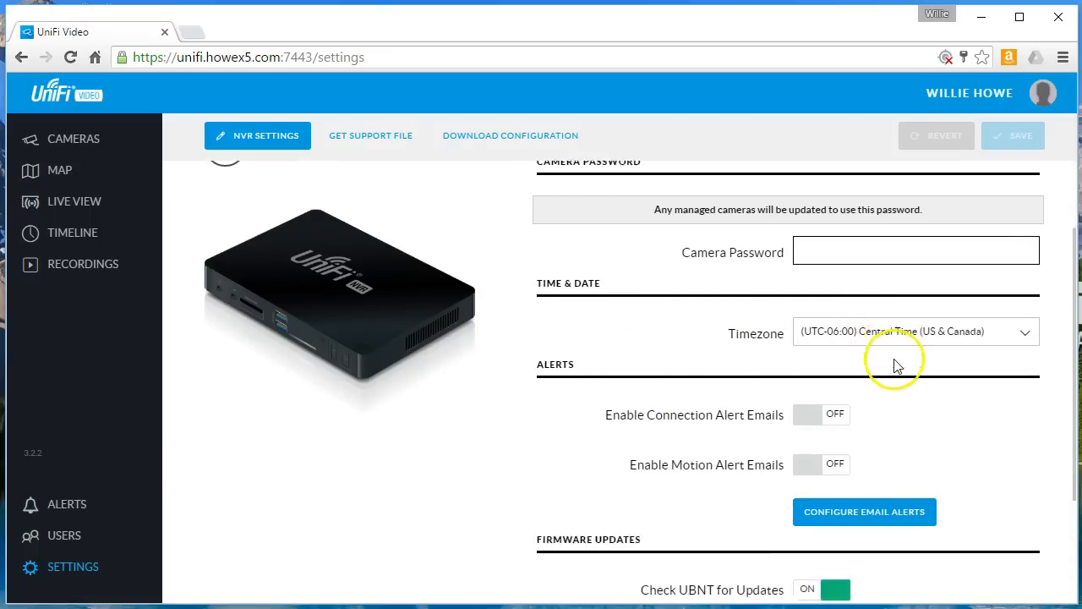
{"action": "scroll", "scroll_direction": "down", "scroll_amount": 3}
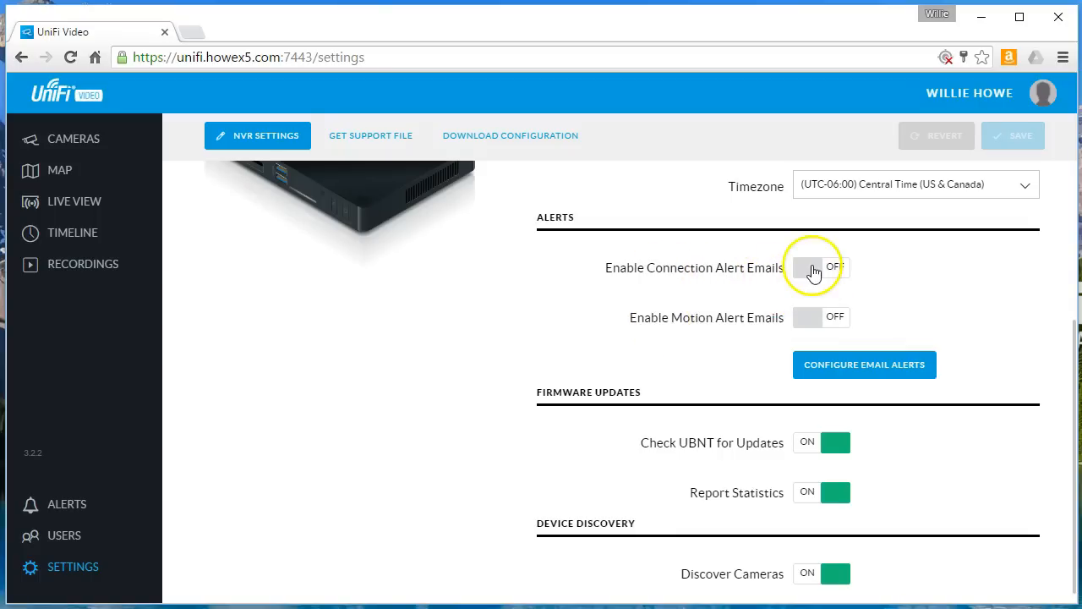
{"action": "mouse_move", "coordinate": [629, 325]}
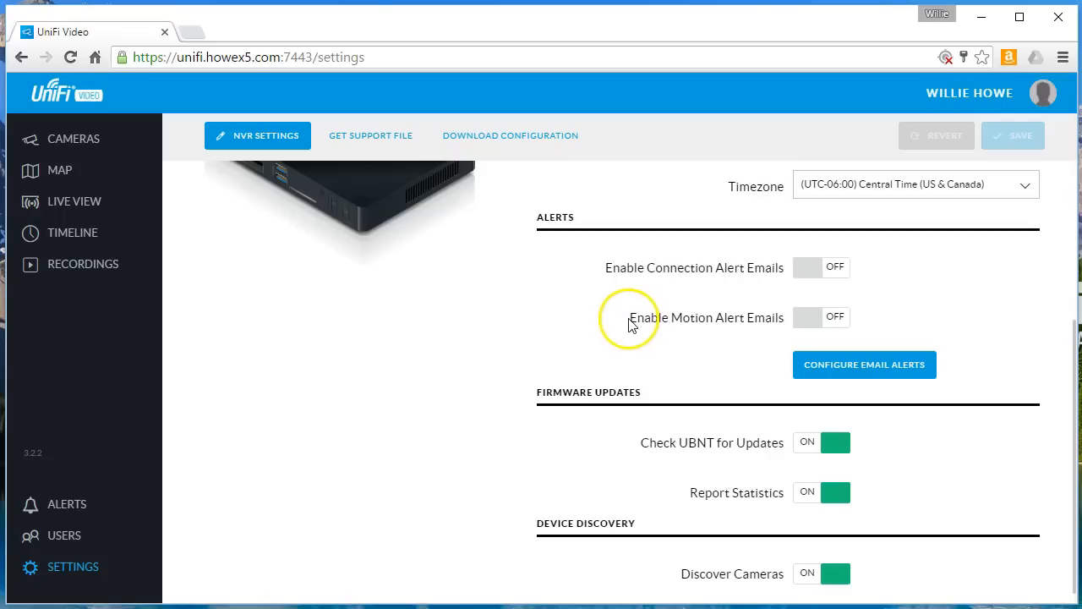
{"action": "mouse_move", "coordinate": [694, 353]}
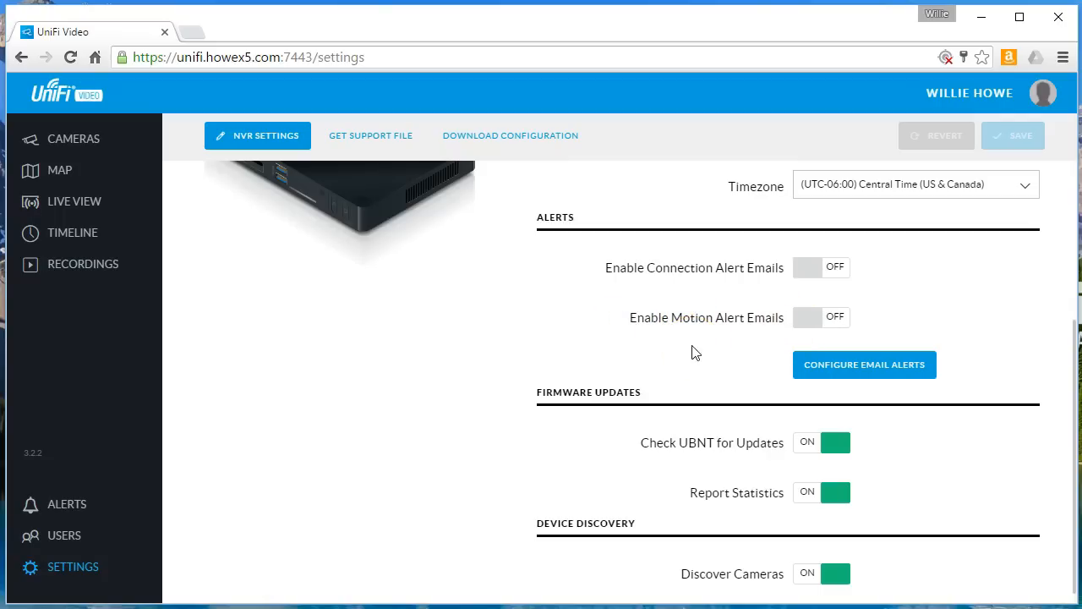
{"action": "mouse_move", "coordinate": [819, 320]}
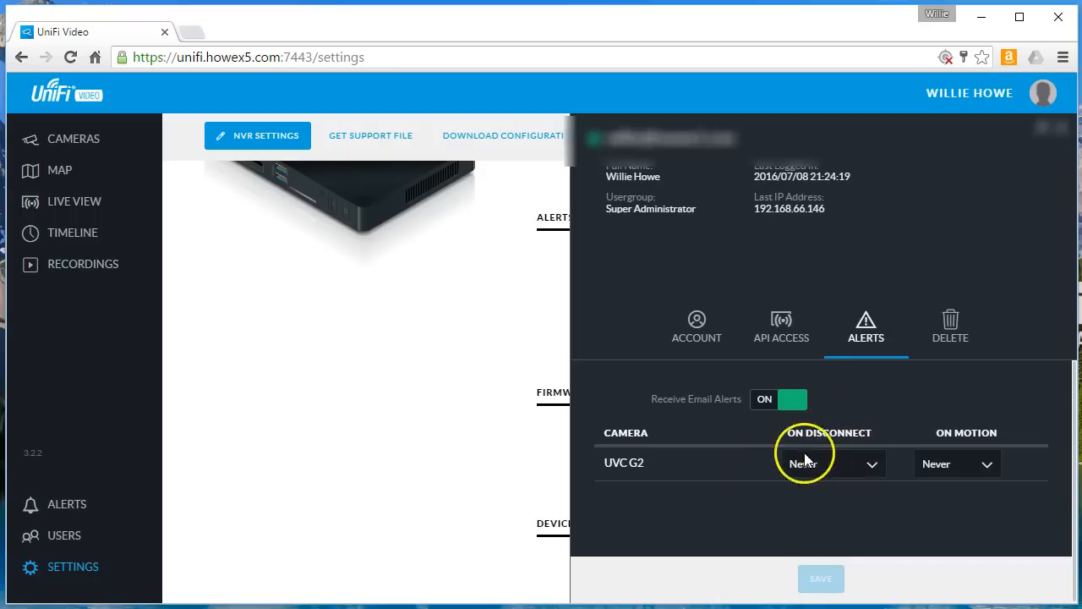
- Check the On Motion alert choices for UVC G2 and leave them at Never
{"action": "left_click", "coordinate": [829, 464]}
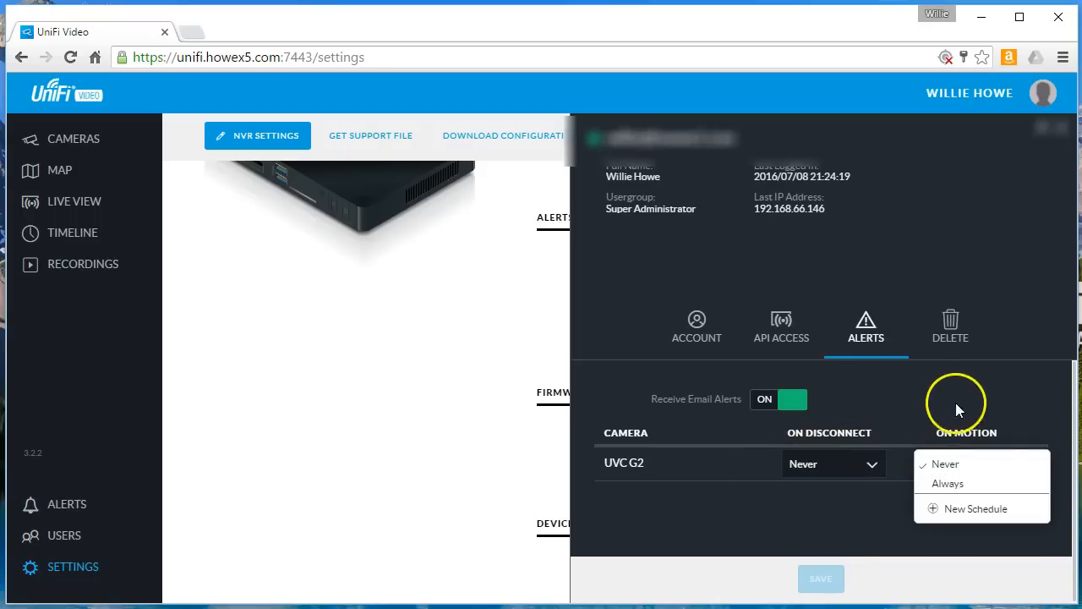
{"action": "mouse_move", "coordinate": [1006, 414]}
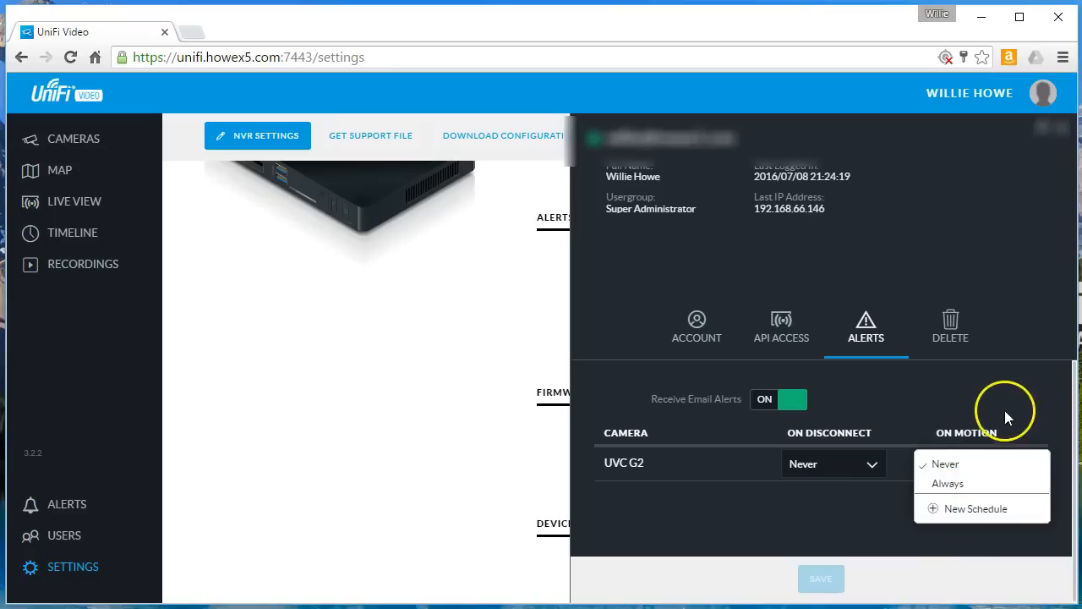
{"action": "left_click", "coordinate": [944, 464]}
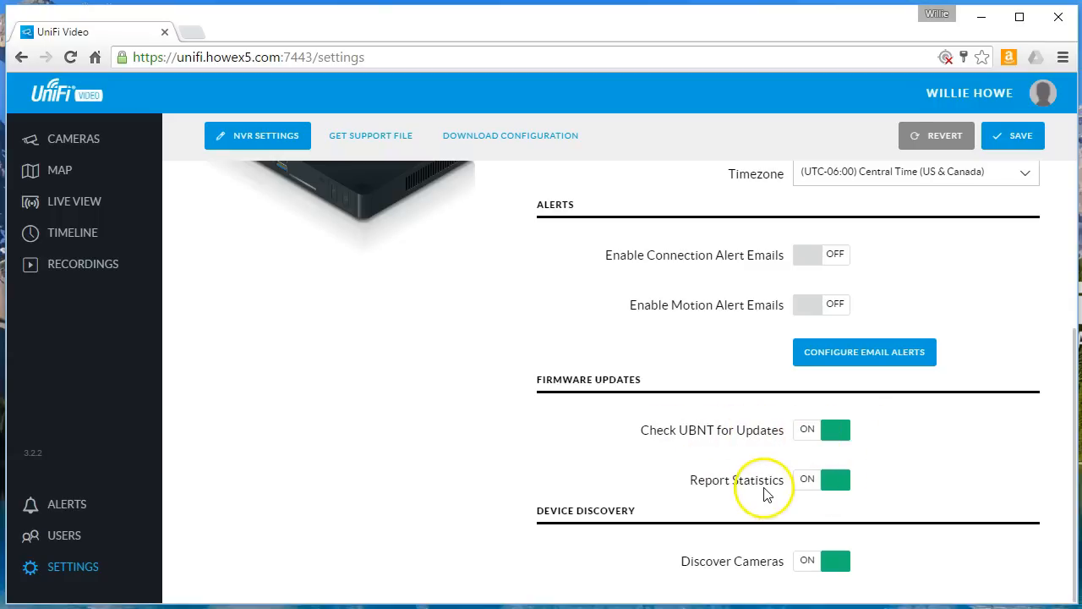
{"action": "mouse_move", "coordinate": [539, 532]}
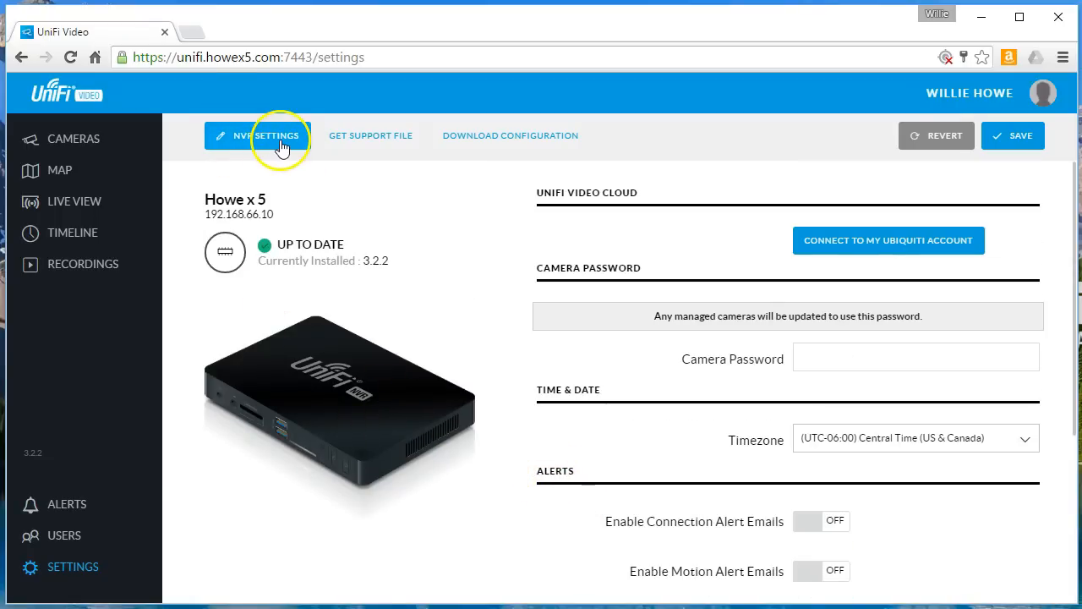
- Show the NVR detail panel with alias Howe x 5, recording path and purging off
{"action": "left_click", "coordinate": [266, 135]}
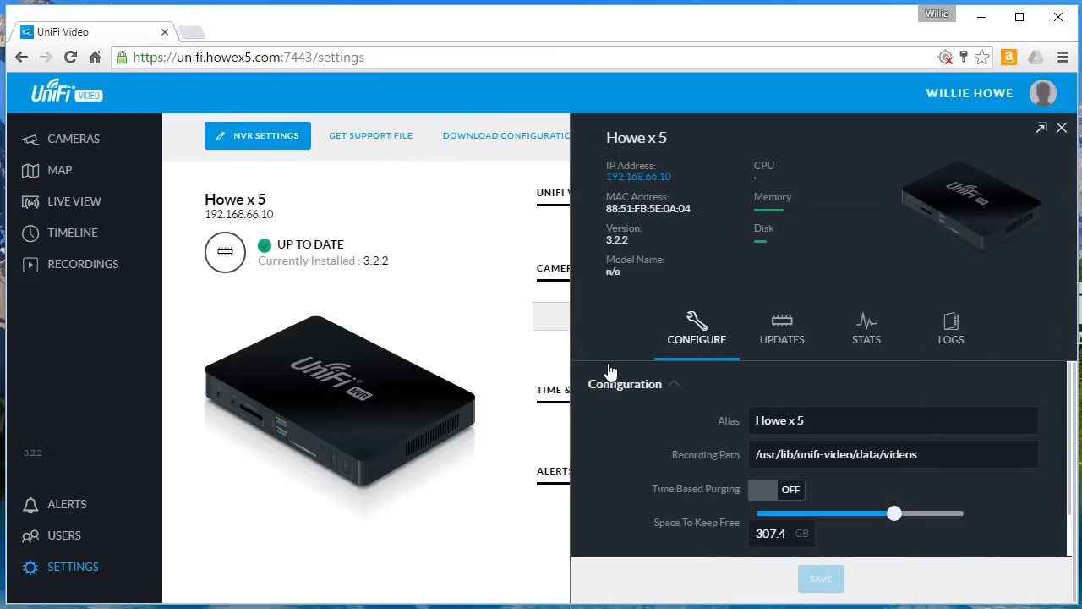
{"action": "mouse_move", "coordinate": [699, 88]}
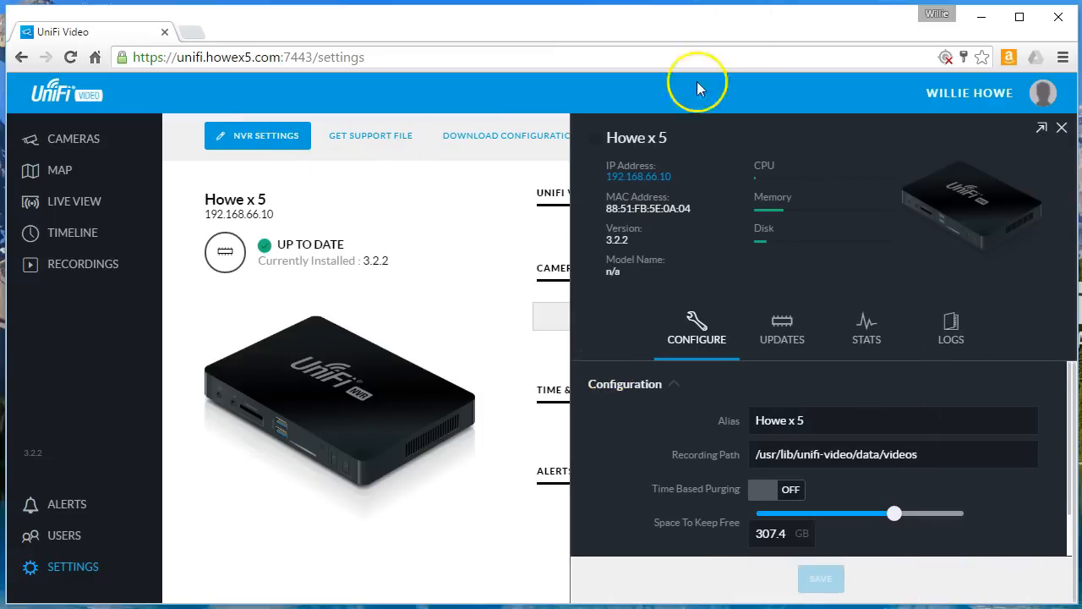
{"action": "mouse_move", "coordinate": [629, 176]}
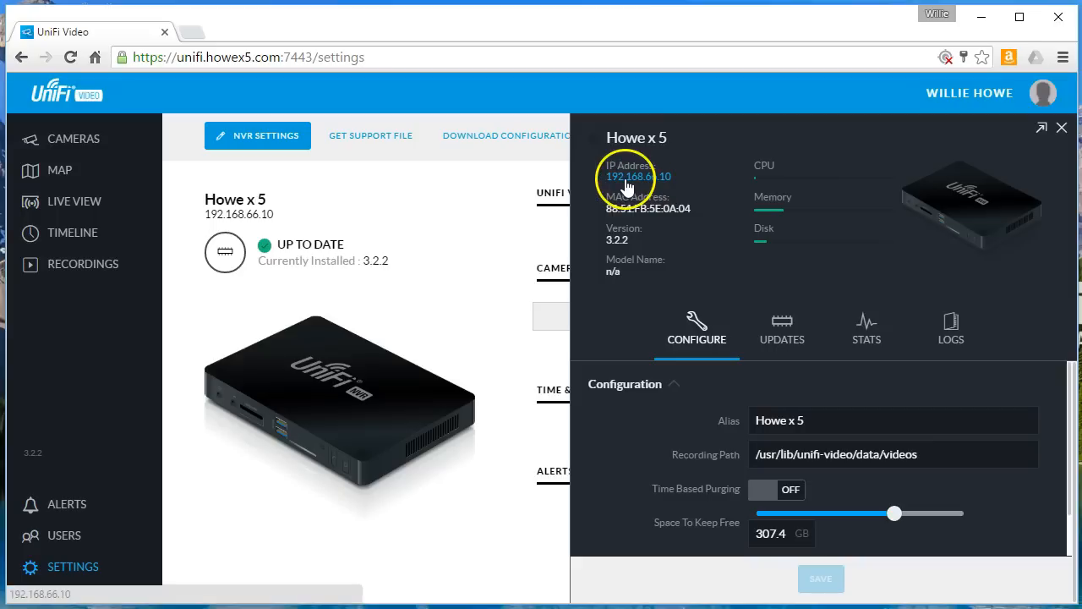
{"action": "mouse_move", "coordinate": [602, 255]}
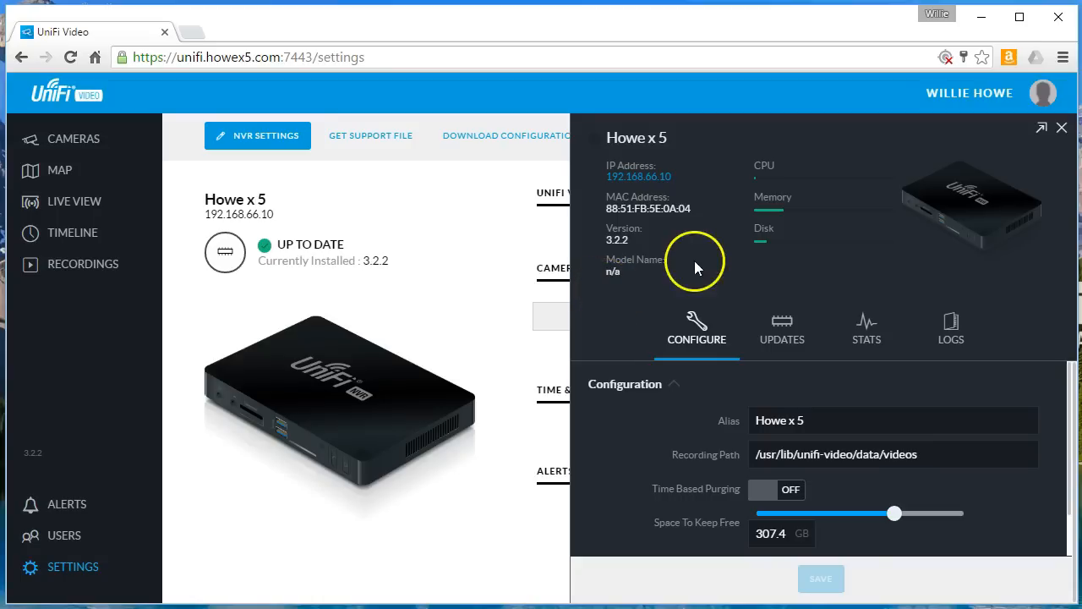
{"action": "mouse_move", "coordinate": [761, 167]}
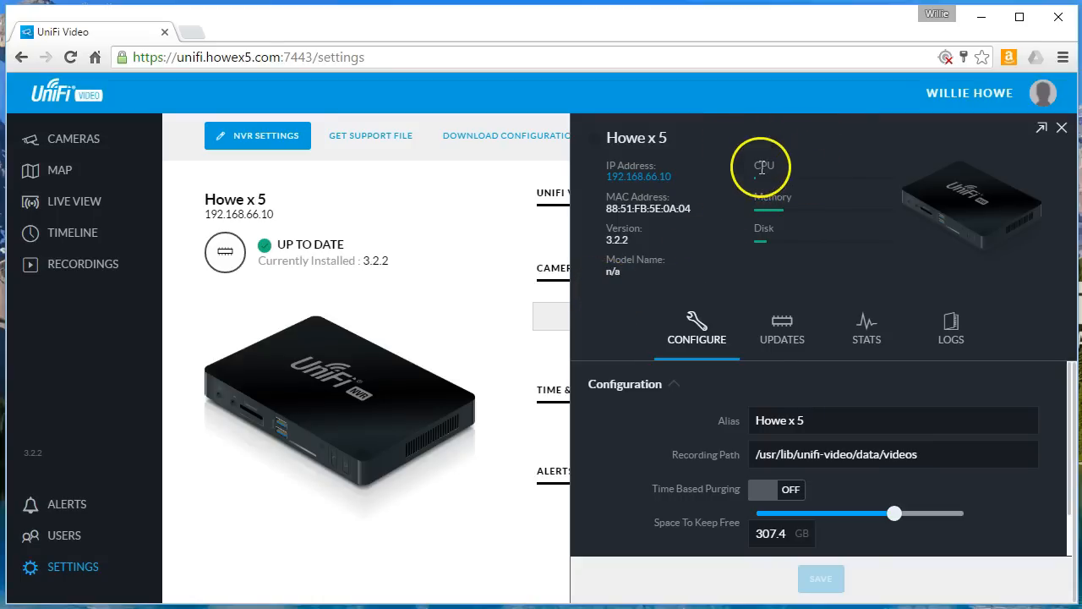
{"action": "mouse_move", "coordinate": [778, 211]}
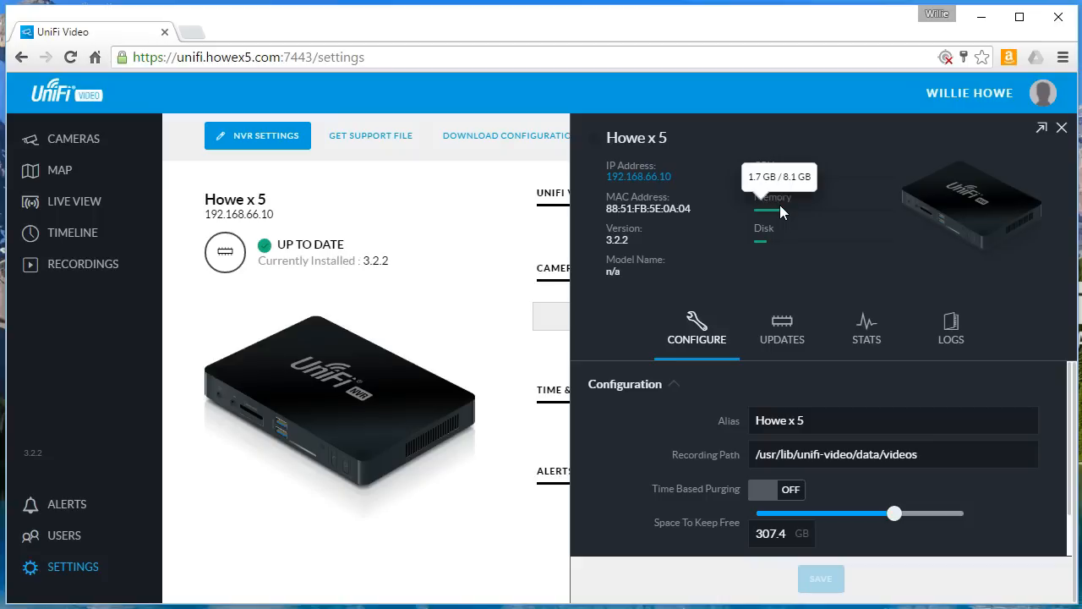
{"action": "mouse_move", "coordinate": [765, 240]}
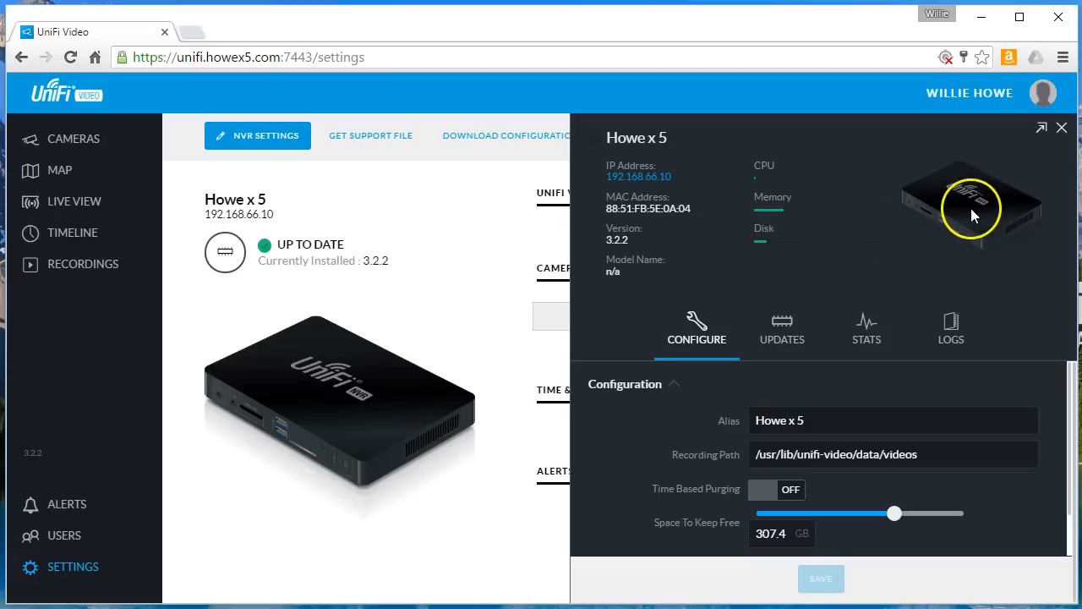
{"action": "mouse_move", "coordinate": [951, 228]}
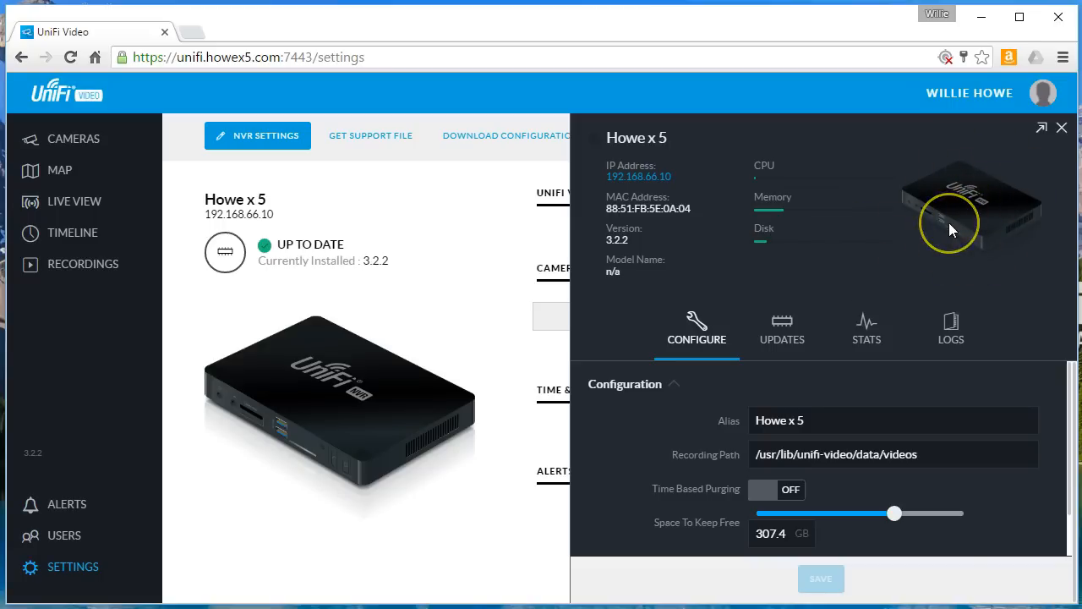
{"action": "mouse_move", "coordinate": [950, 224]}
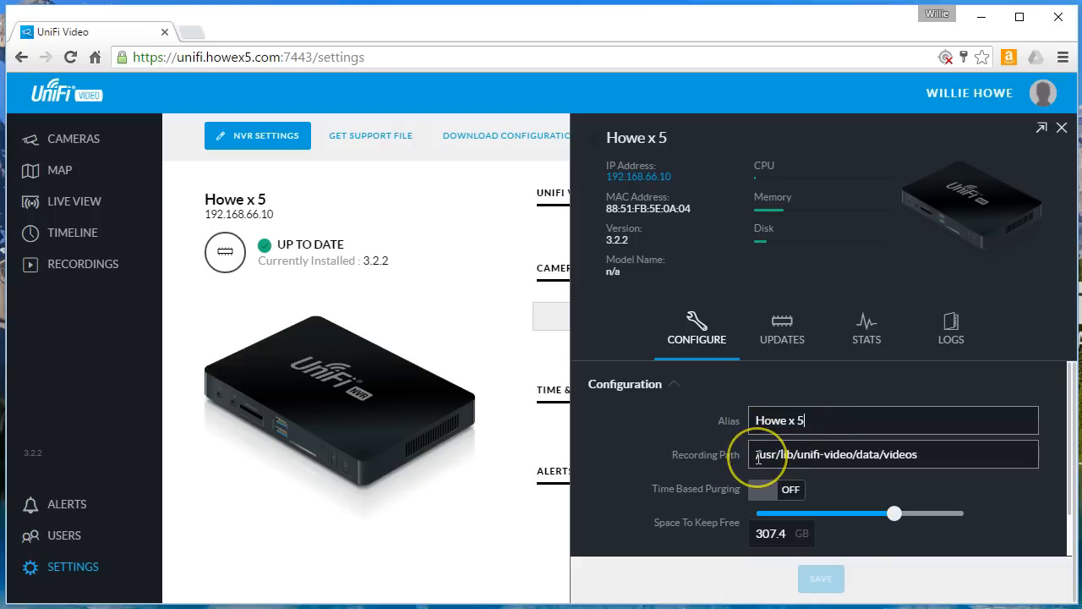
{"action": "triple_click", "coordinate": [845, 454]}
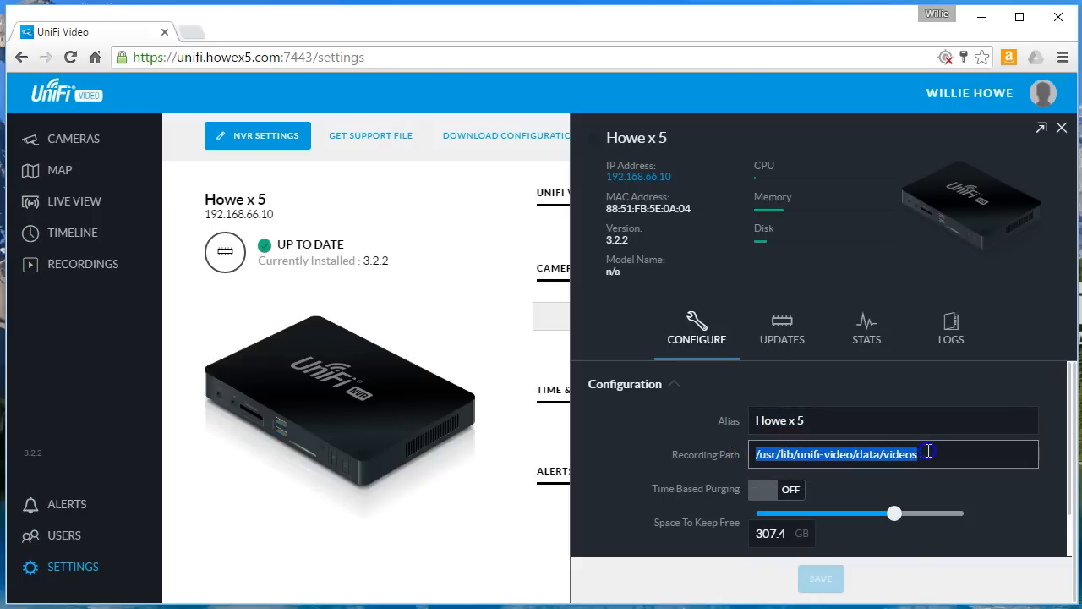
{"action": "left_click", "coordinate": [927, 454]}
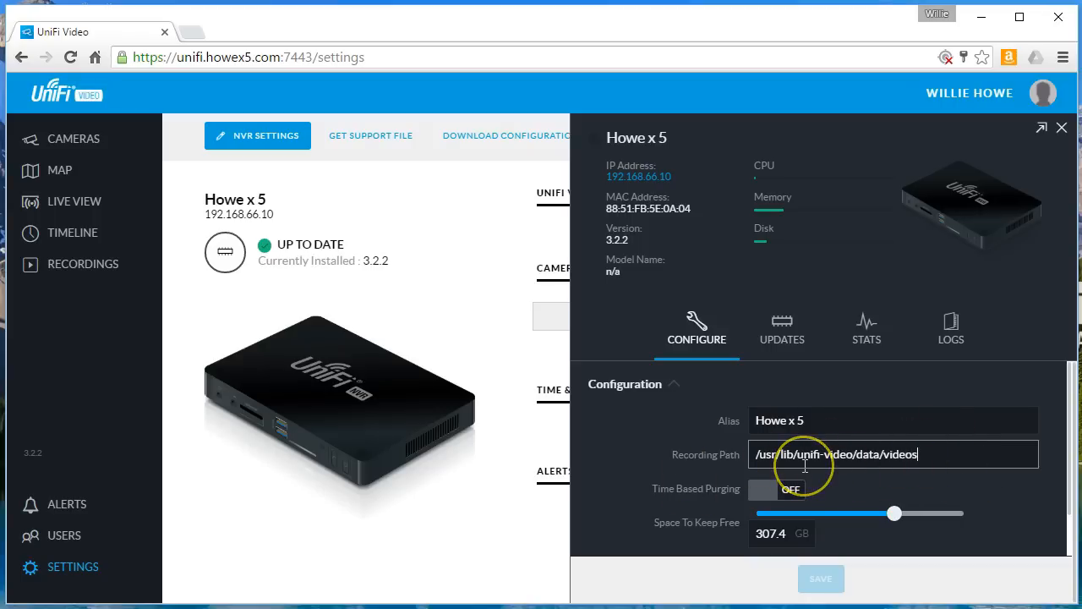
{"action": "left_click", "coordinate": [765, 489]}
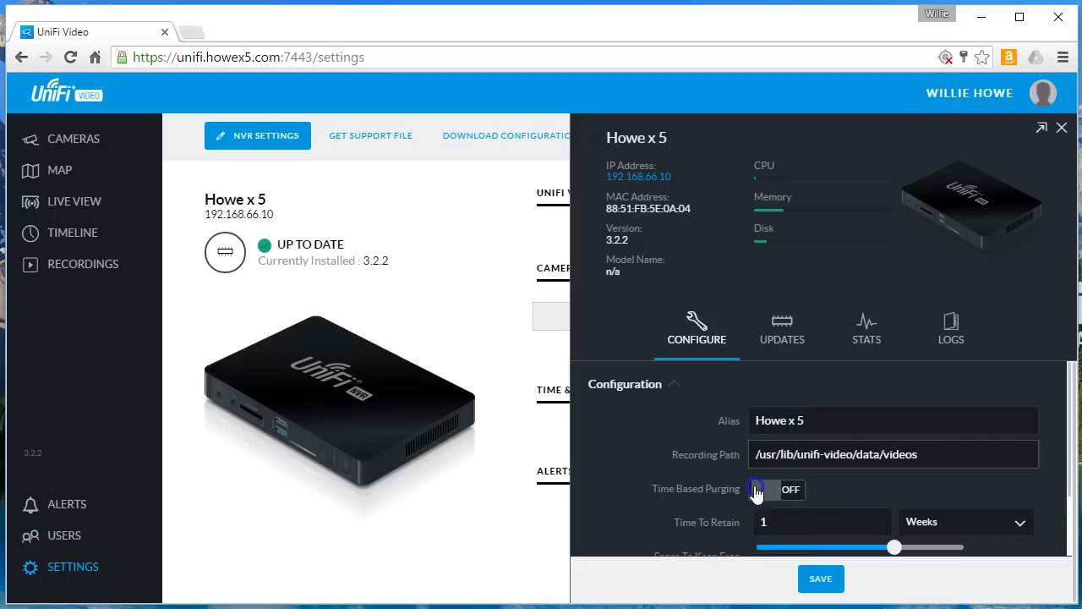
{"action": "left_click", "coordinate": [776, 488]}
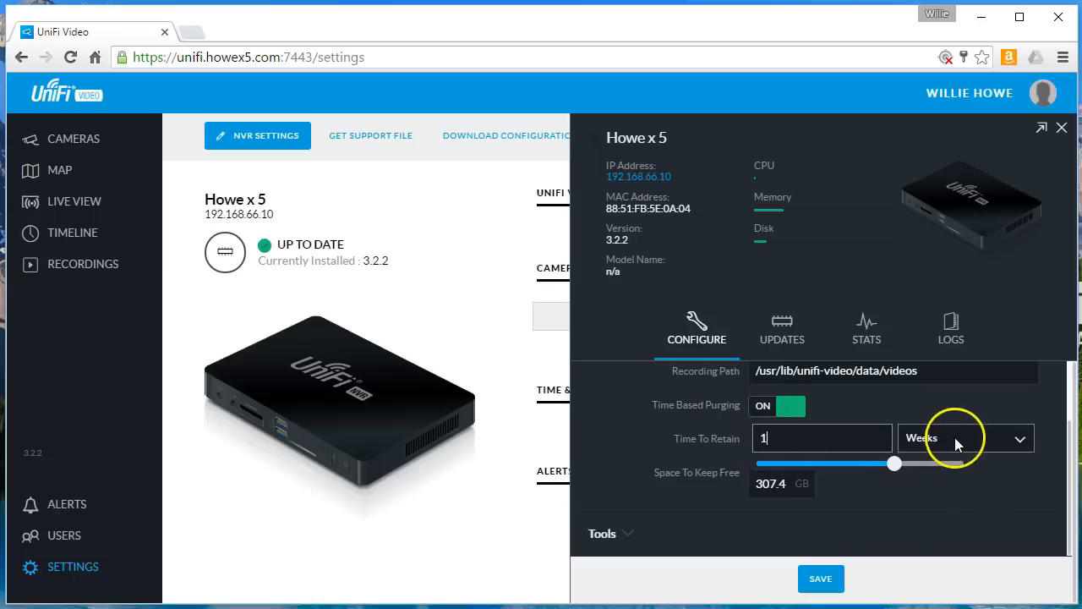
{"action": "left_click", "coordinate": [964, 438]}
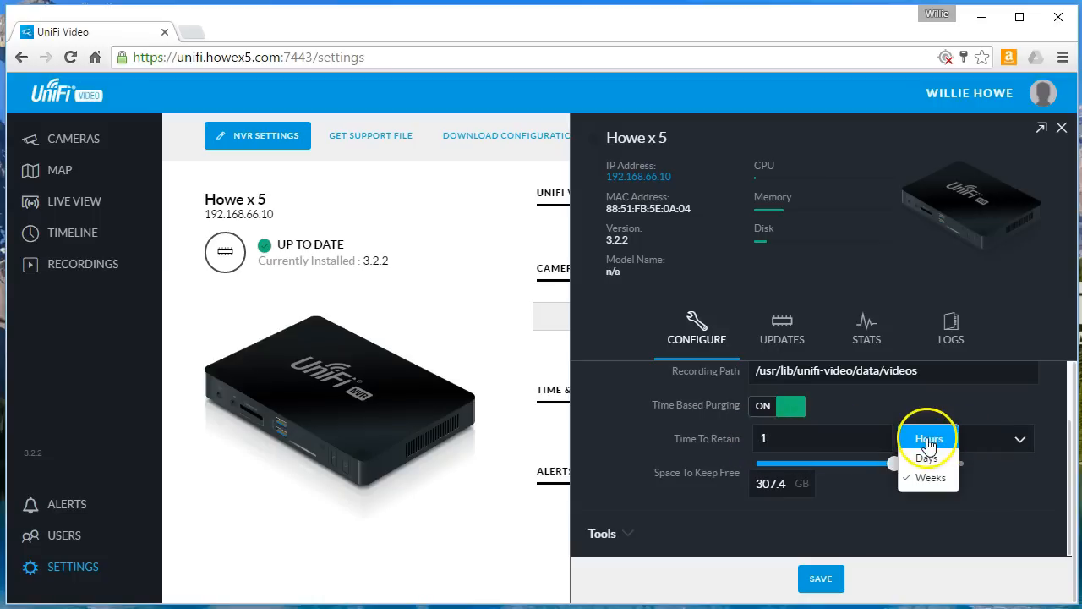
{"action": "left_click", "coordinate": [926, 477]}
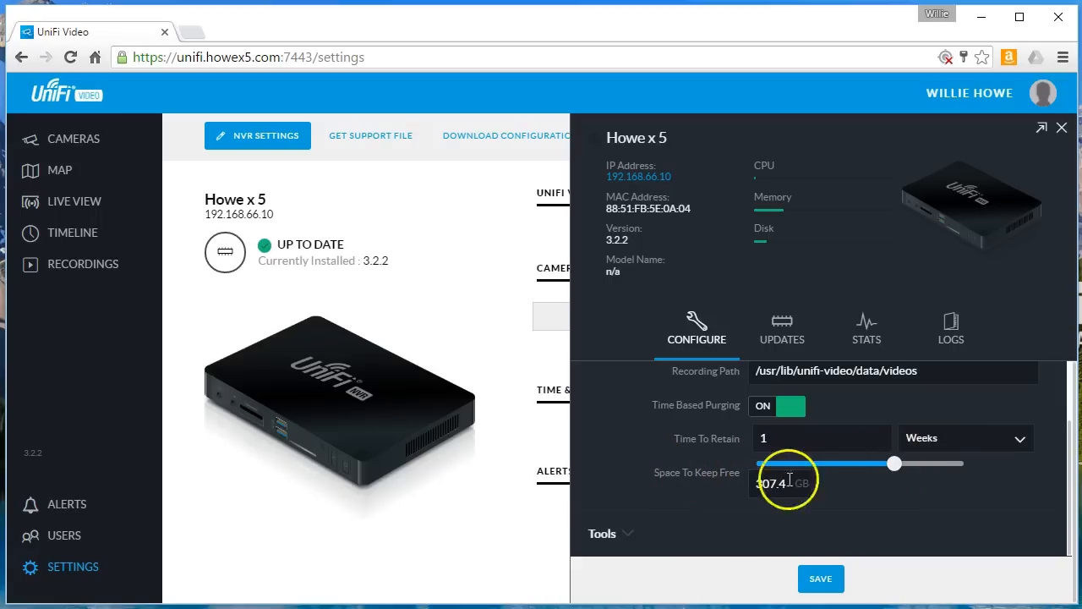
{"action": "left_click", "coordinate": [778, 406]}
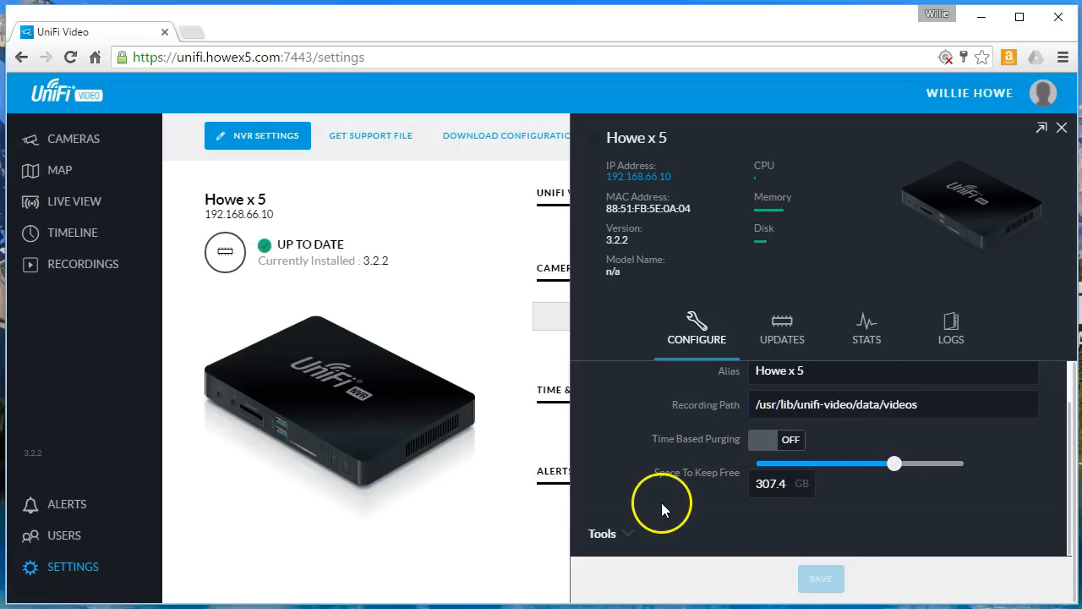
{"action": "left_click", "coordinate": [602, 533]}
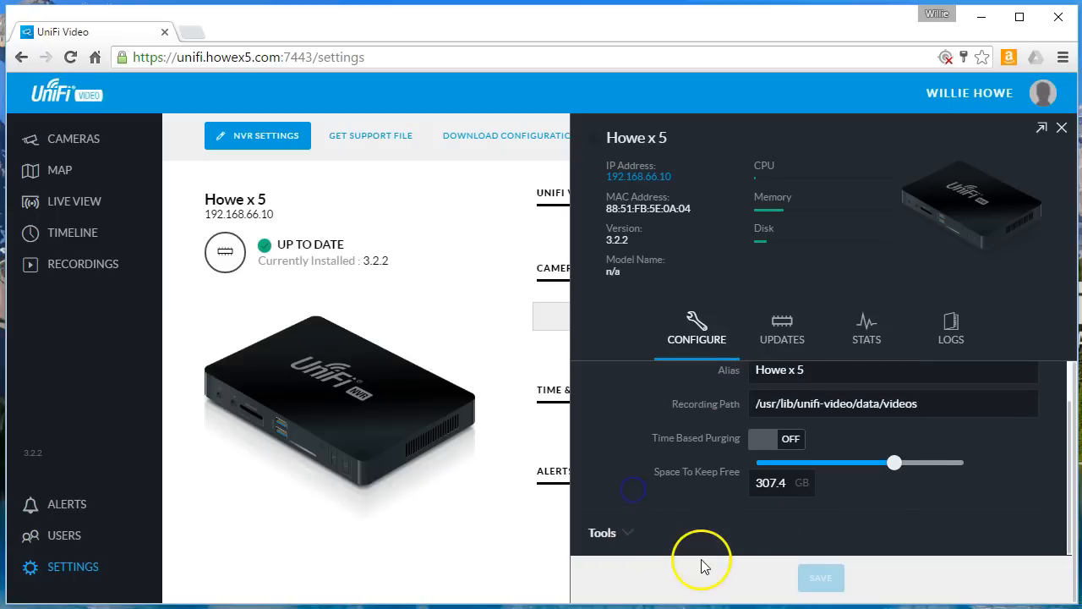
{"action": "left_click", "coordinate": [782, 330]}
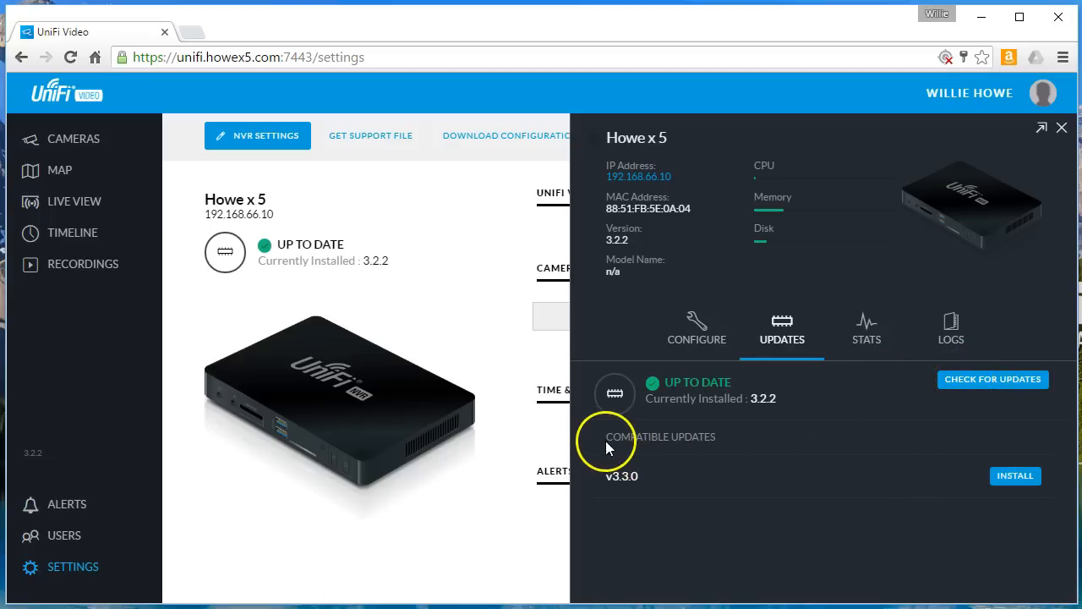
{"action": "mouse_move", "coordinate": [615, 476]}
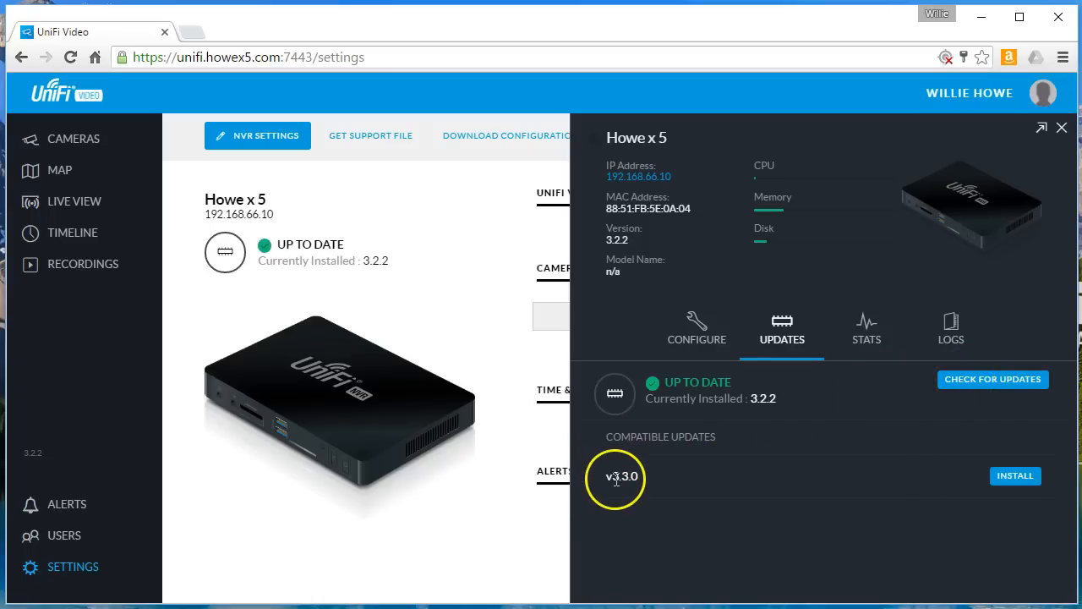
{"action": "mouse_move", "coordinate": [849, 482]}
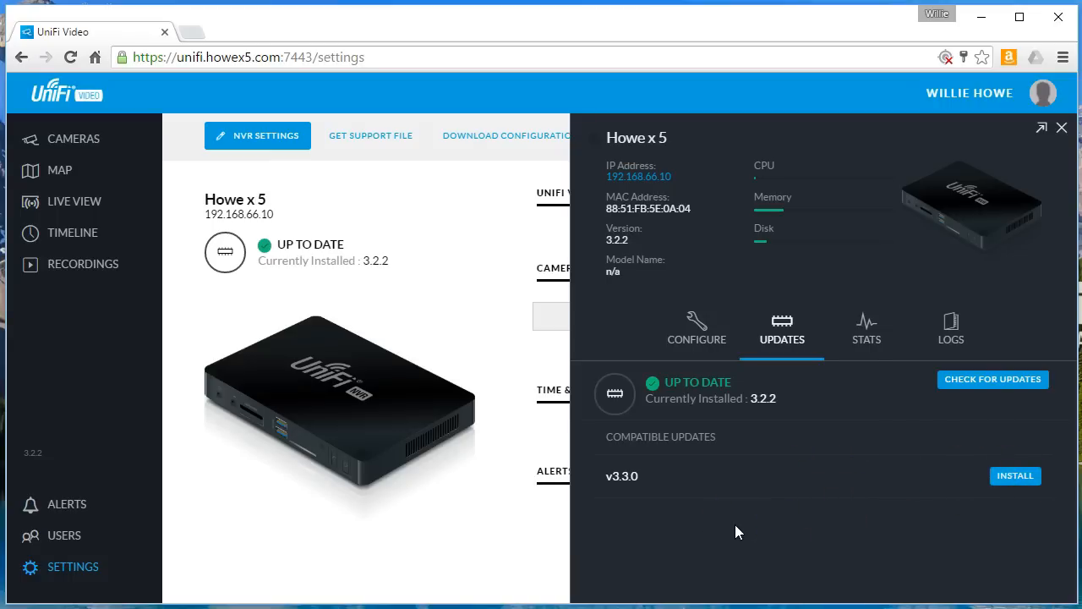
{"action": "mouse_move", "coordinate": [735, 477]}
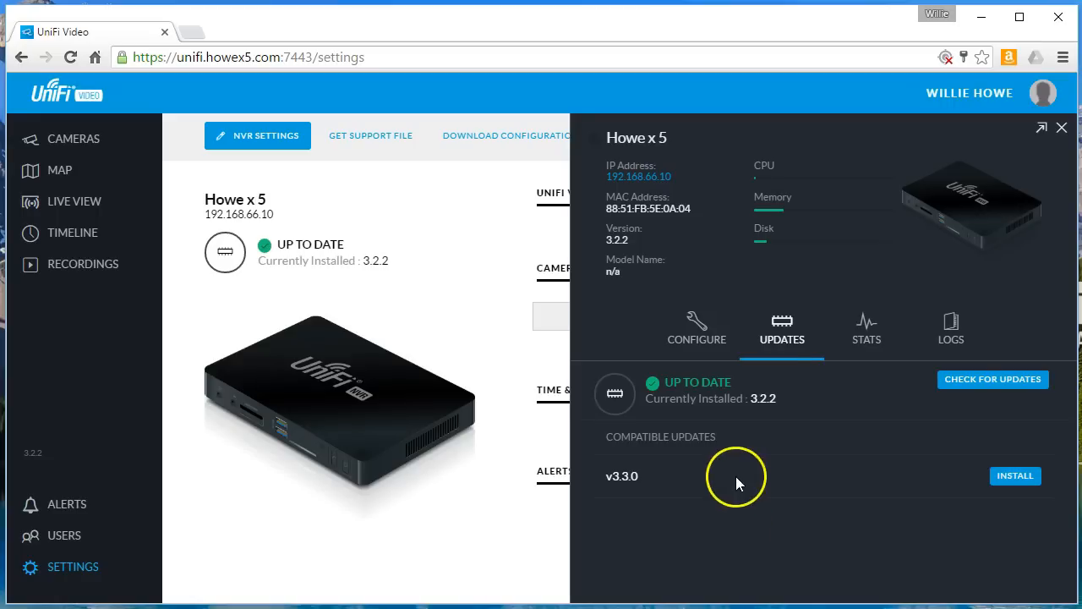
- View the Stats graphs for CPU, memory, network and disk usage over time
{"action": "left_click", "coordinate": [866, 330]}
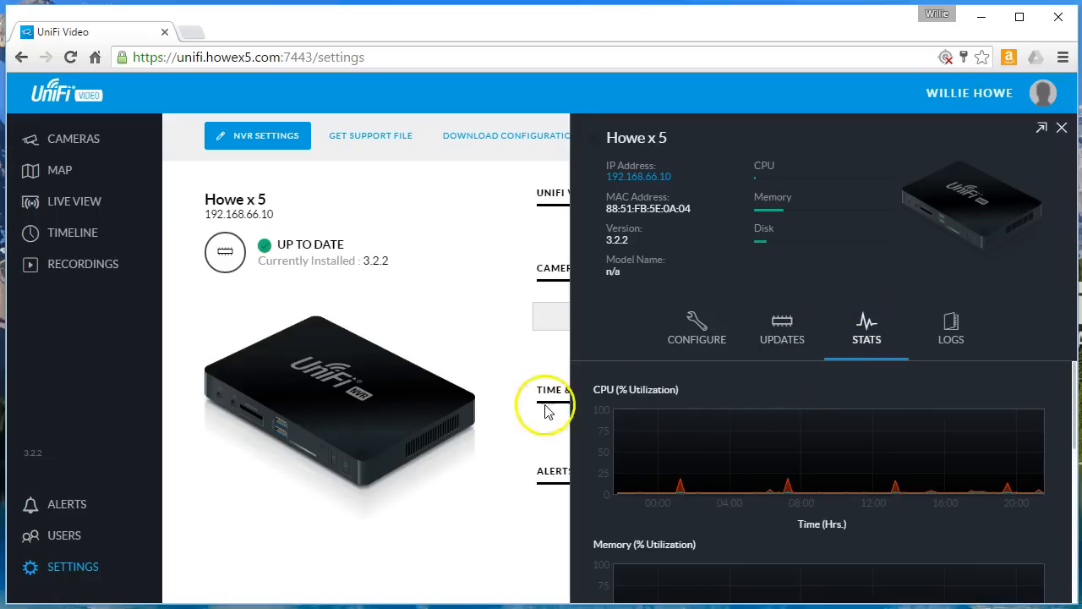
{"action": "scroll", "scroll_direction": "down", "scroll_amount": 3}
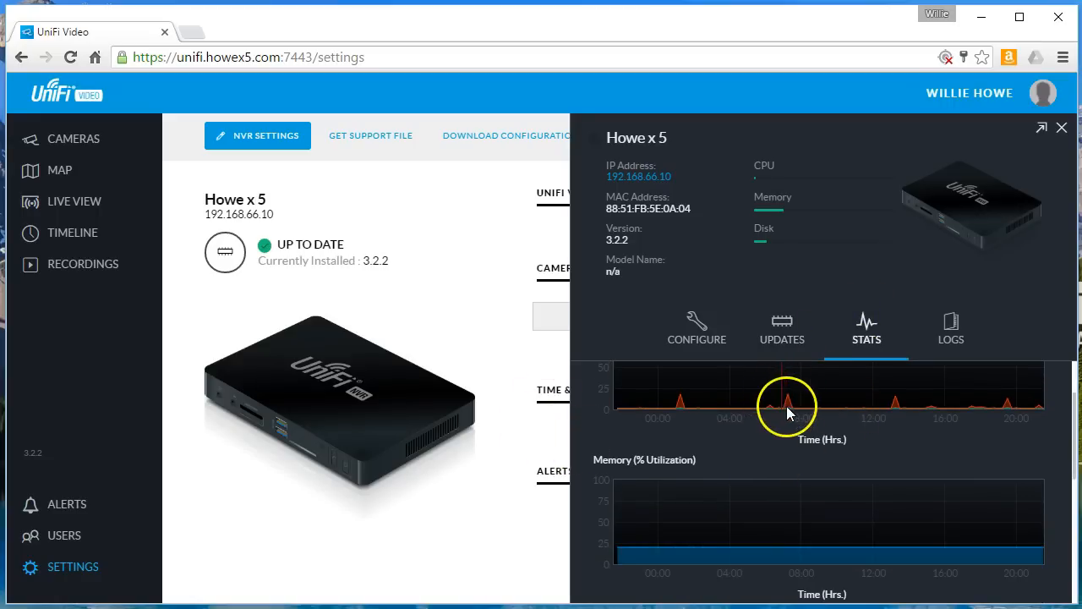
{"action": "scroll", "scroll_direction": "down", "scroll_amount": 3}
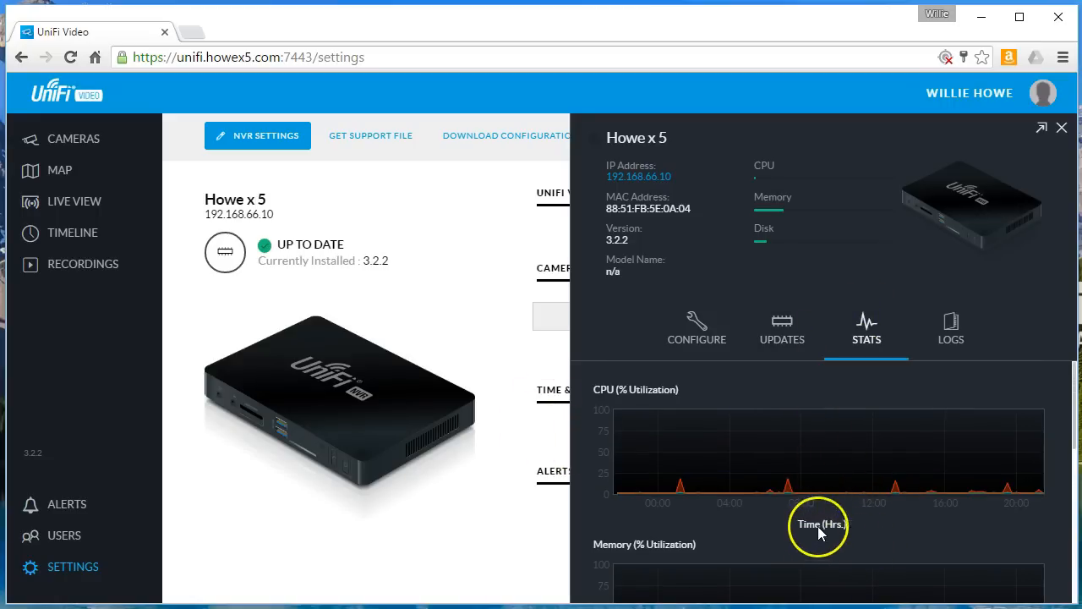
{"action": "mouse_move", "coordinate": [600, 391]}
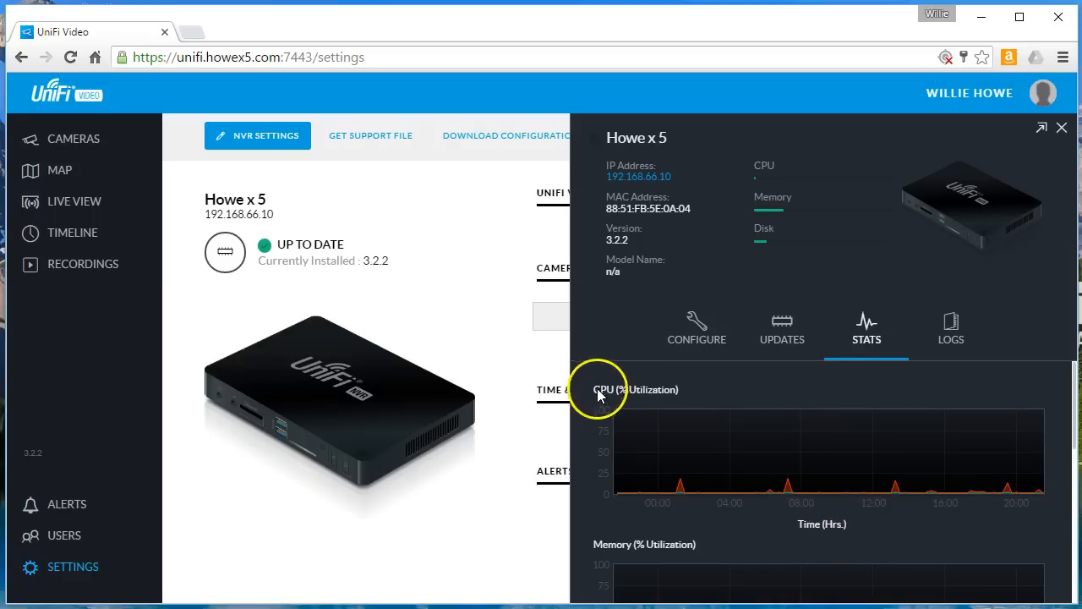
{"action": "mouse_move", "coordinate": [687, 482]}
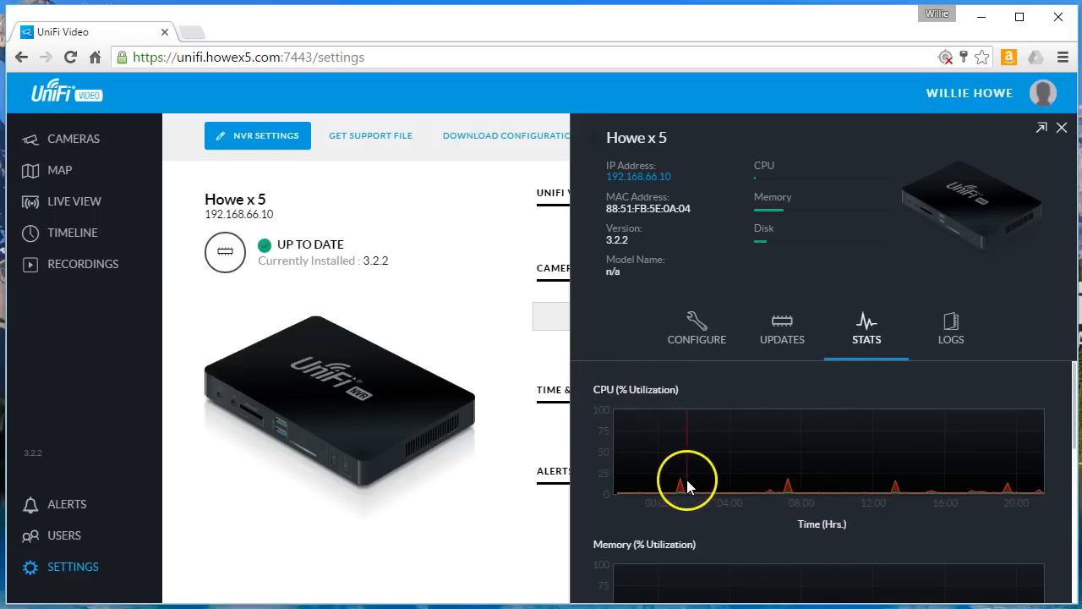
{"action": "scroll", "scroll_direction": "down", "scroll_amount": 3}
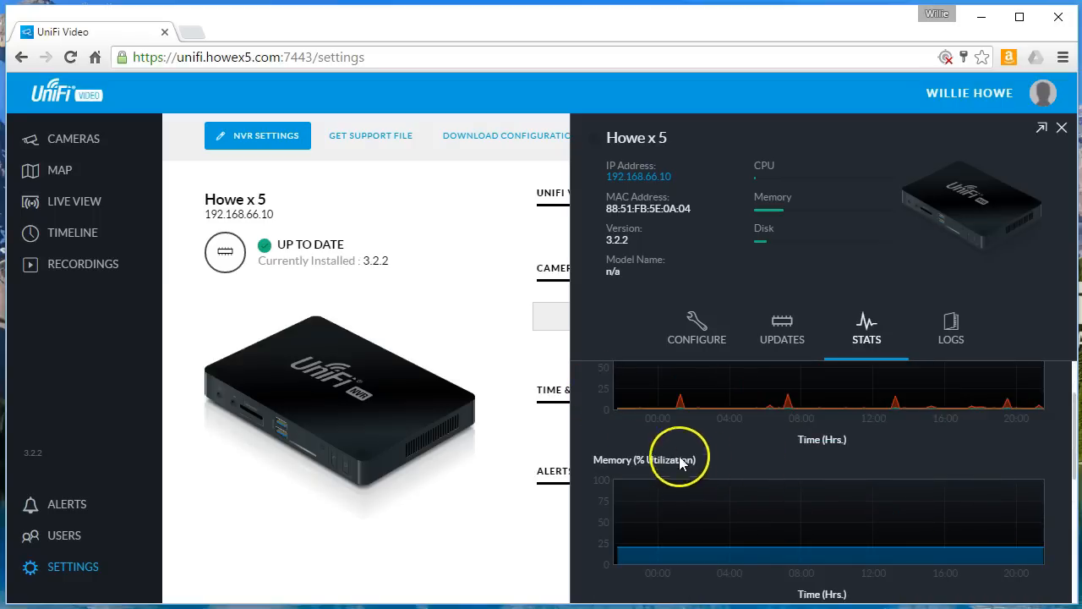
{"action": "scroll", "scroll_direction": "down", "scroll_amount": 3}
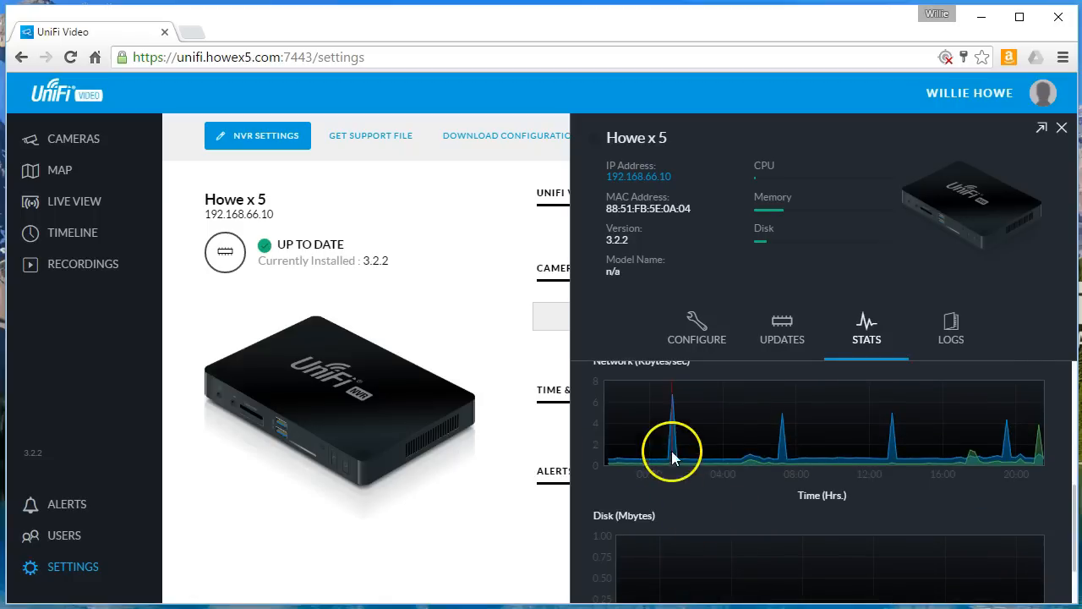
{"action": "scroll", "scroll_direction": "down", "scroll_amount": 3}
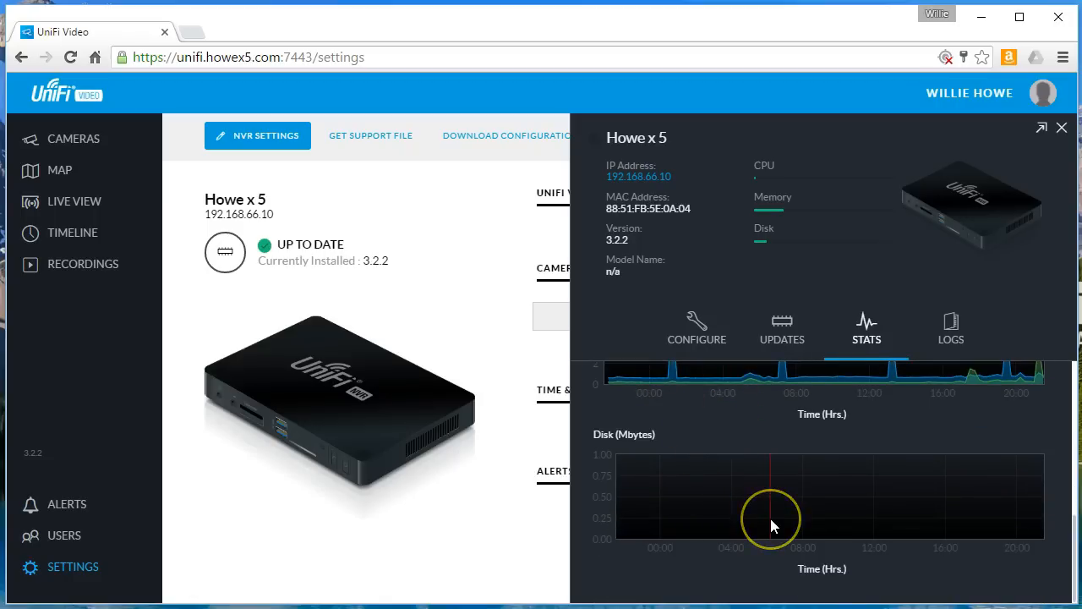
{"action": "scroll", "scroll_direction": "down", "scroll_amount": 3}
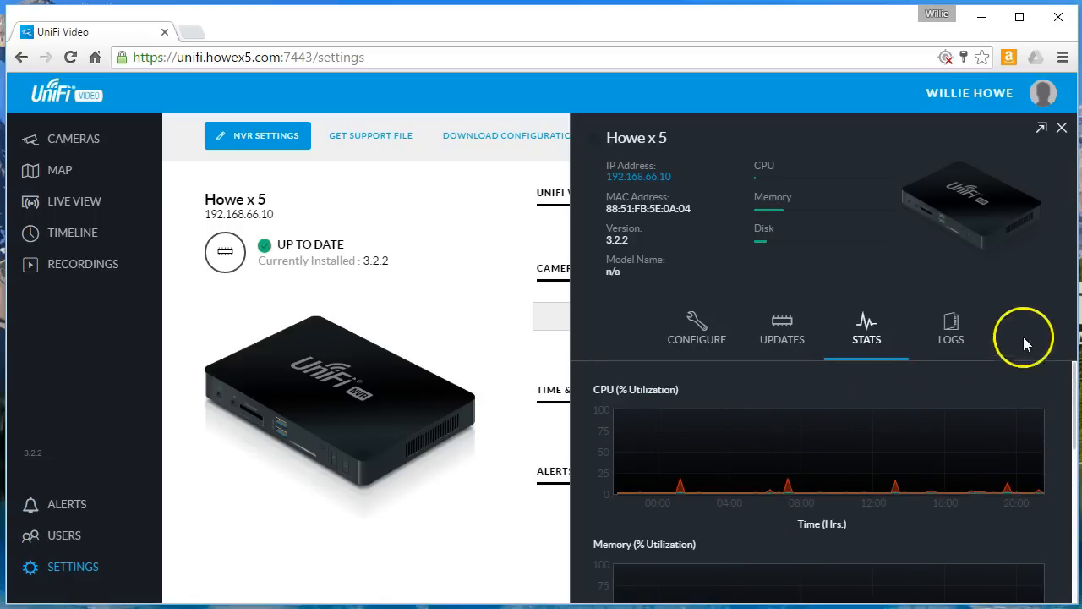
- Review the NVR logs, switching from error to purge to connection entries for UVC G2
{"action": "left_click", "coordinate": [951, 328]}
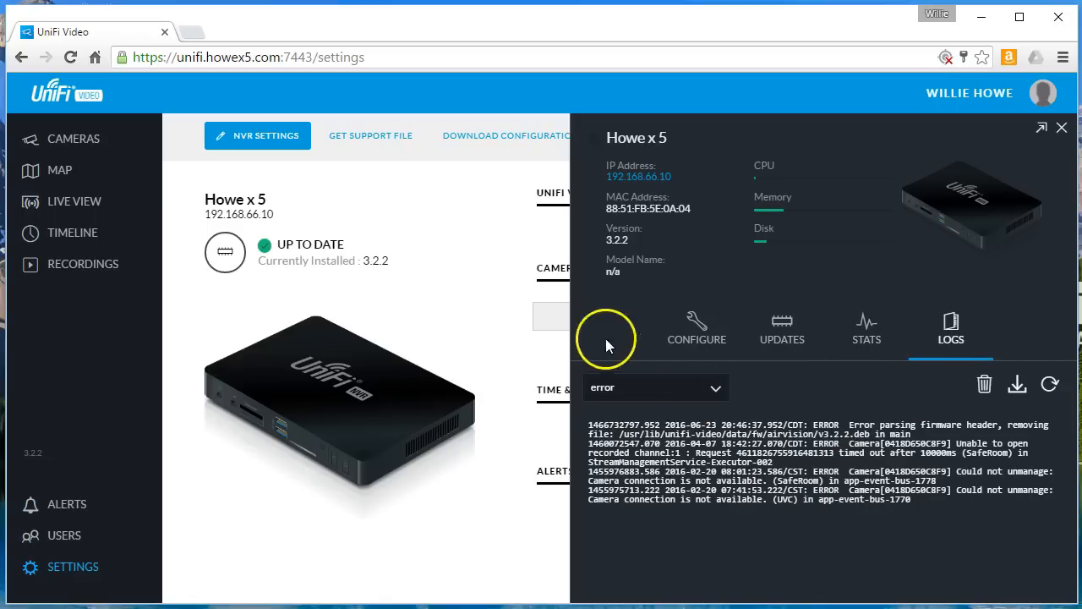
{"action": "mouse_move", "coordinate": [883, 378]}
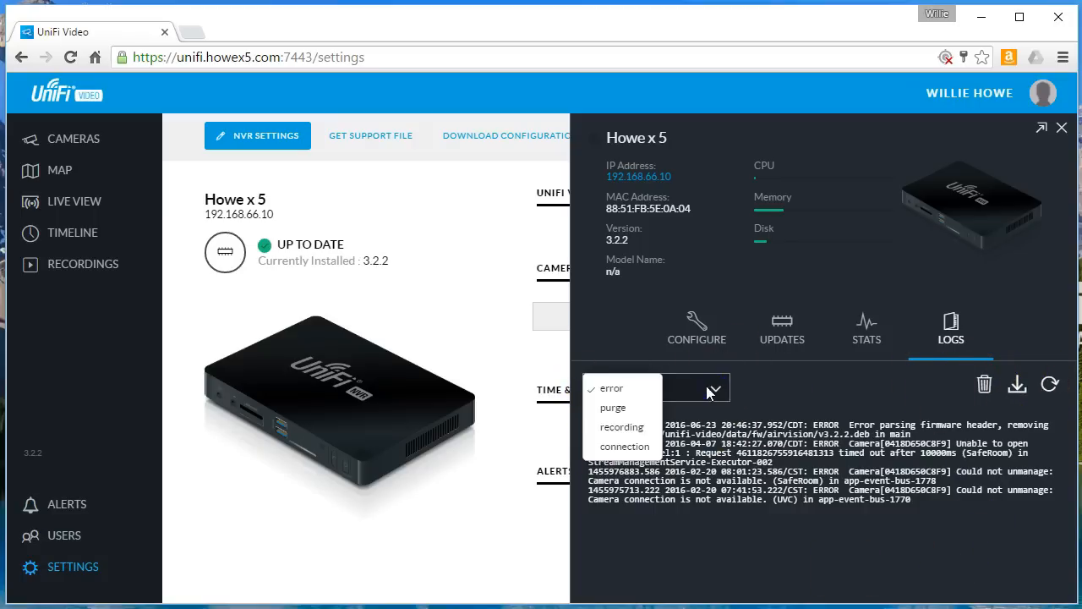
{"action": "left_click", "coordinate": [612, 406]}
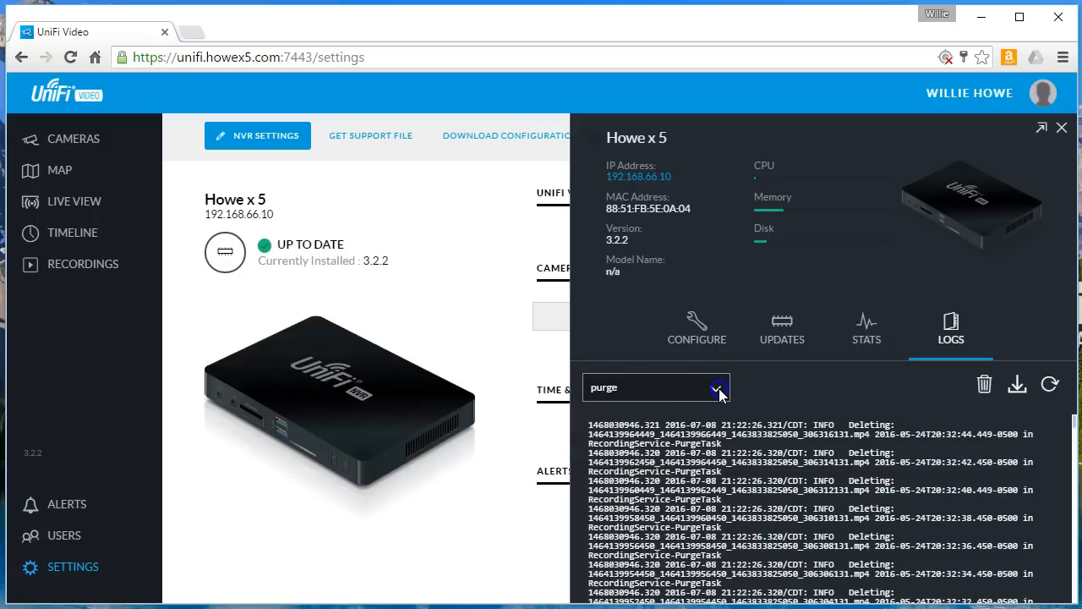
{"action": "left_click", "coordinate": [656, 387]}
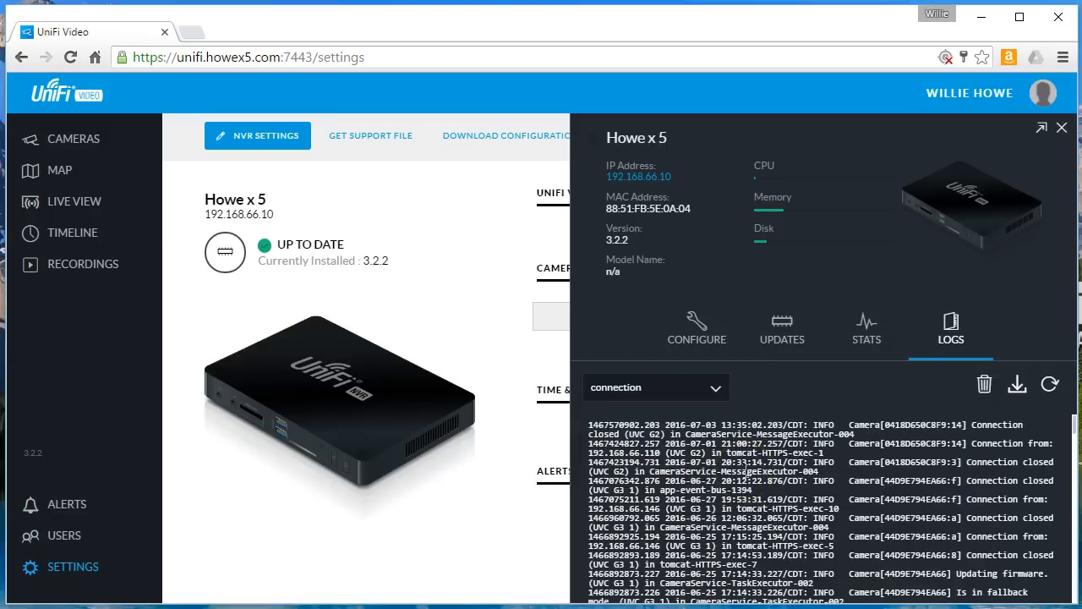
{"action": "mouse_move", "coordinate": [1045, 110]}
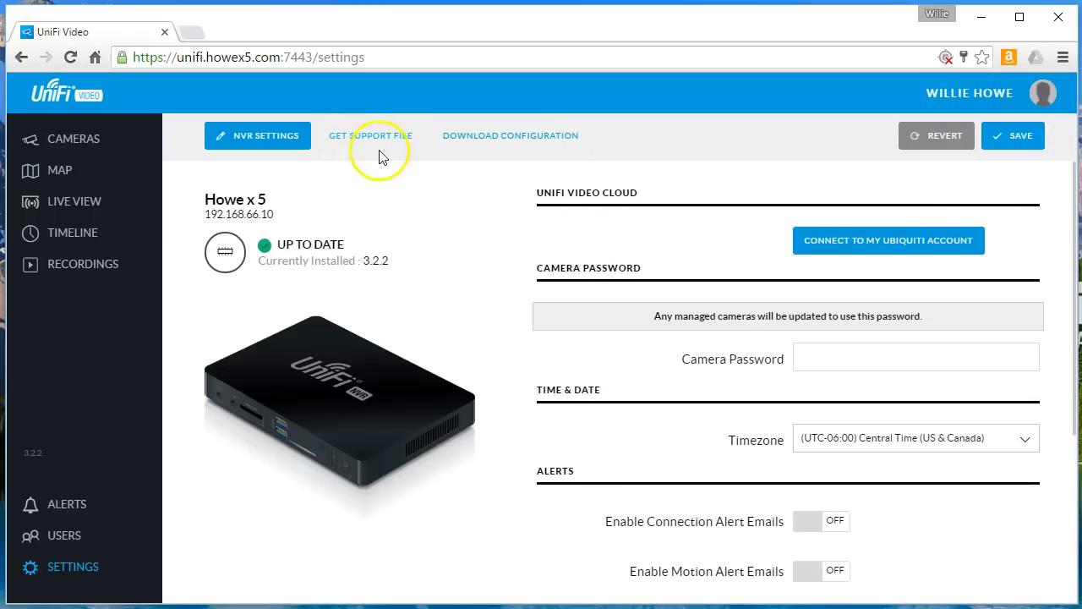
- Download the NVR support file and the configuration backup backup_2016-07-08.zip
{"action": "left_click", "coordinate": [370, 135]}
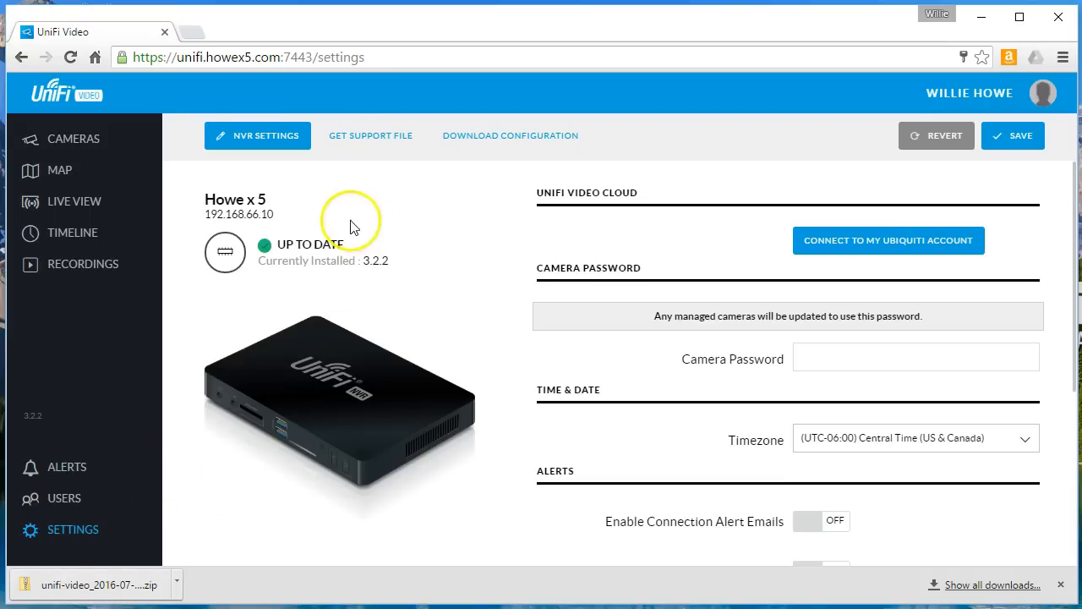
{"action": "mouse_move", "coordinate": [504, 142]}
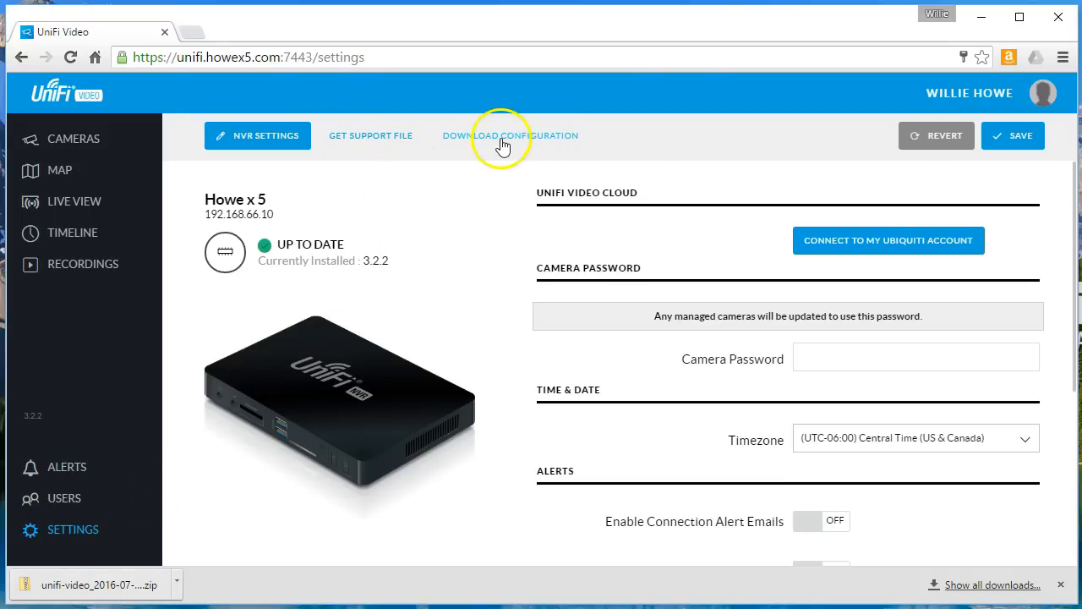
{"action": "left_click", "coordinate": [510, 135]}
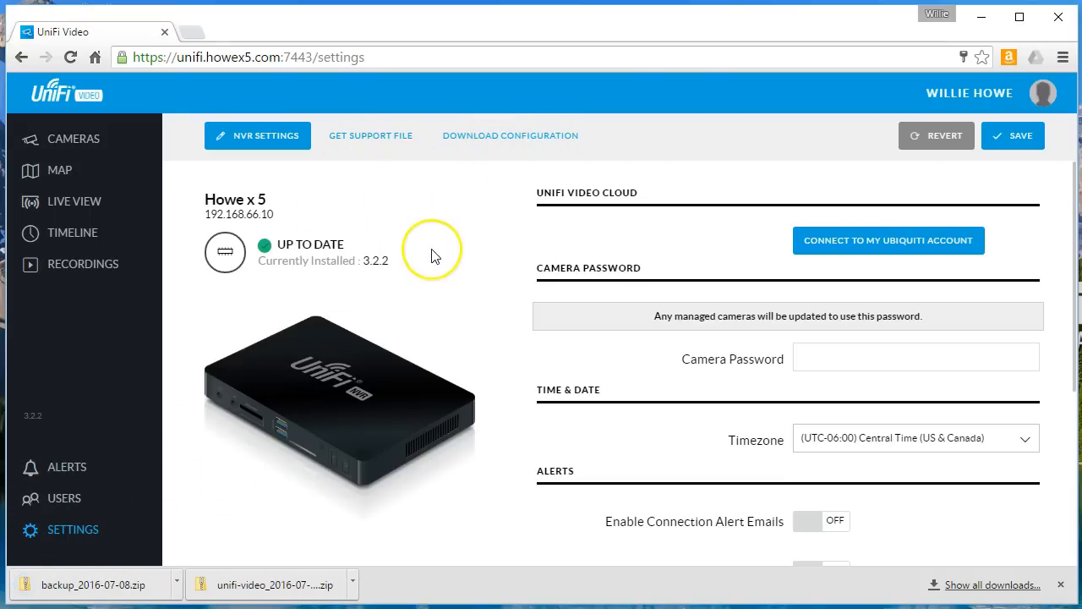